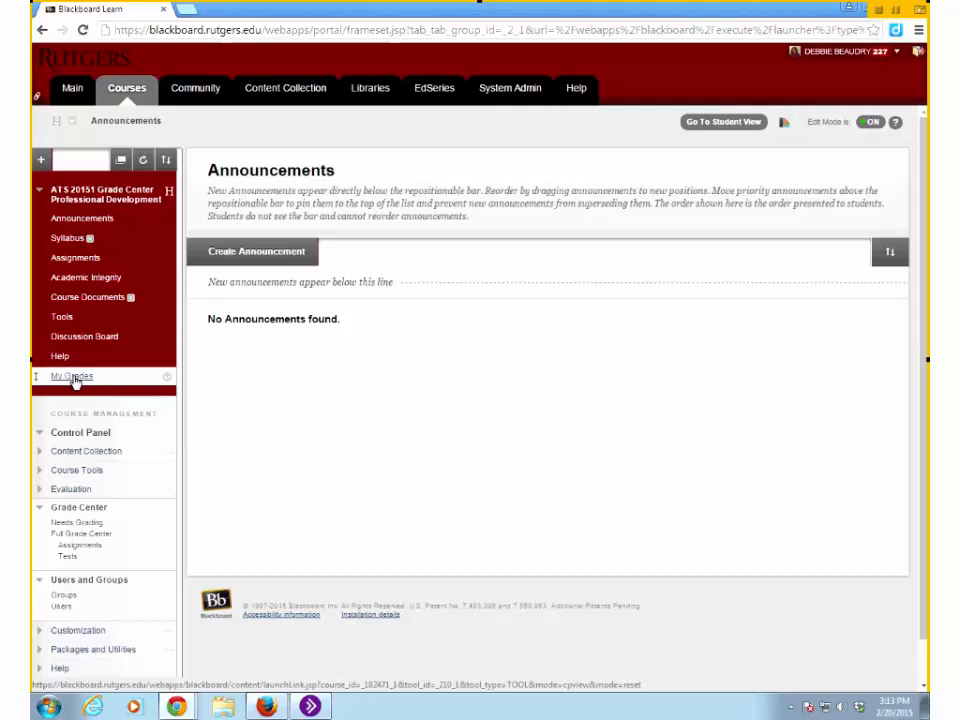
Visit the personal grades page, then return to the course announcements
click(72, 376)
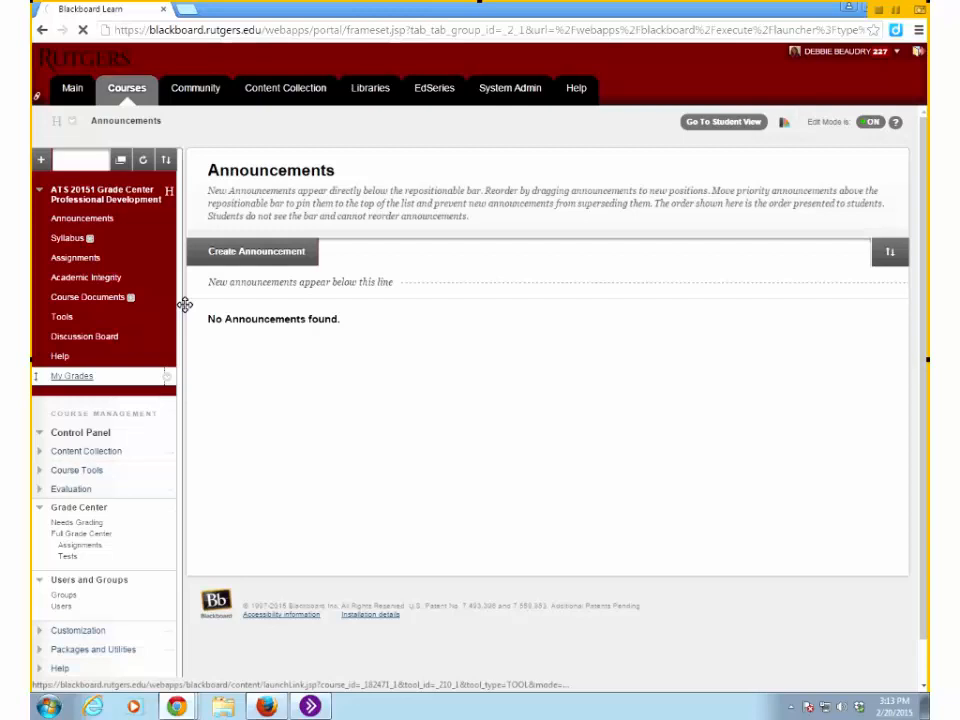
click(72, 376)
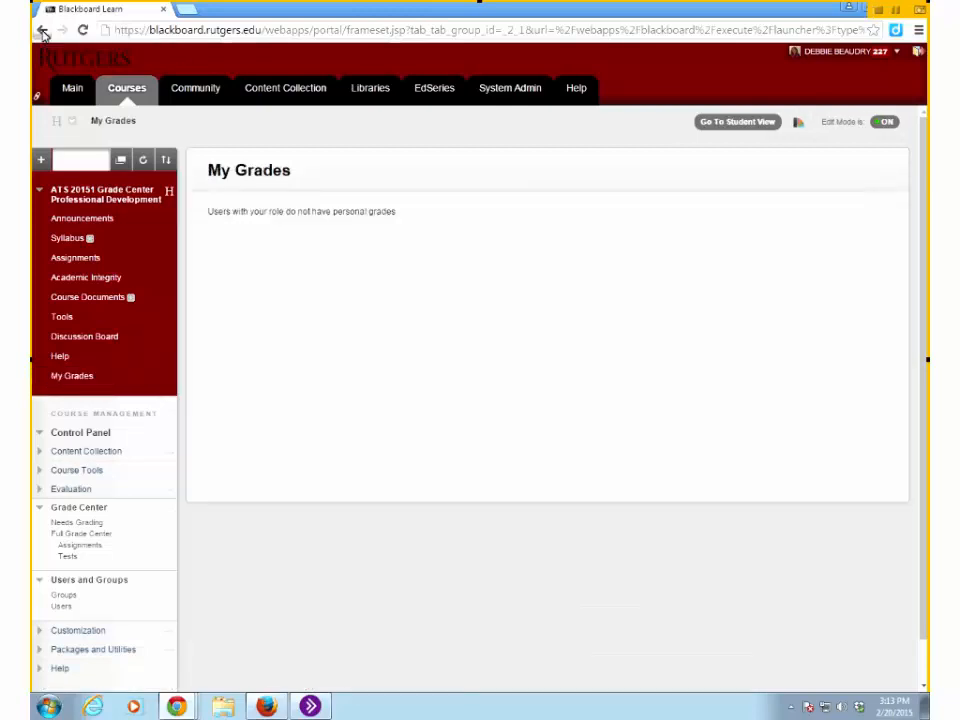
click(82, 218)
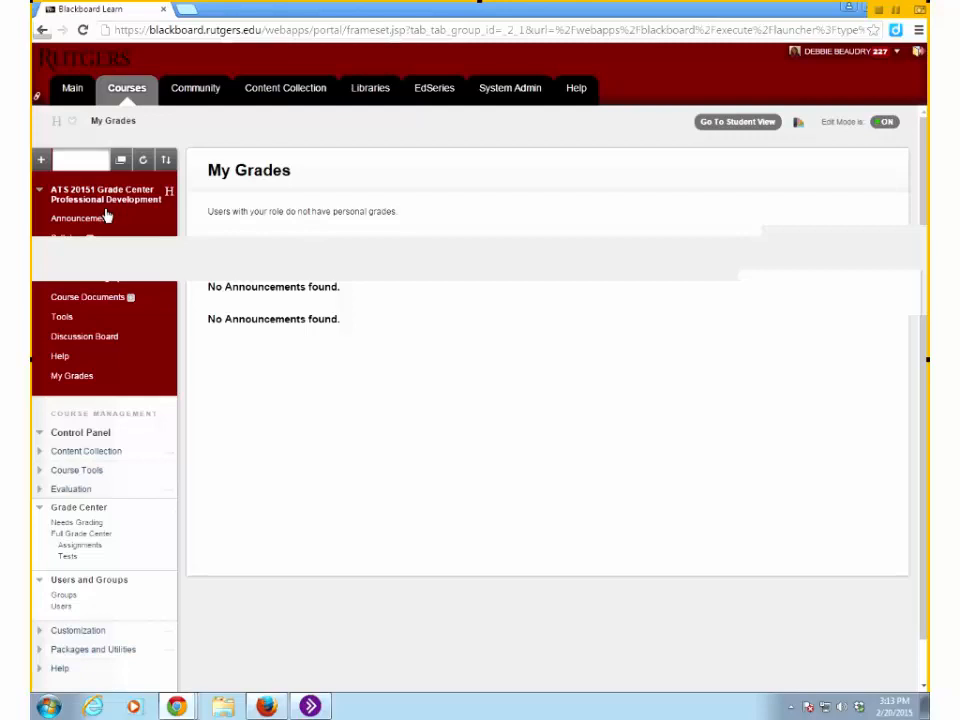
click(80, 218)
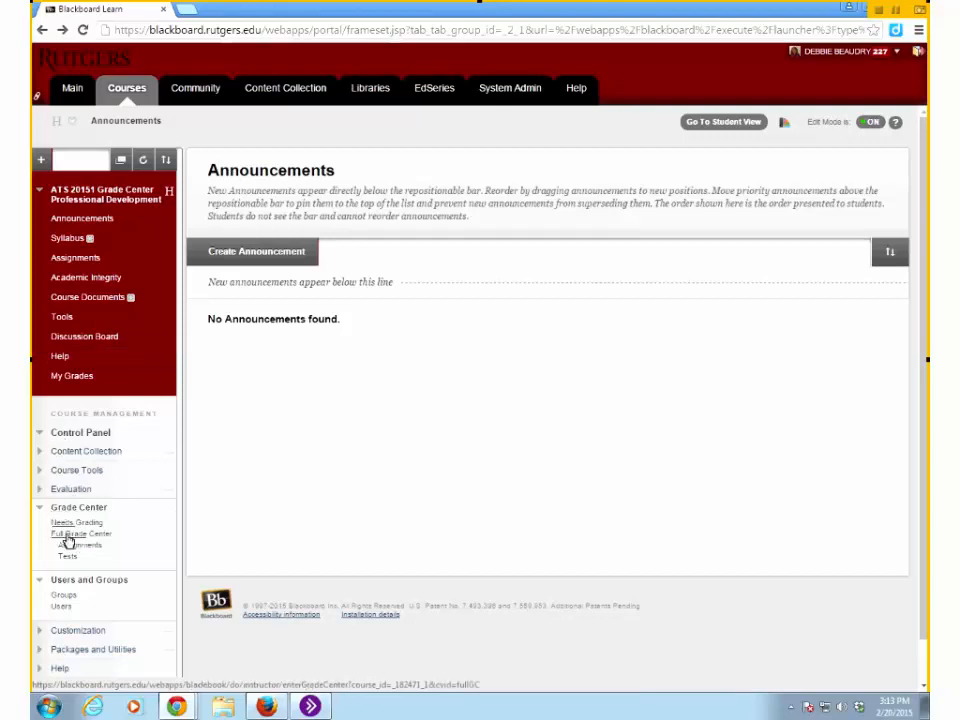
Open the Full Grade Center from the Control Panel's Grade Center section
click(82, 532)
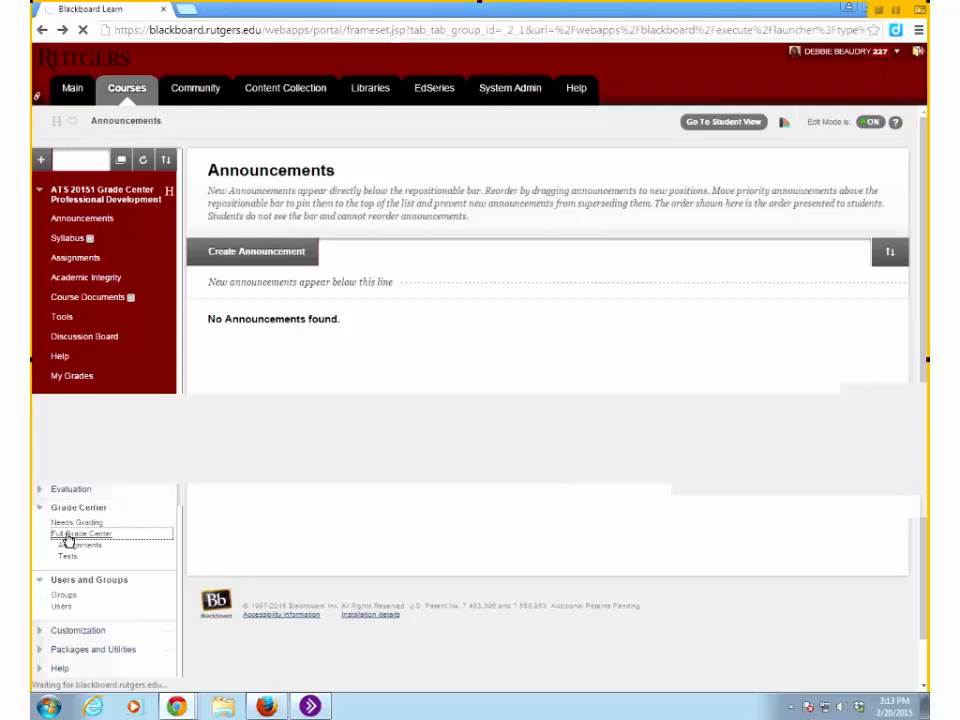
click(82, 532)
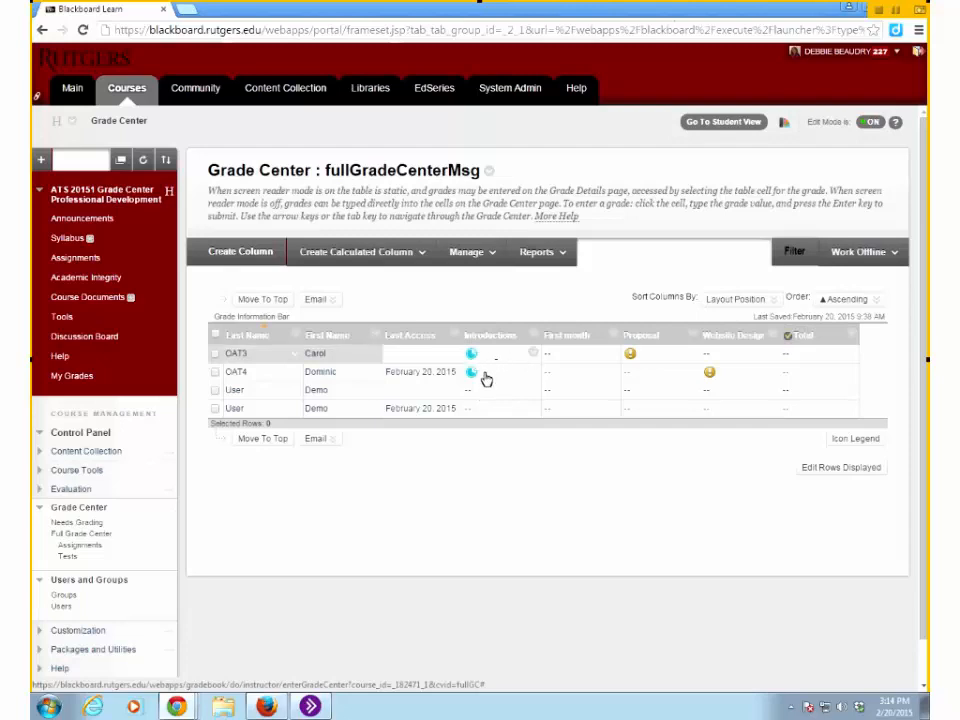
mouse_move(518, 362)
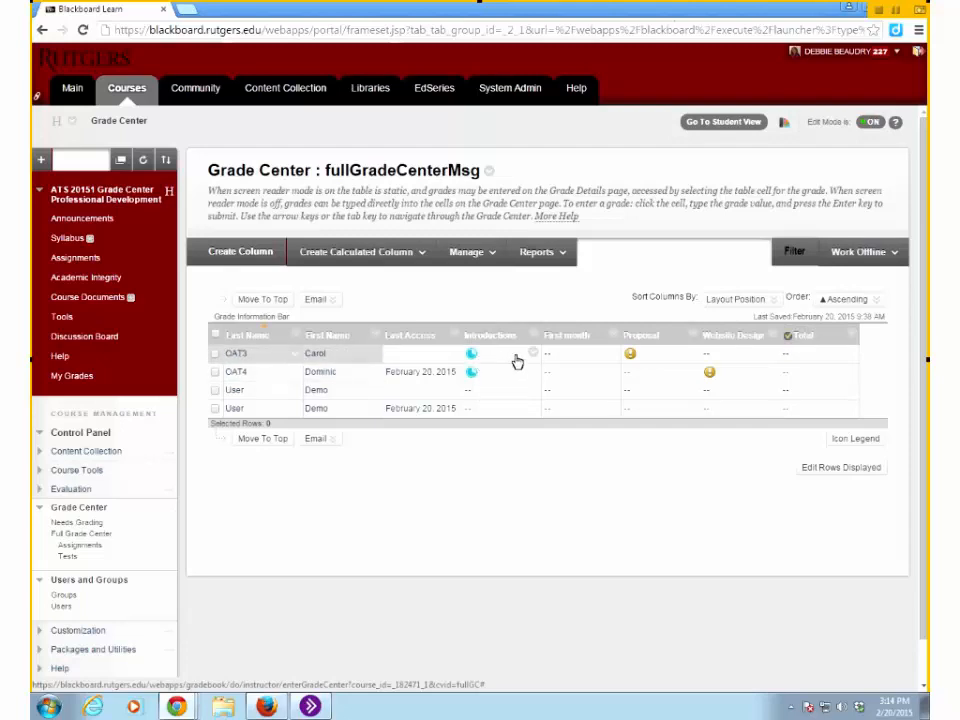
mouse_move(516, 362)
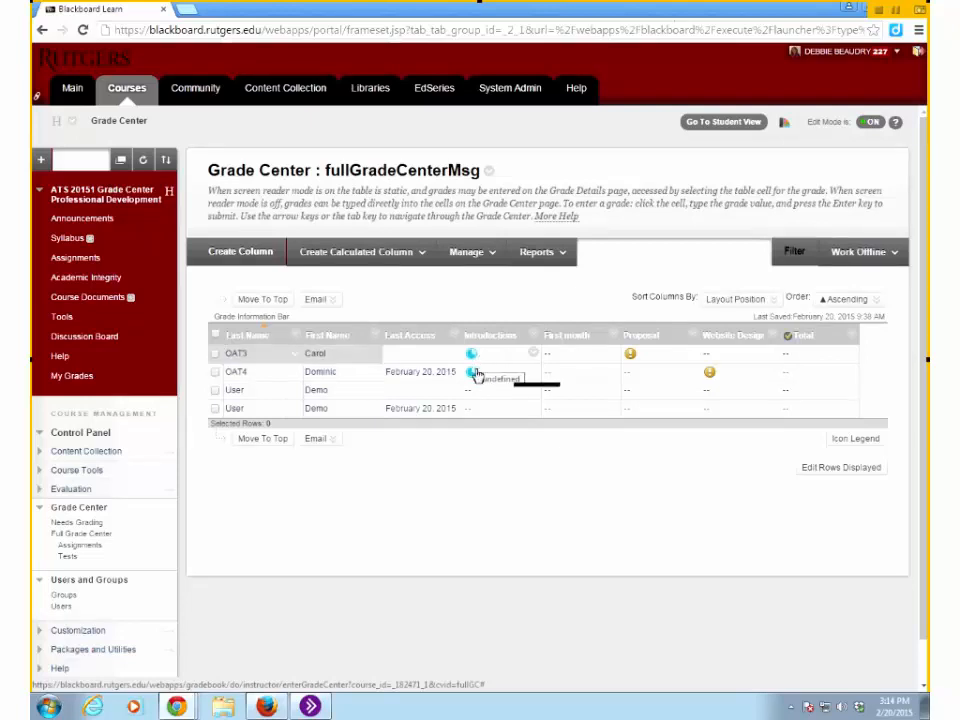
mouse_move(476, 370)
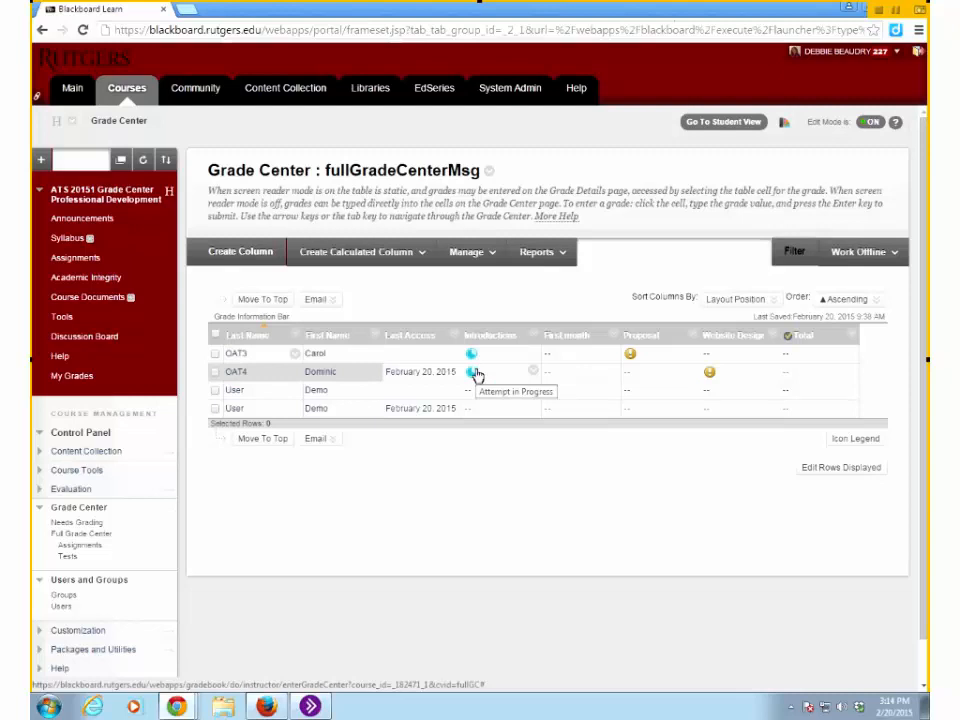
mouse_move(640, 334)
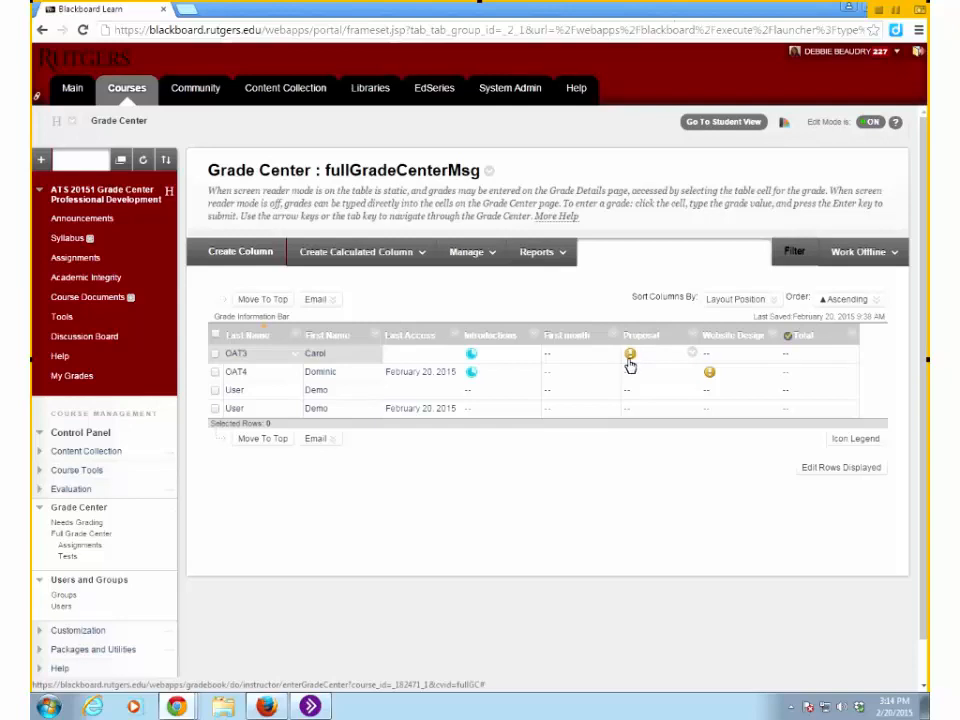
mouse_move(630, 356)
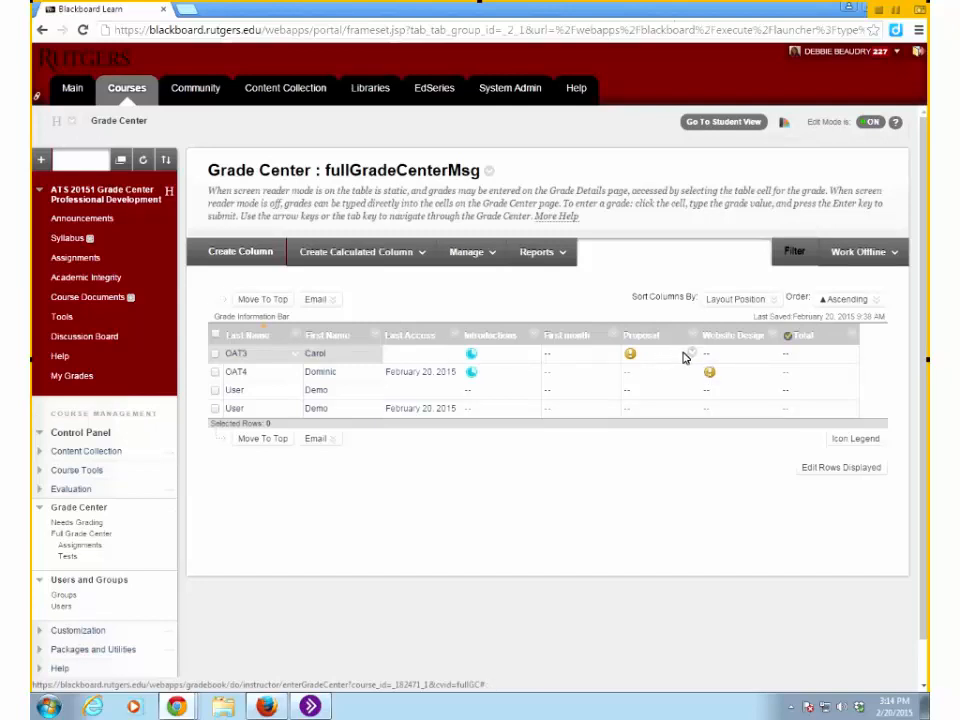
mouse_move(692, 352)
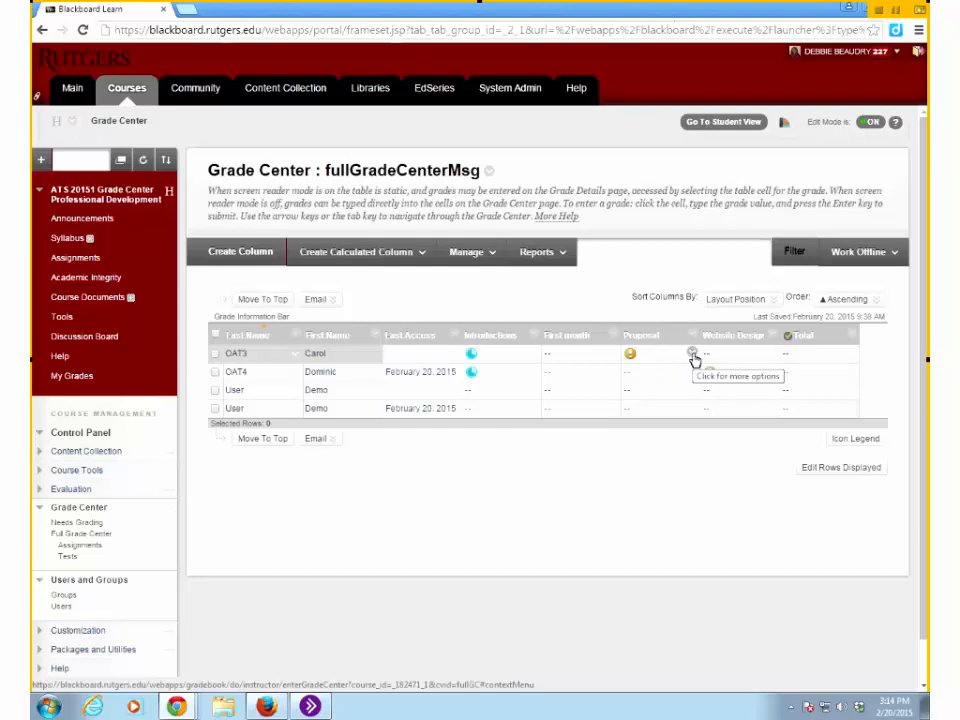
Open Carol's Proposal attempt on the Grade Assignment page with her essay shown
click(690, 352)
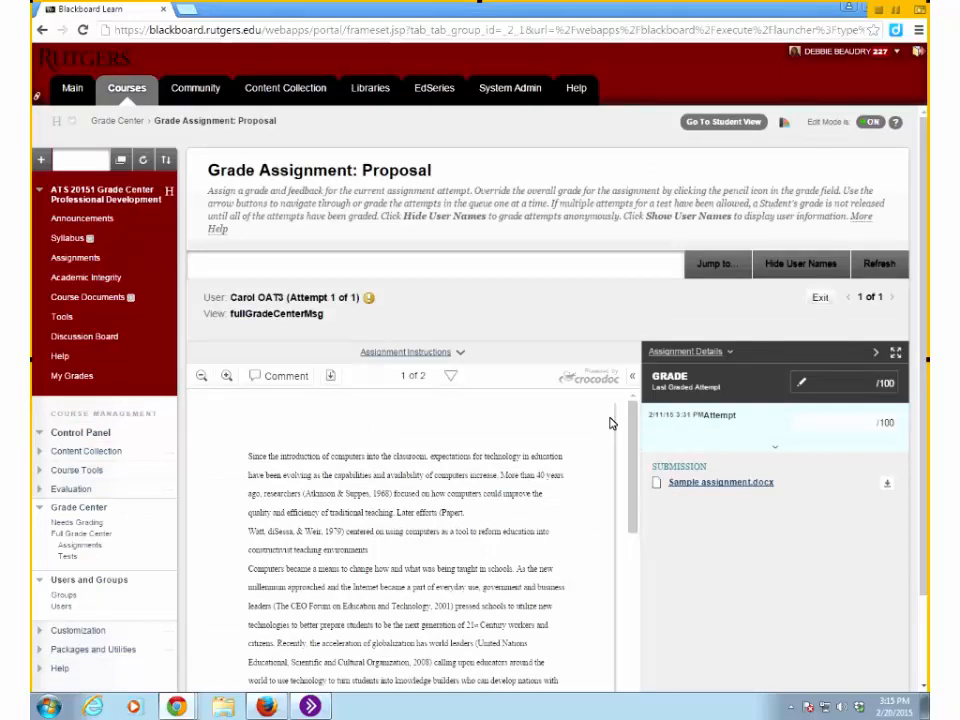
mouse_move(590, 400)
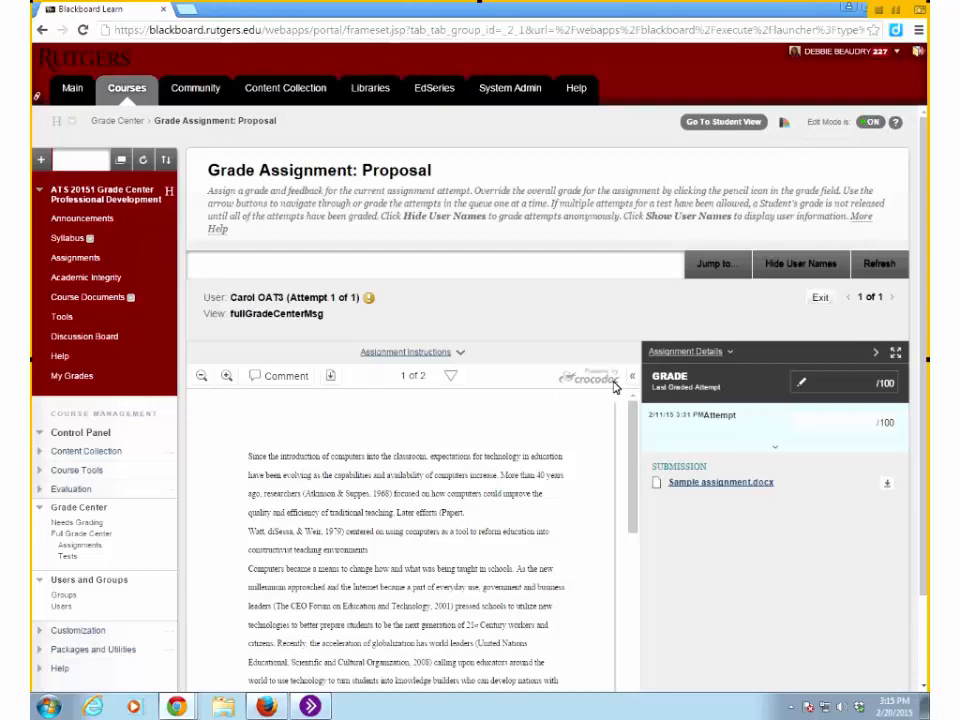
mouse_move(604, 396)
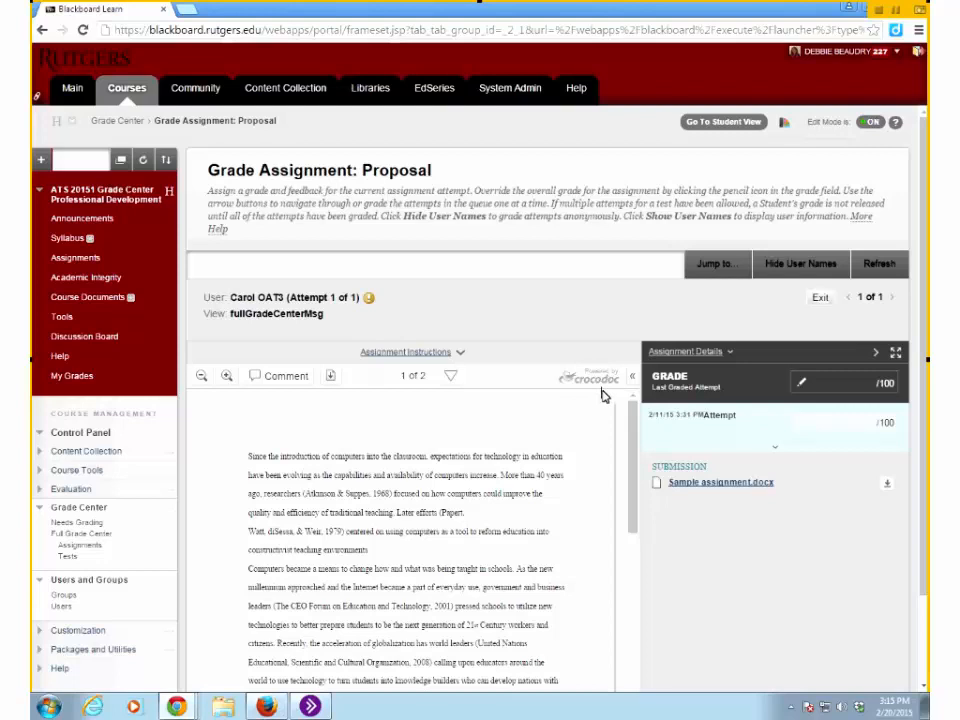
mouse_move(572, 396)
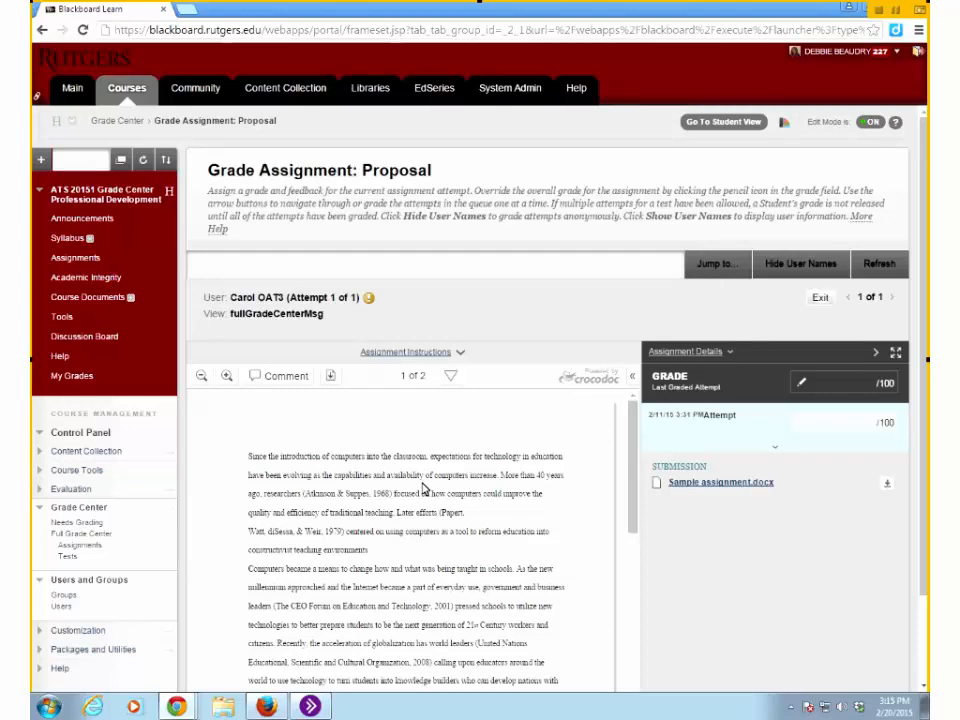
mouse_move(450, 492)
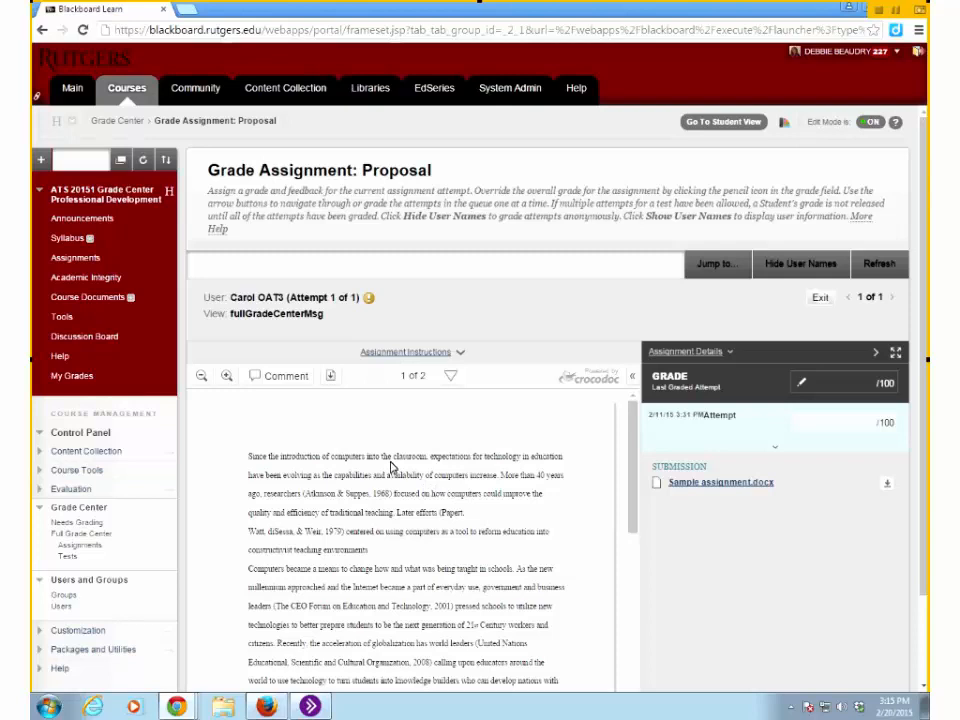
mouse_move(378, 532)
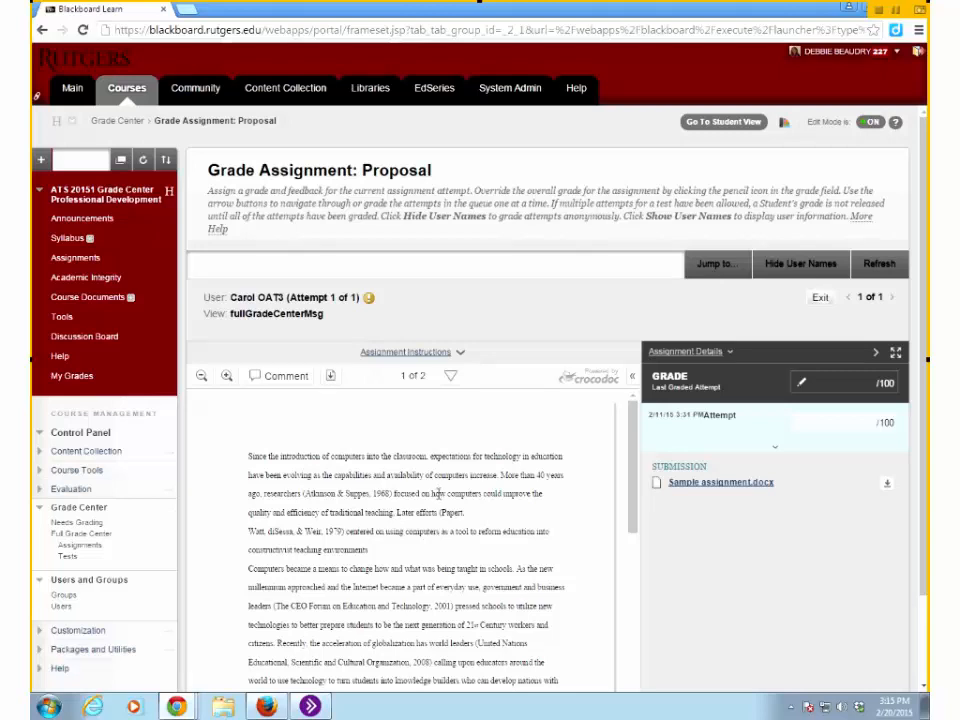
mouse_move(540, 358)
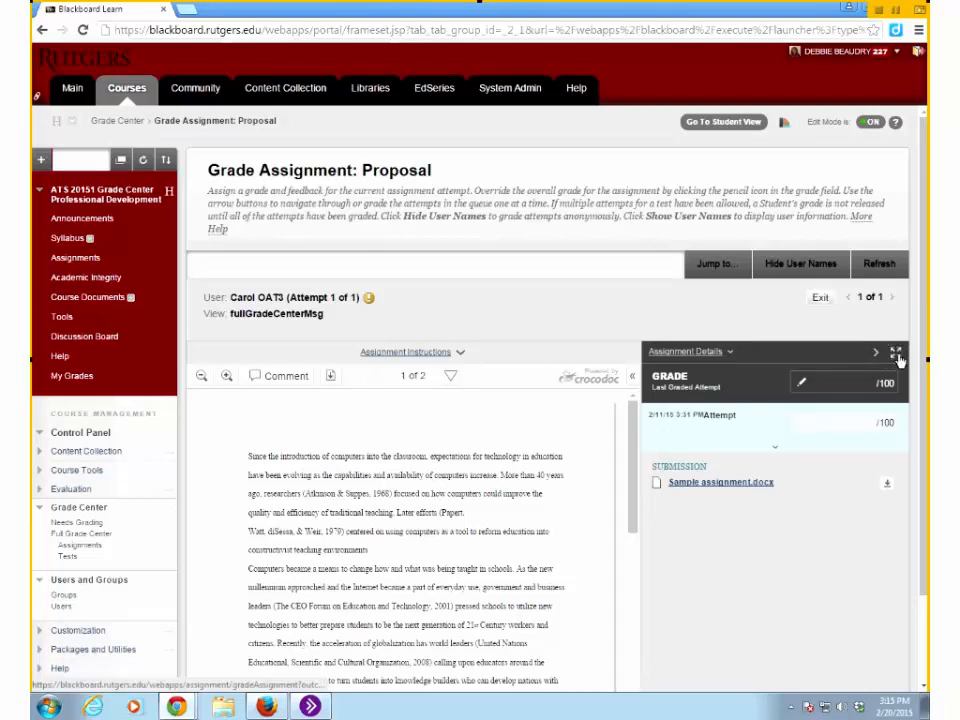
mouse_move(896, 352)
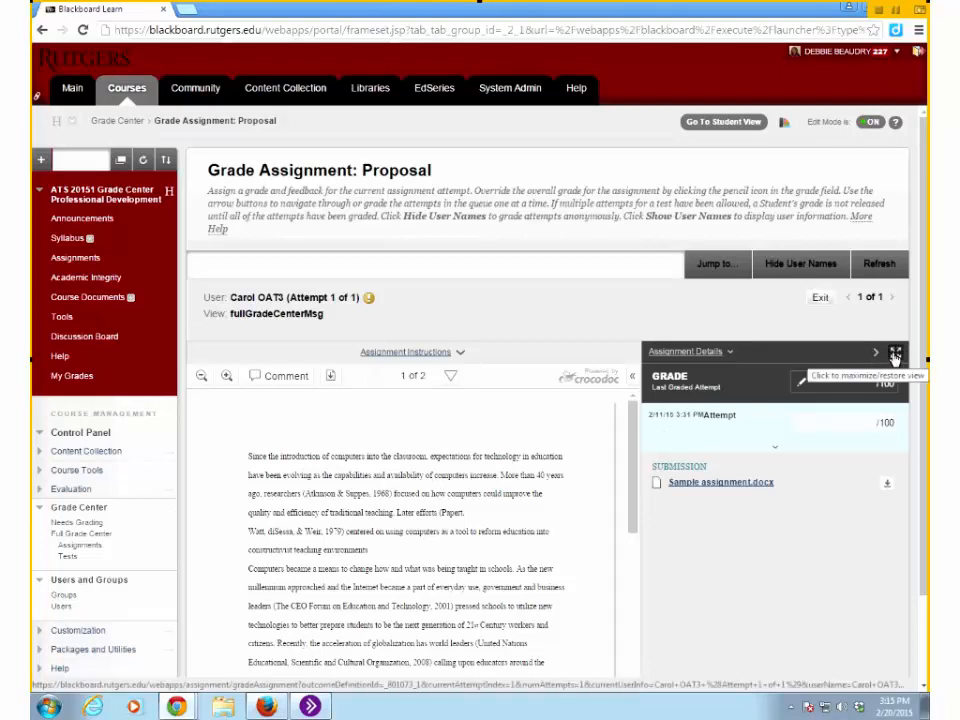
Maximize the grading view and collapse the Assignment Details panel beside the paper
click(896, 352)
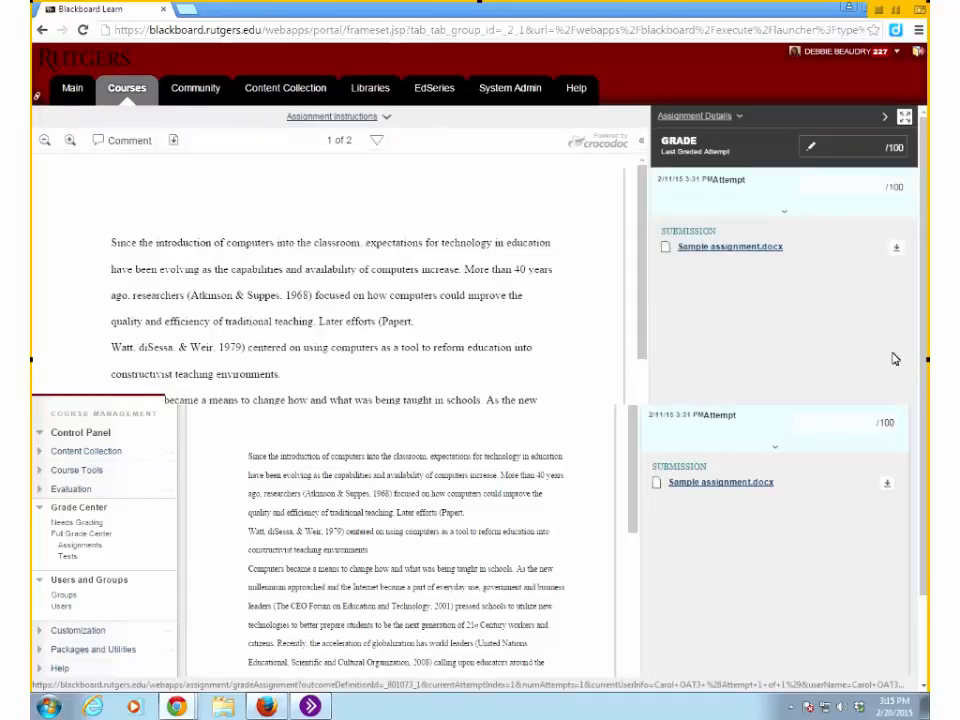
click(884, 116)
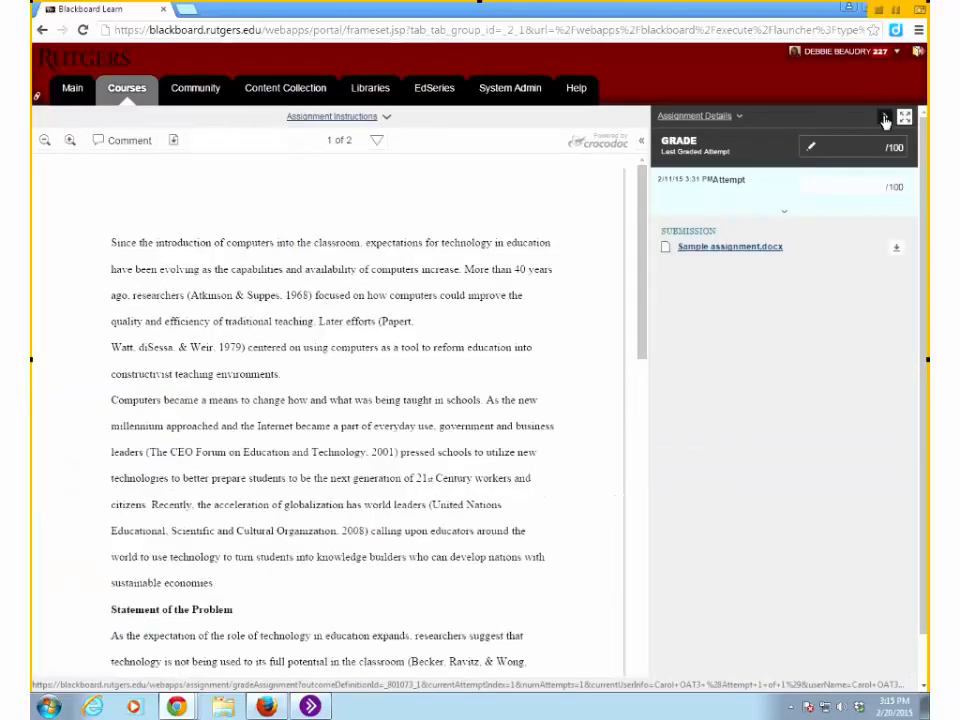
mouse_move(884, 116)
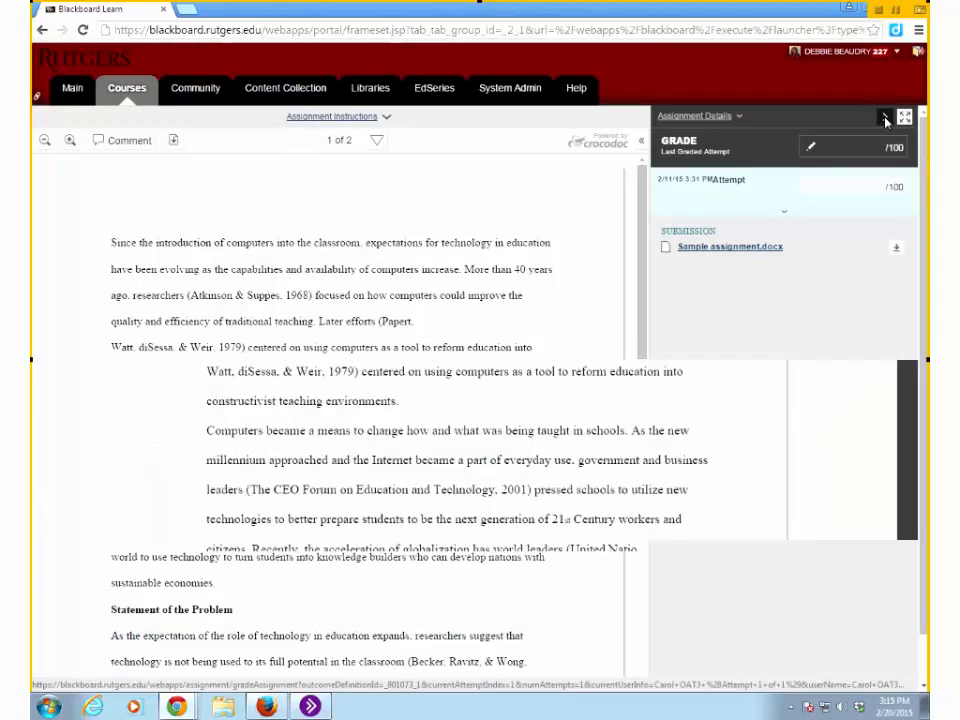
click(884, 118)
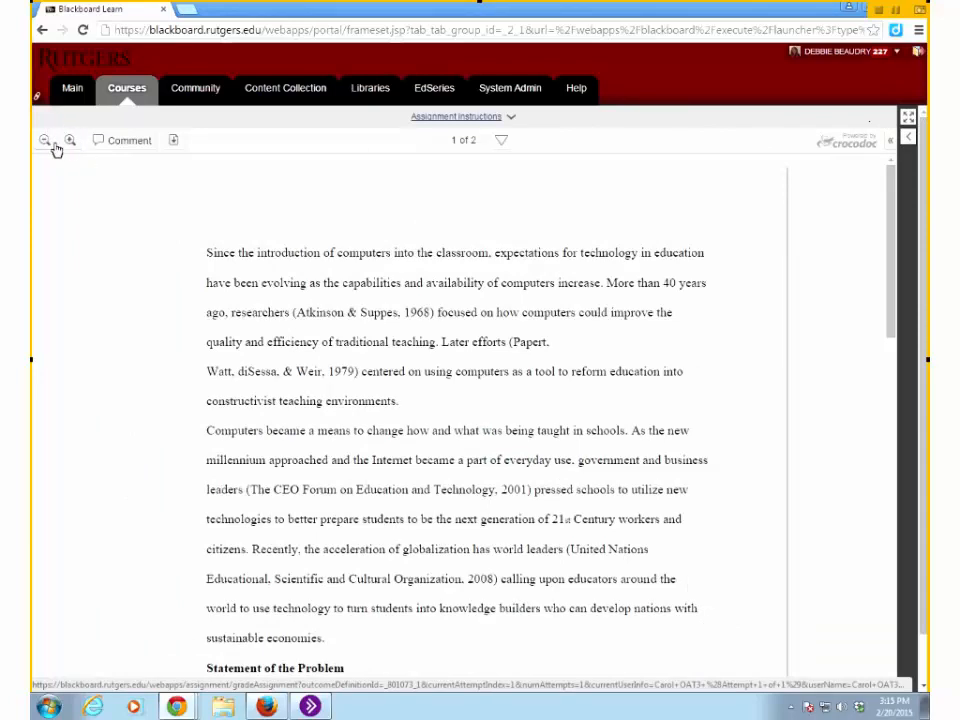
Zoom in twice to enlarge the essay's text
click(68, 140)
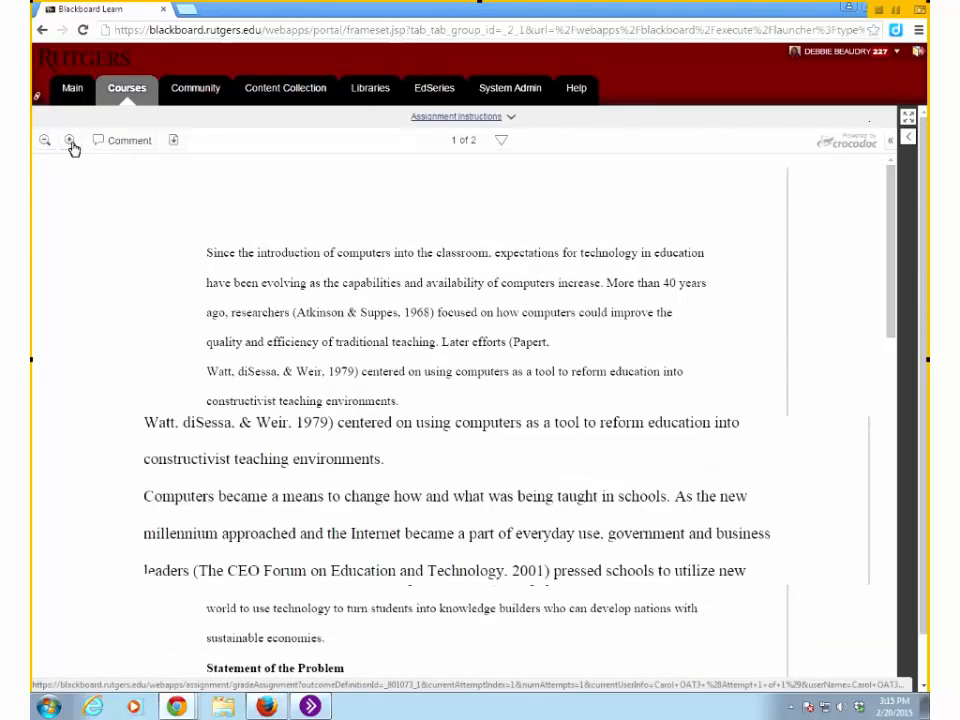
click(68, 140)
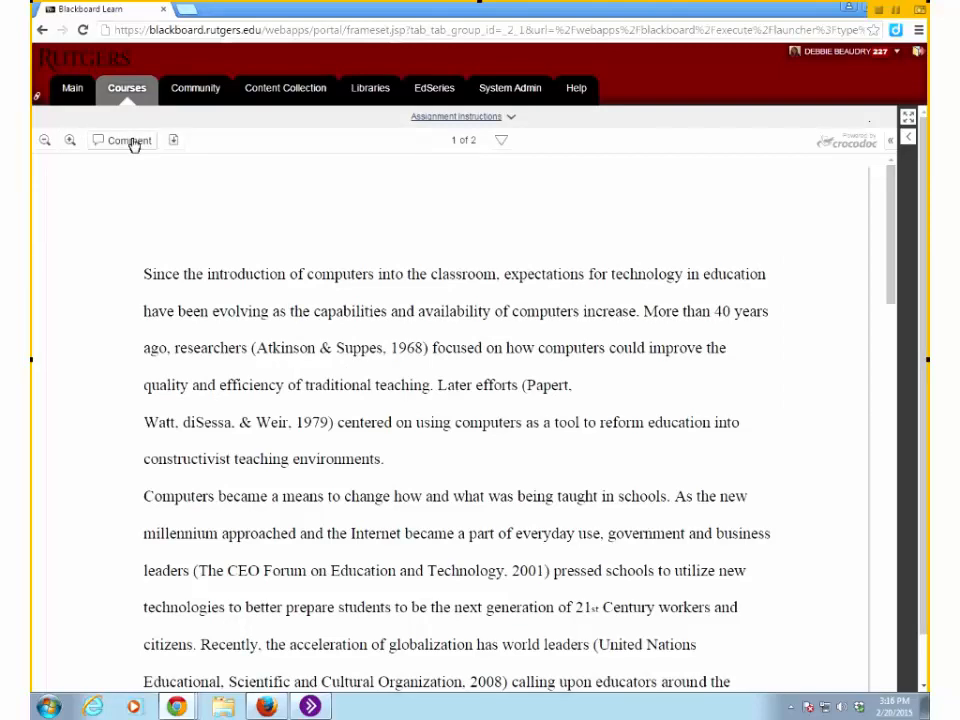
Add a point comment 'This is a good introductory sentence.' on the opening paragraph, then zoom out to page width
click(124, 140)
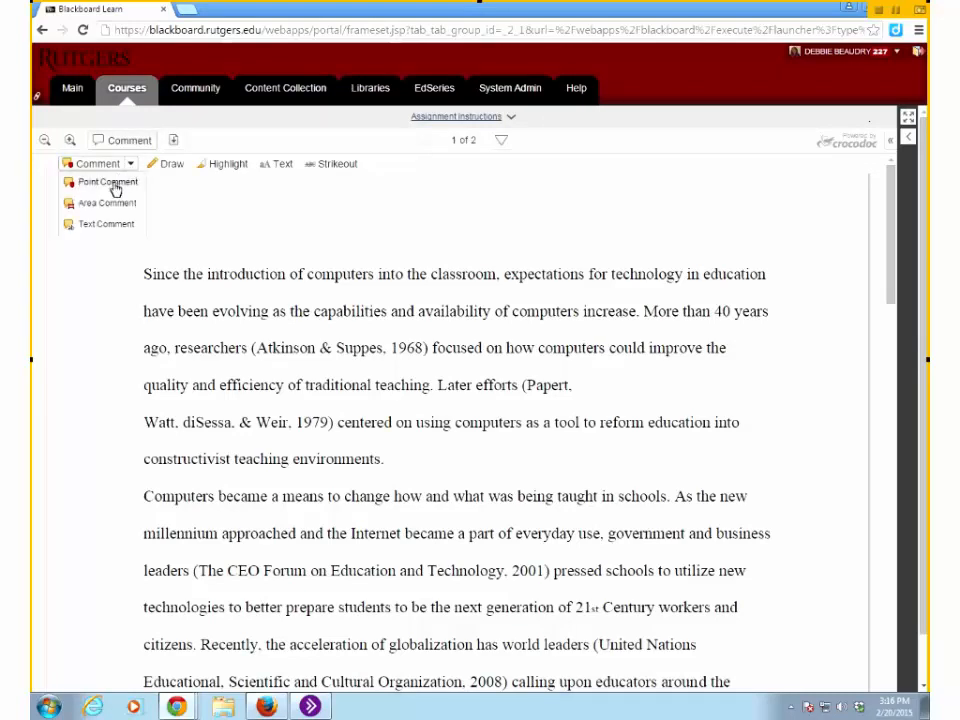
click(108, 180)
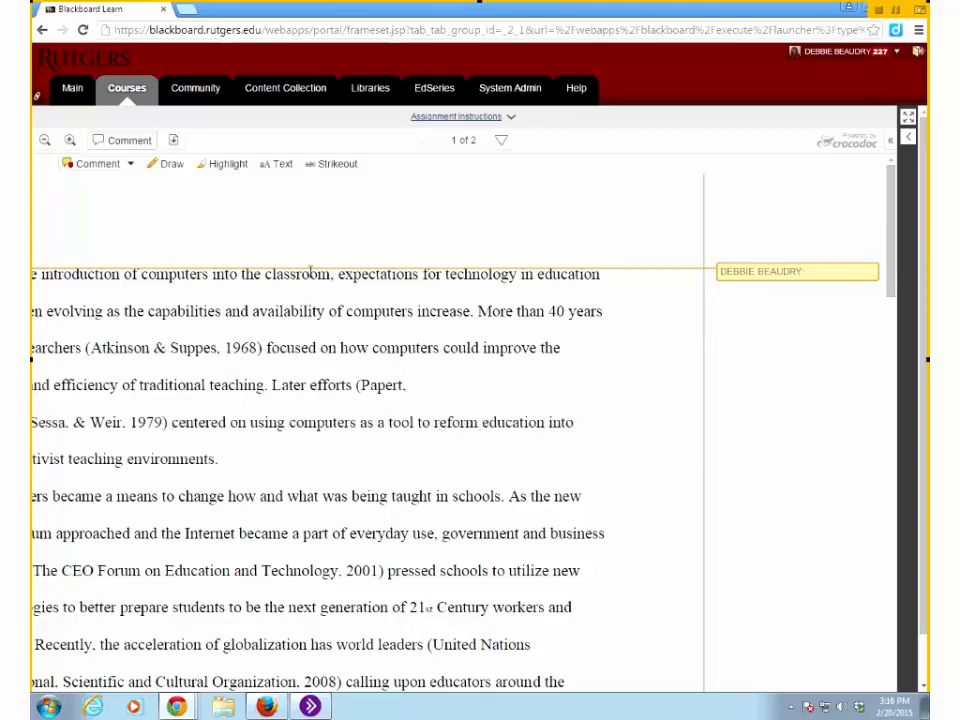
click(796, 272)
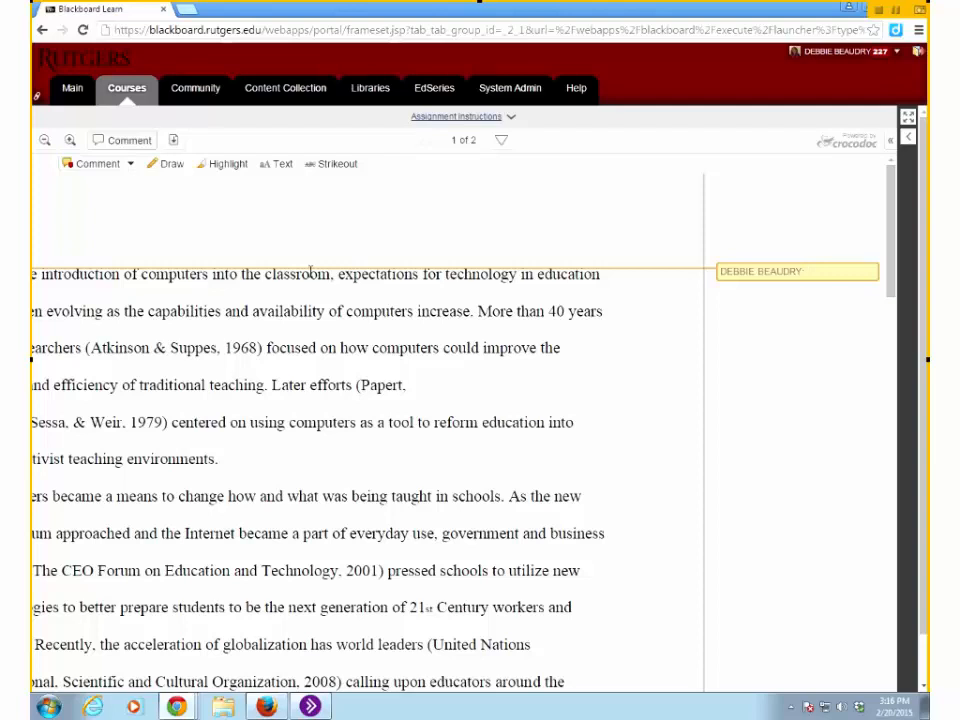
click(796, 272)
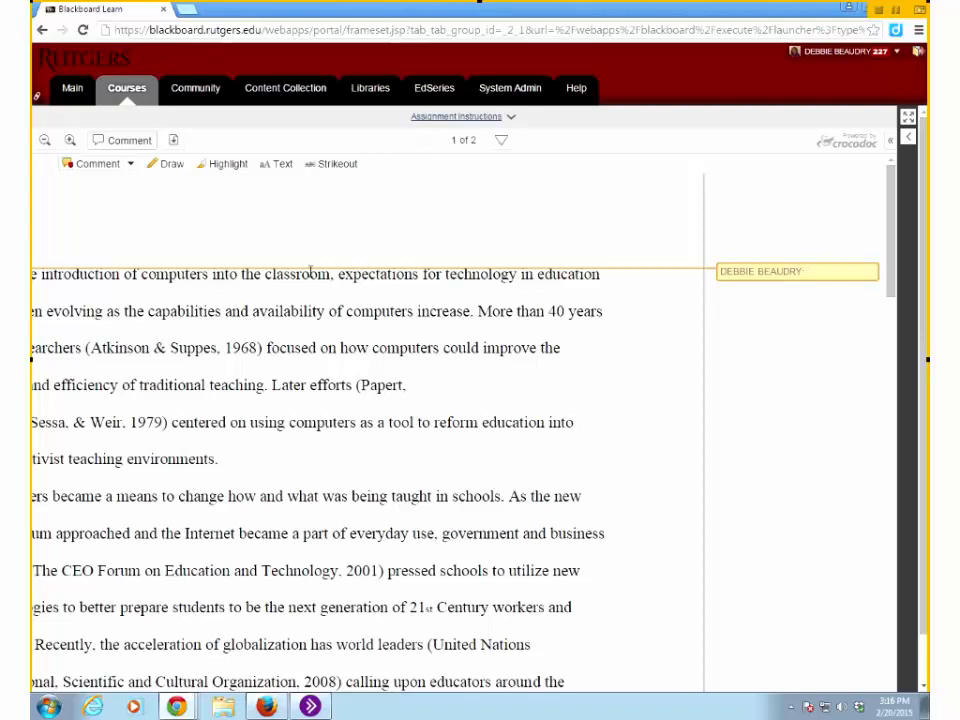
click(796, 272)
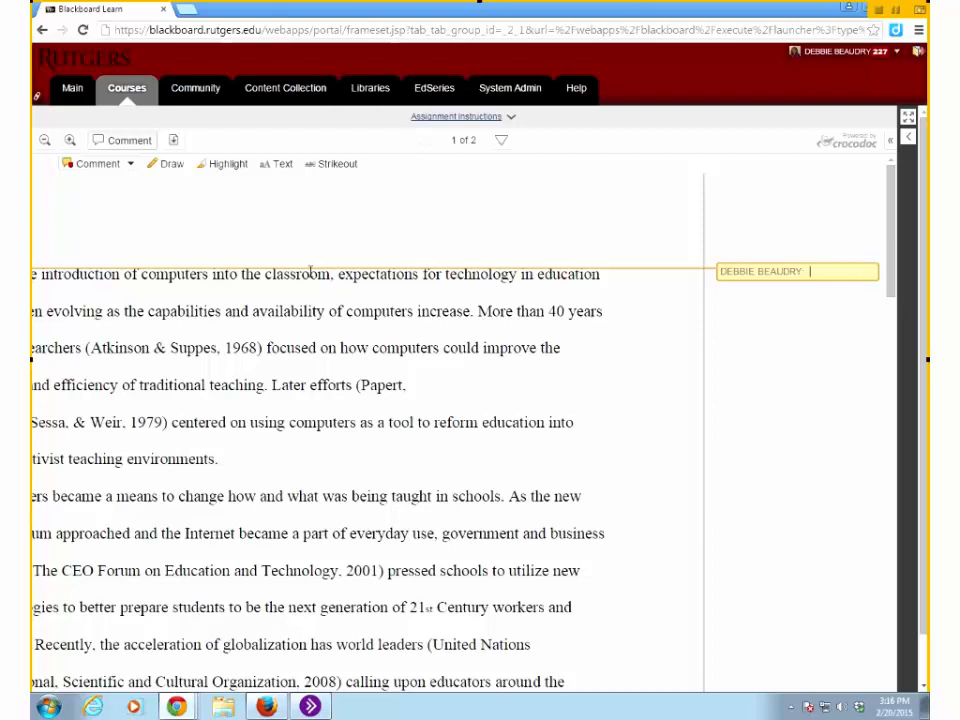
text(This is a good introductory sentence.)
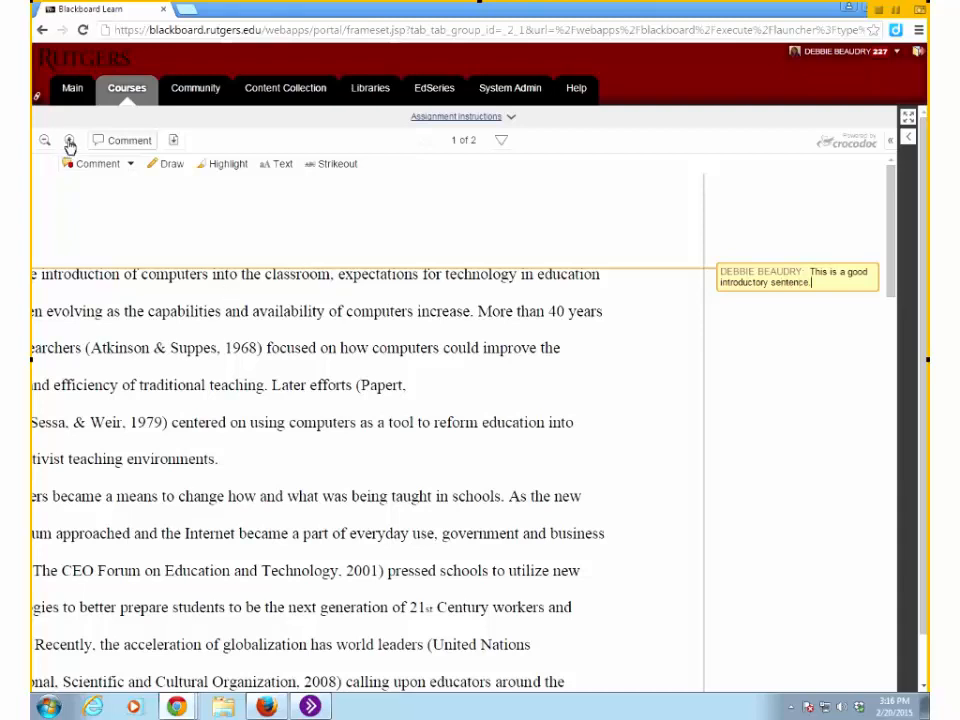
click(44, 140)
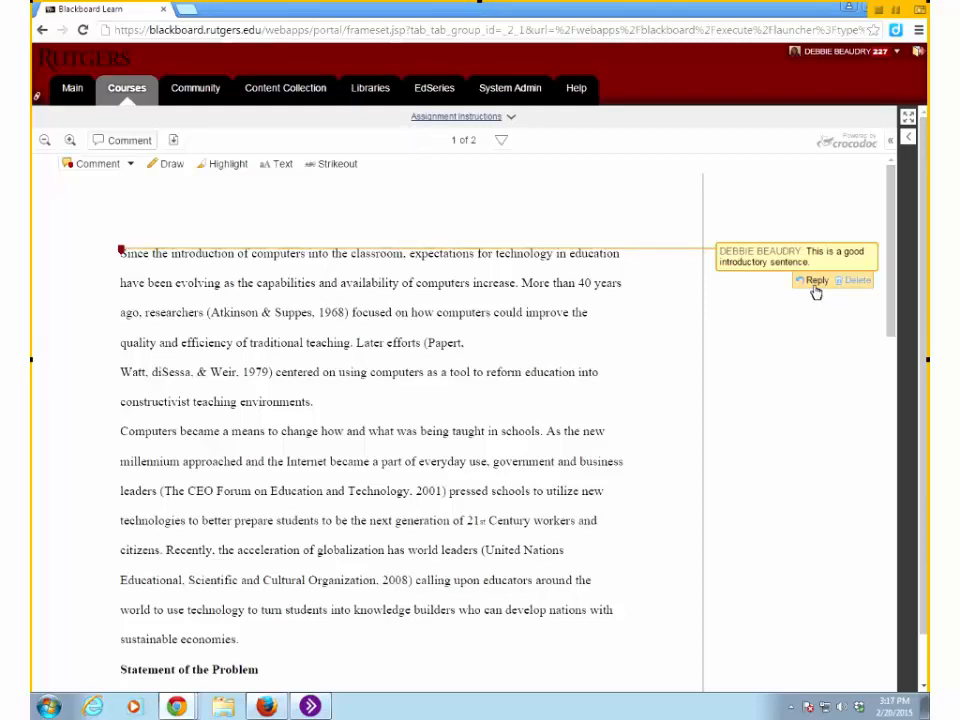
mouse_move(138, 180)
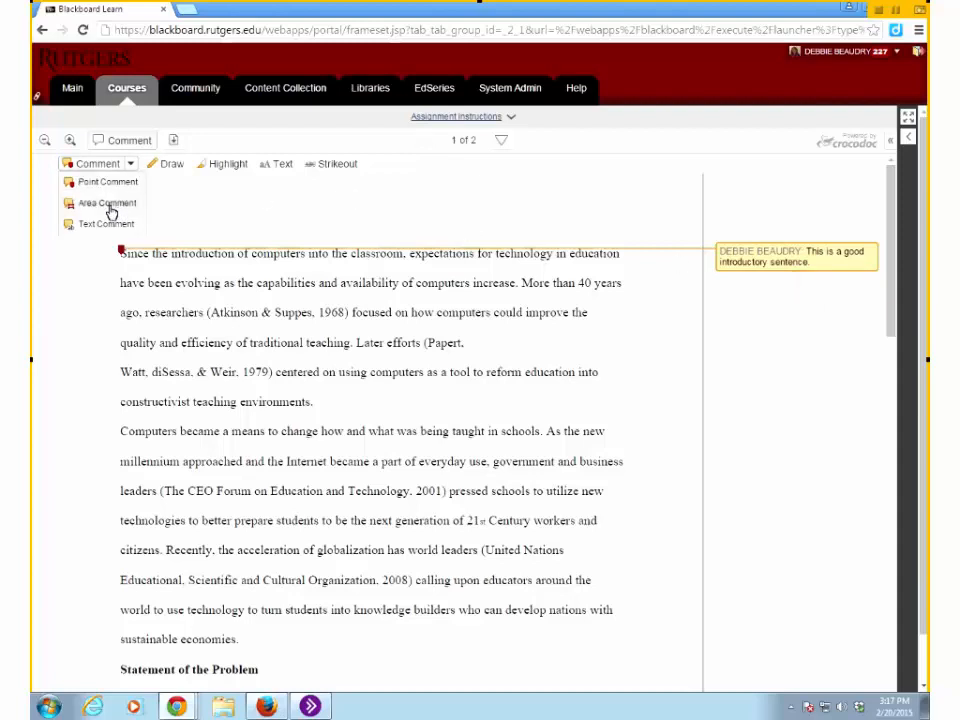
Add an area comment around the second paragraph: 'Maybe this should be the third para'
click(108, 204)
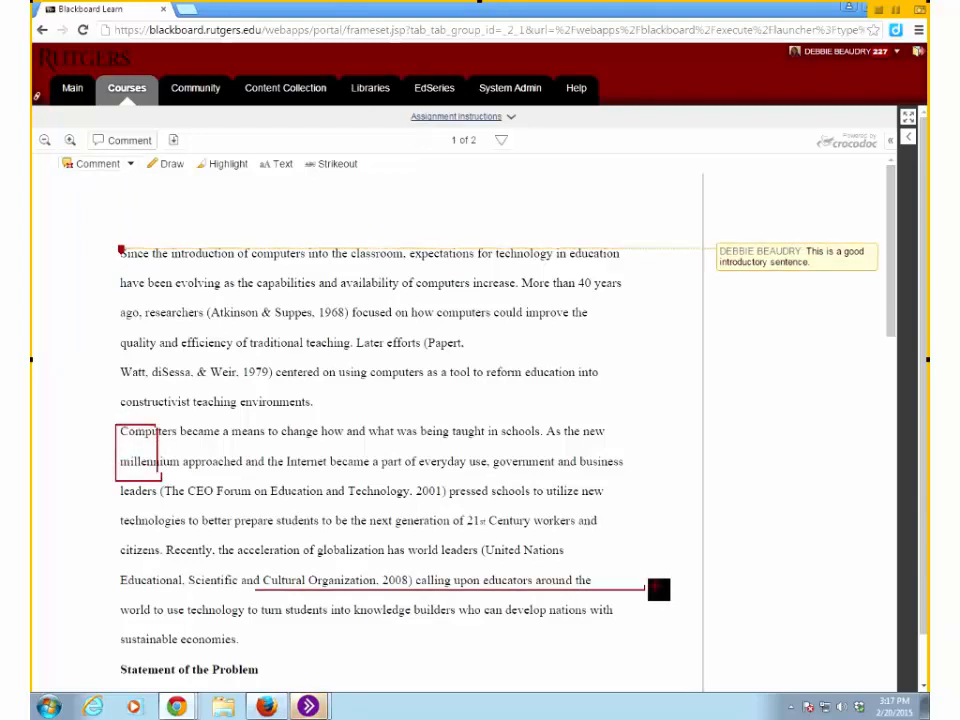
click(660, 588)
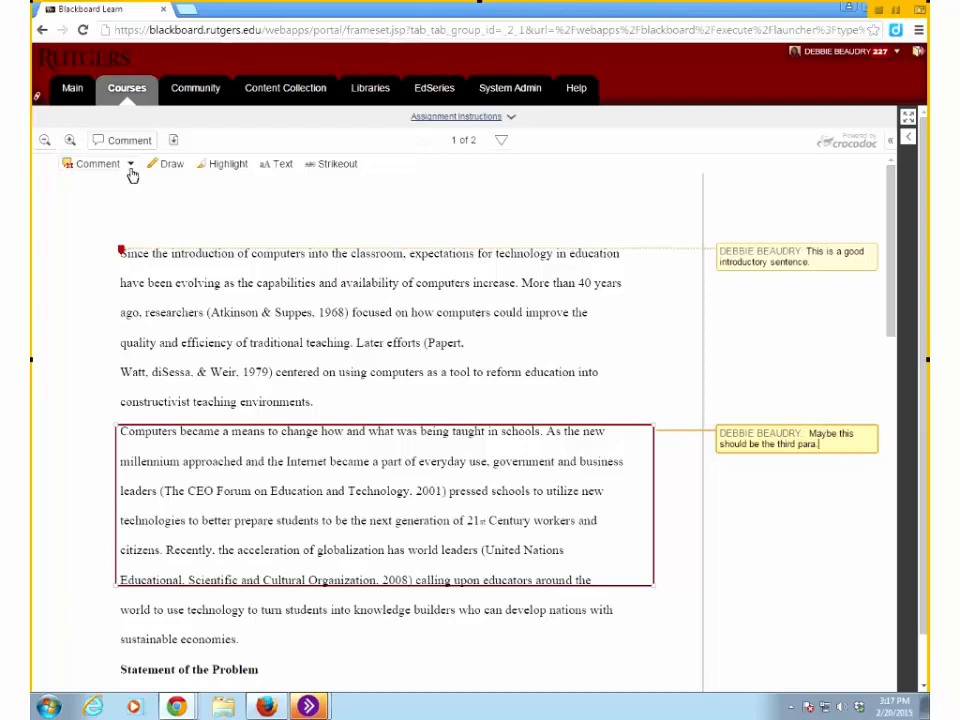
click(128, 164)
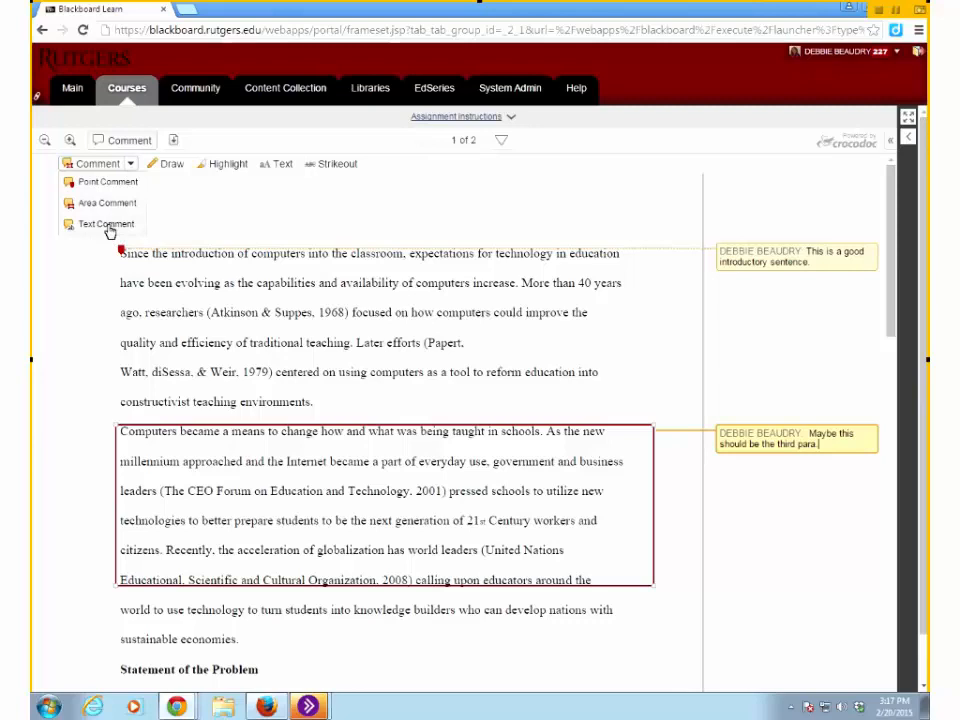
click(224, 164)
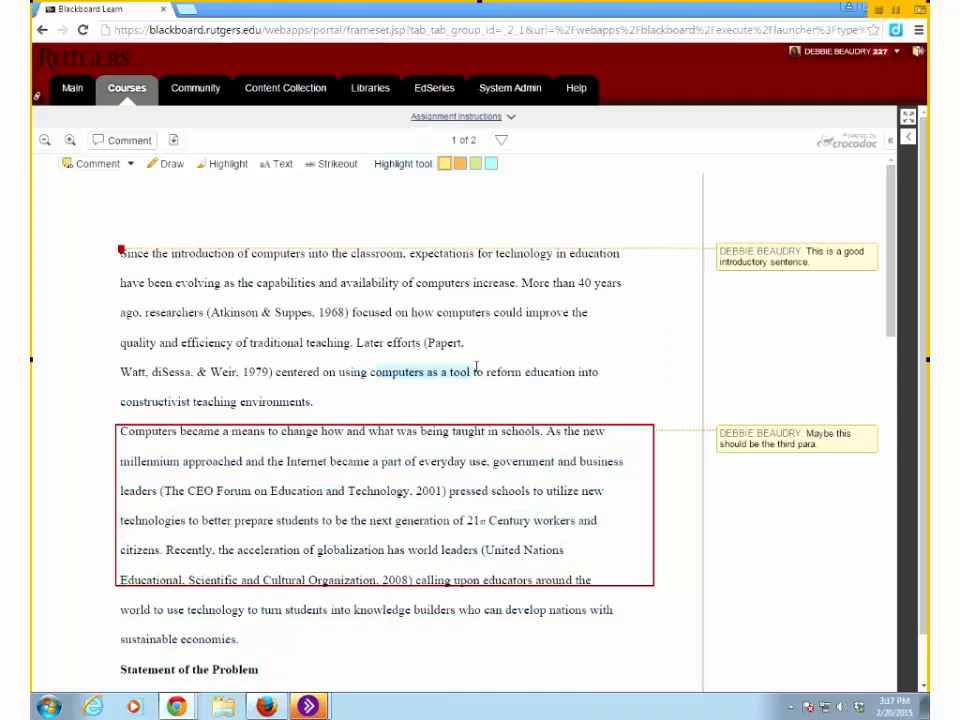
click(420, 372)
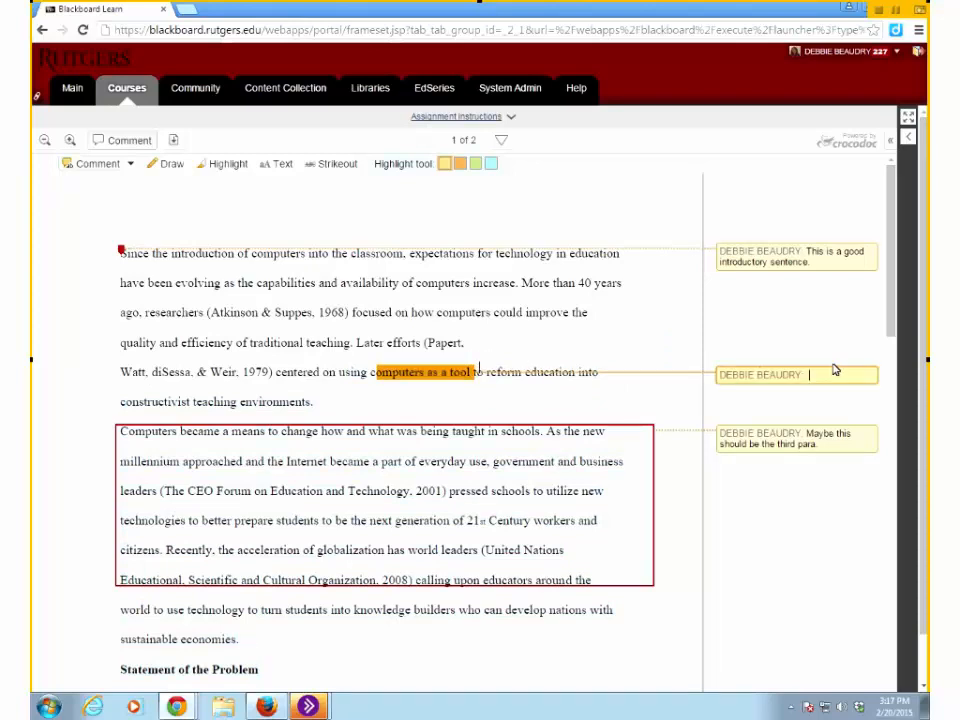
text(Good choice)
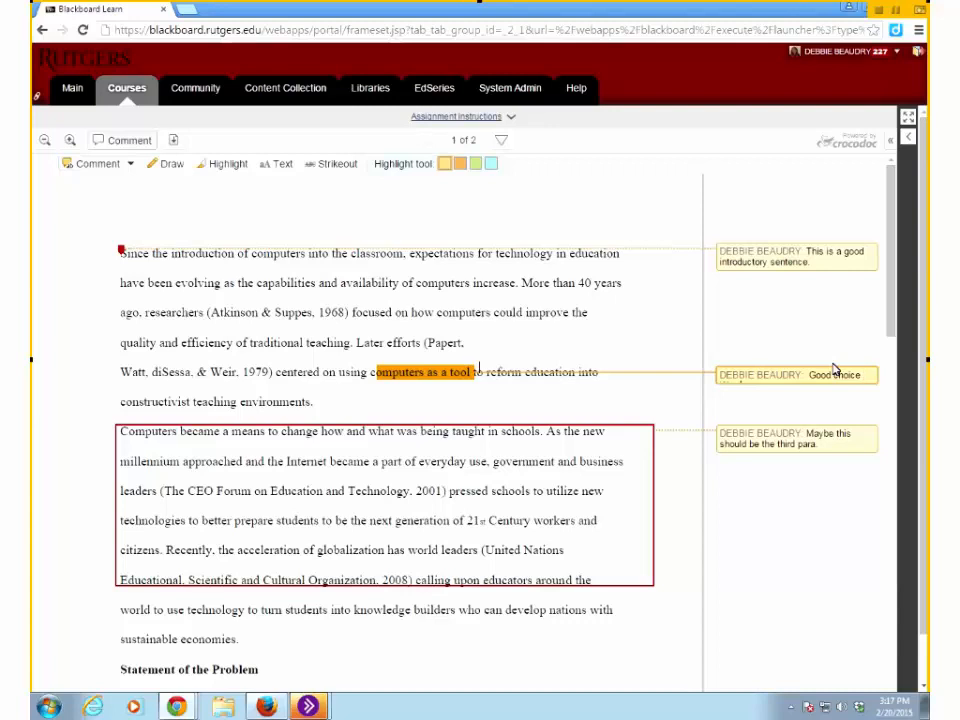
text(Words!)
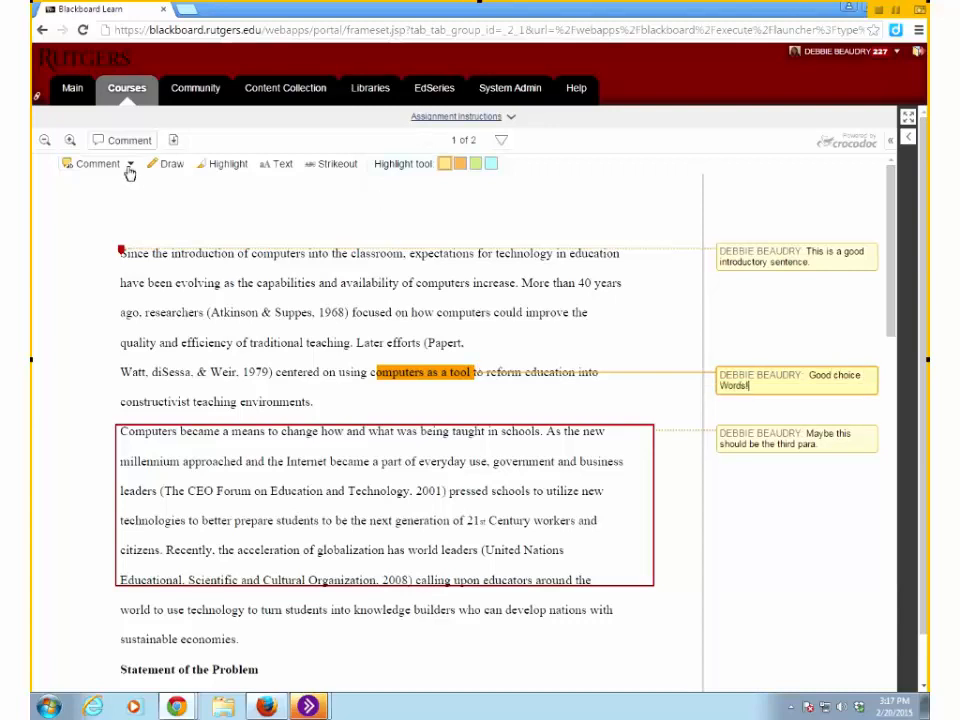
click(130, 164)
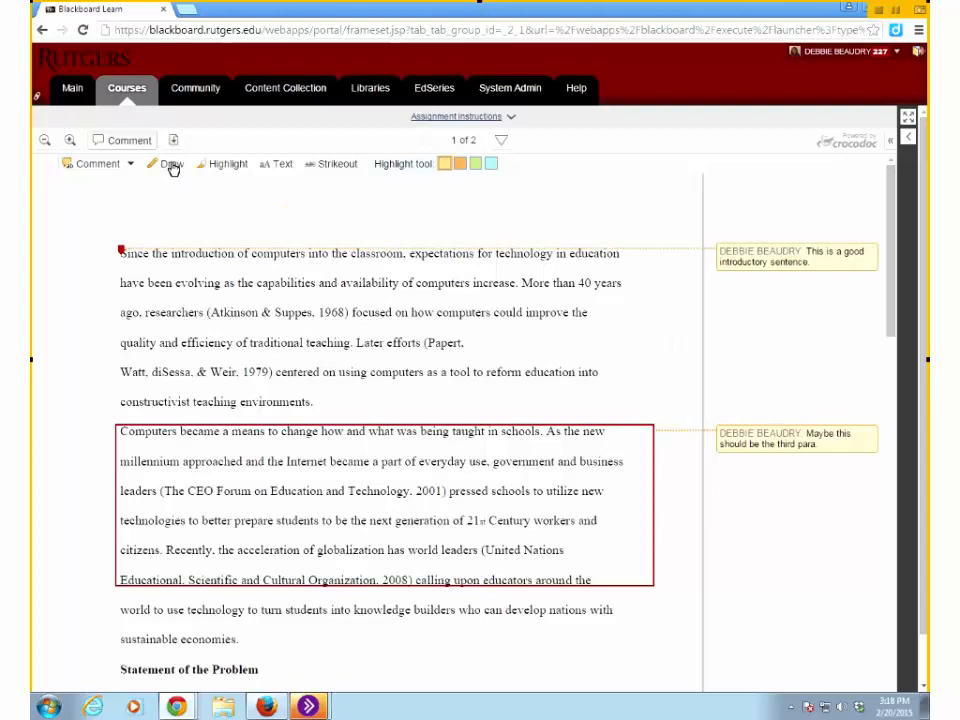
Circle words with freehand drawing and add the free text 'This is tex' on the page
click(170, 164)
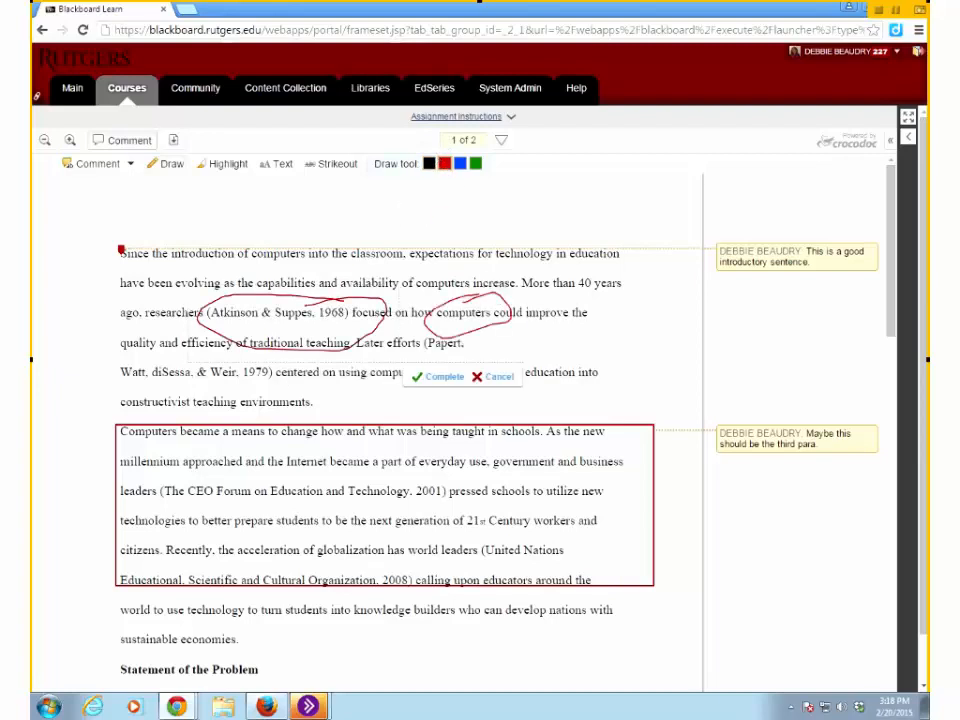
mouse_move(228, 164)
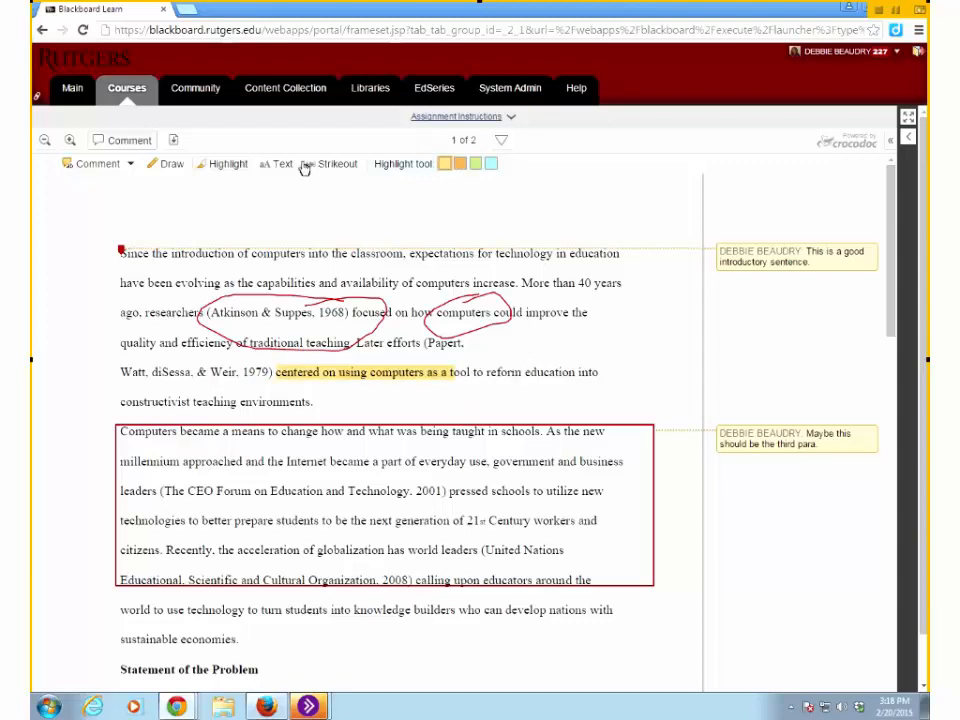
click(274, 164)
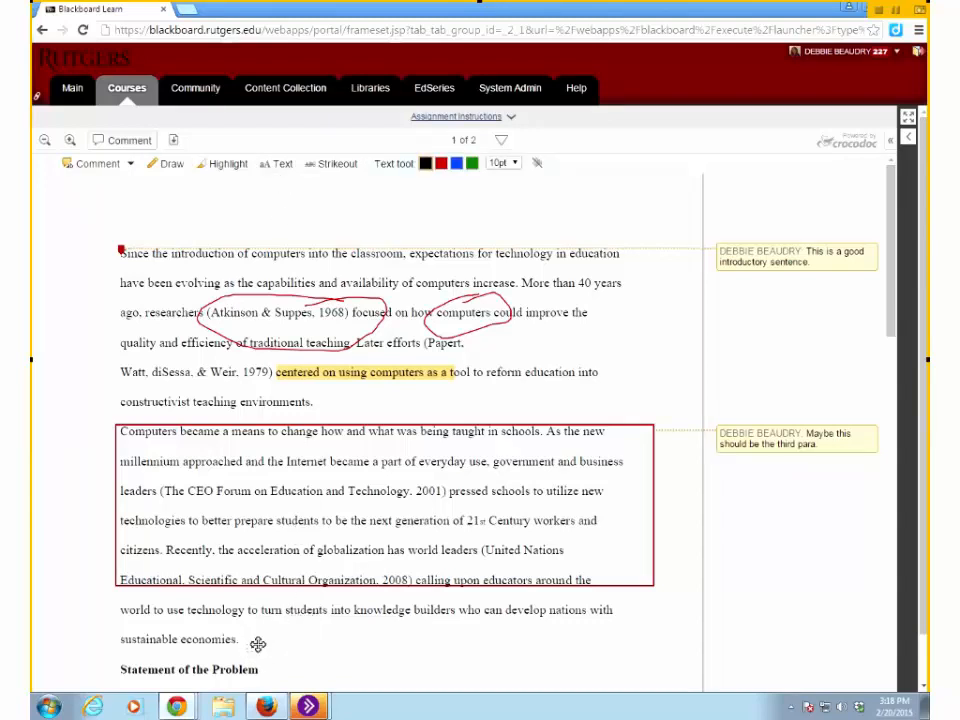
text(Thi)
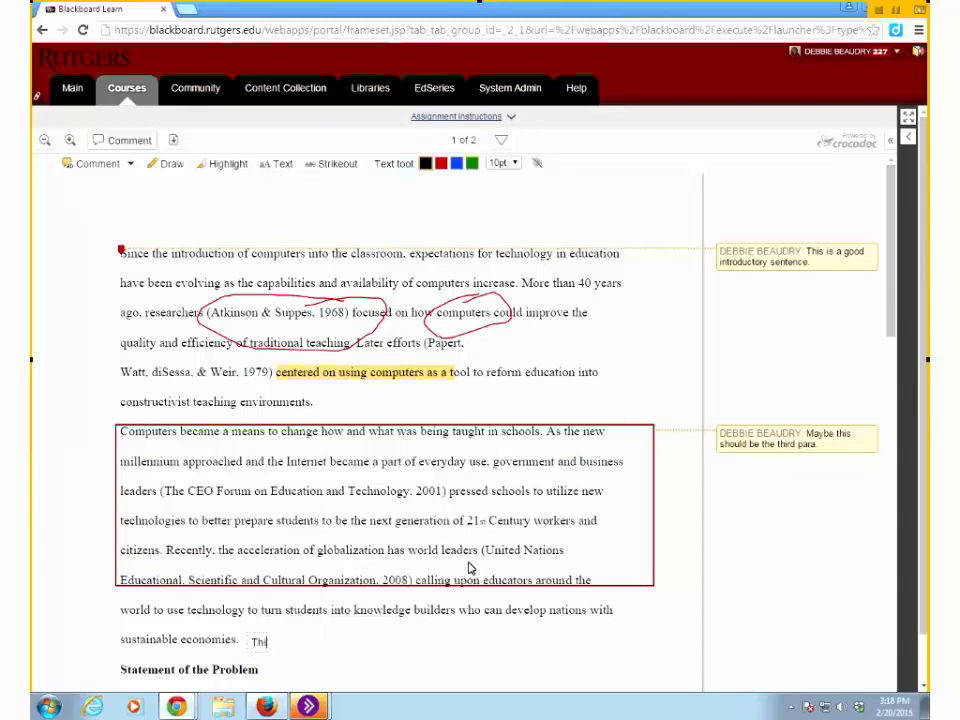
text(This is text)
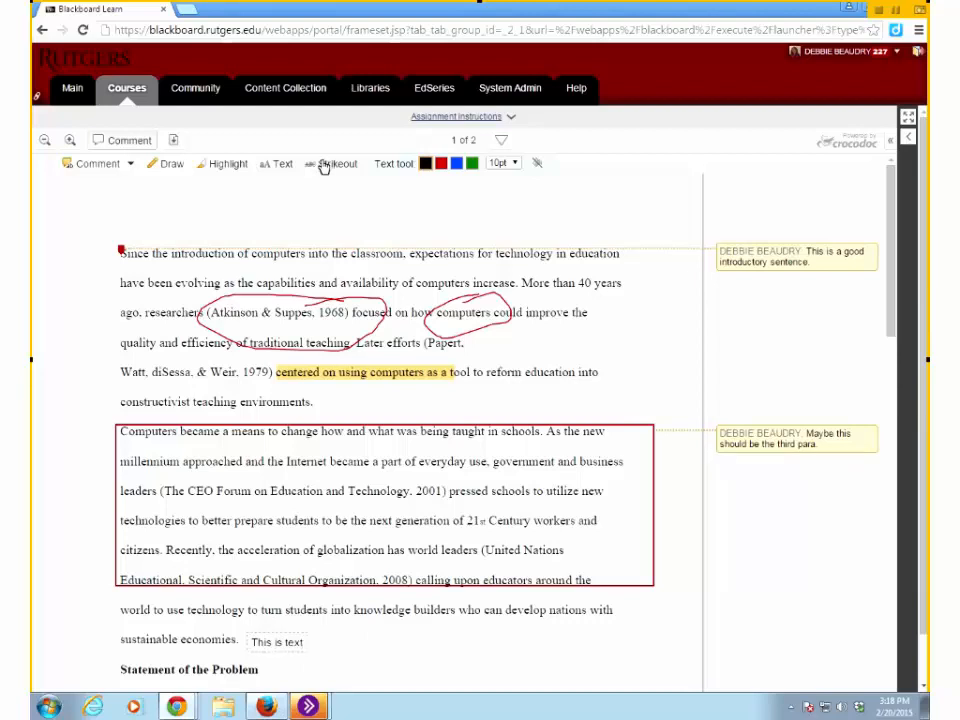
Strike out the outdated words and show the Comments & Markups list
click(392, 164)
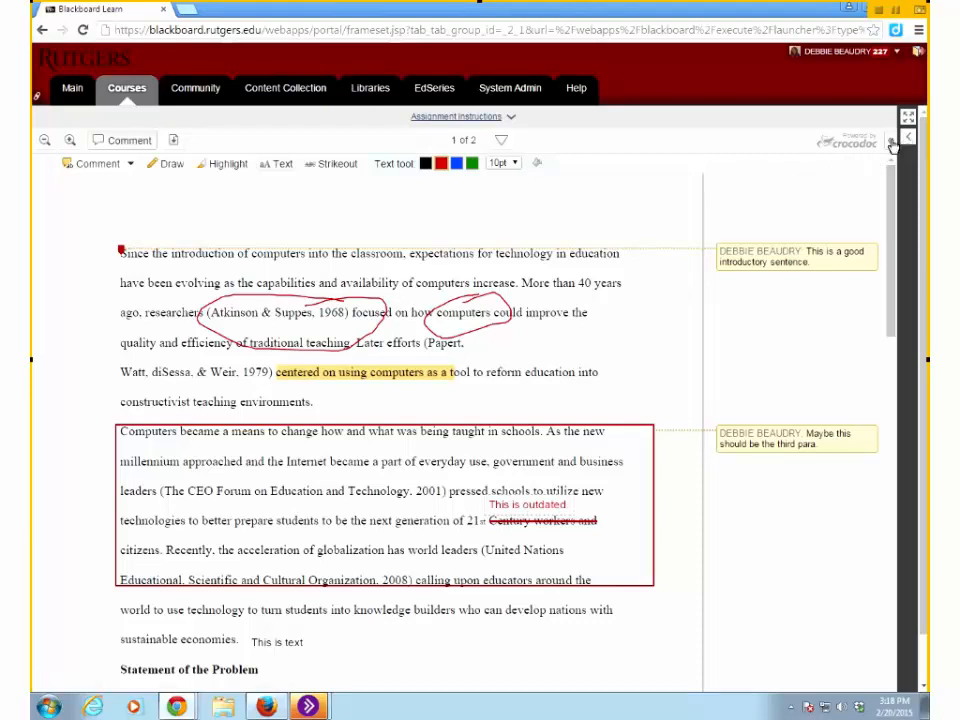
click(912, 140)
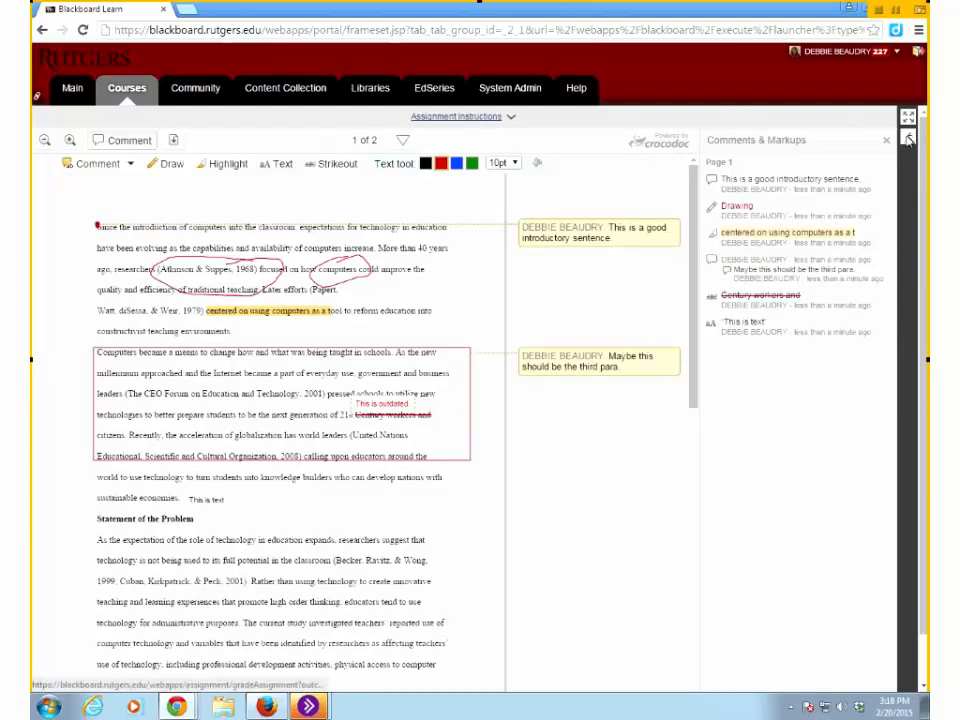
Enter a grade of 90 with the feedback 'This is well done!' in the grading panel
click(908, 140)
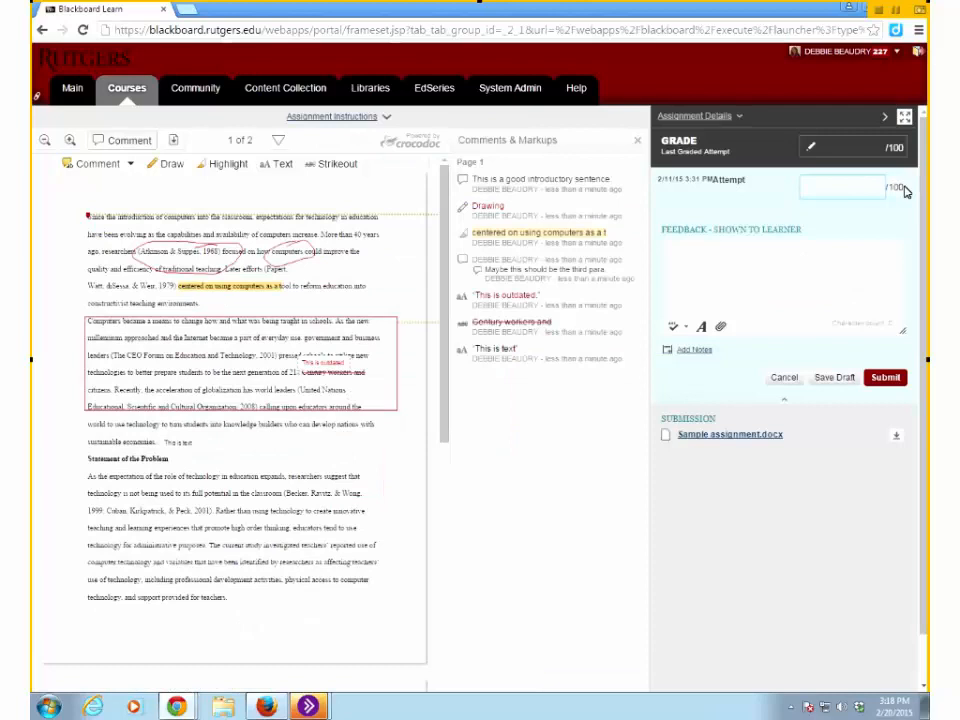
text(90)
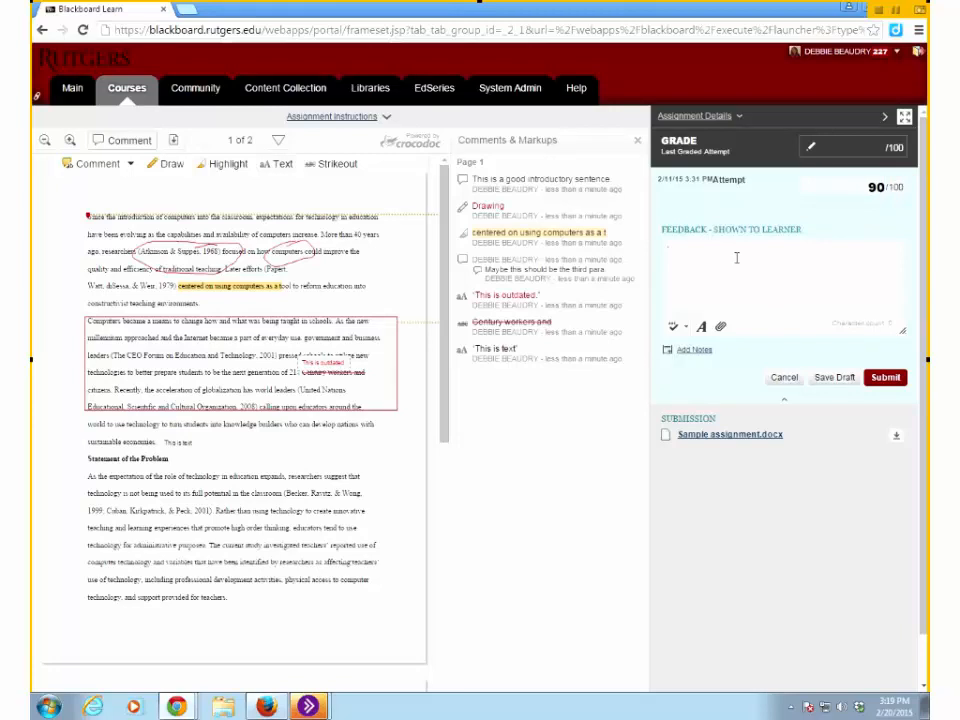
click(736, 252)
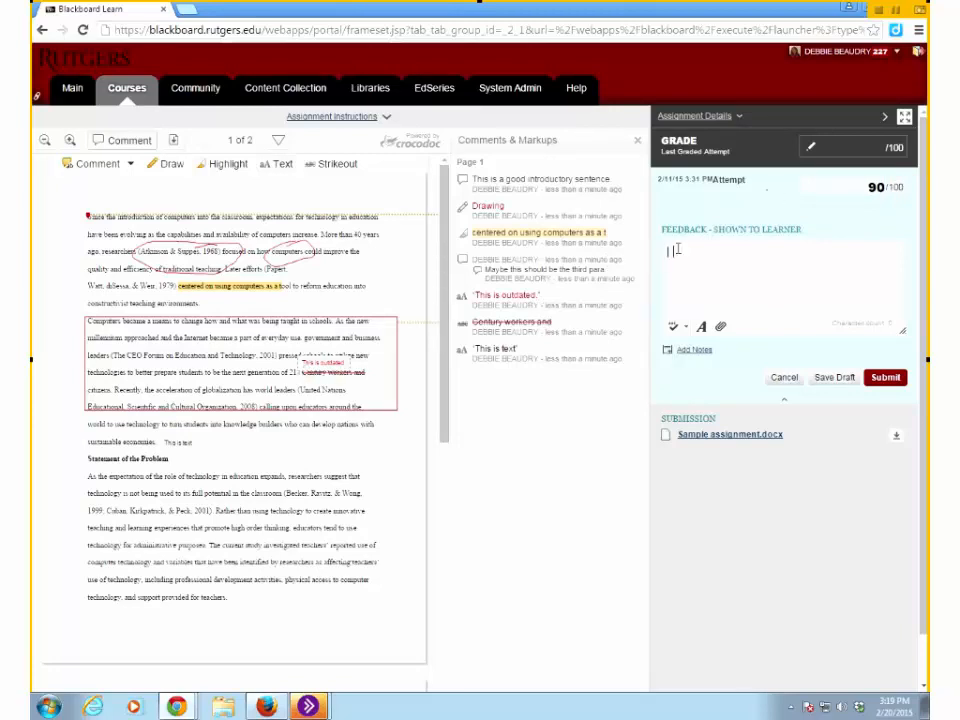
text(This is well done!)
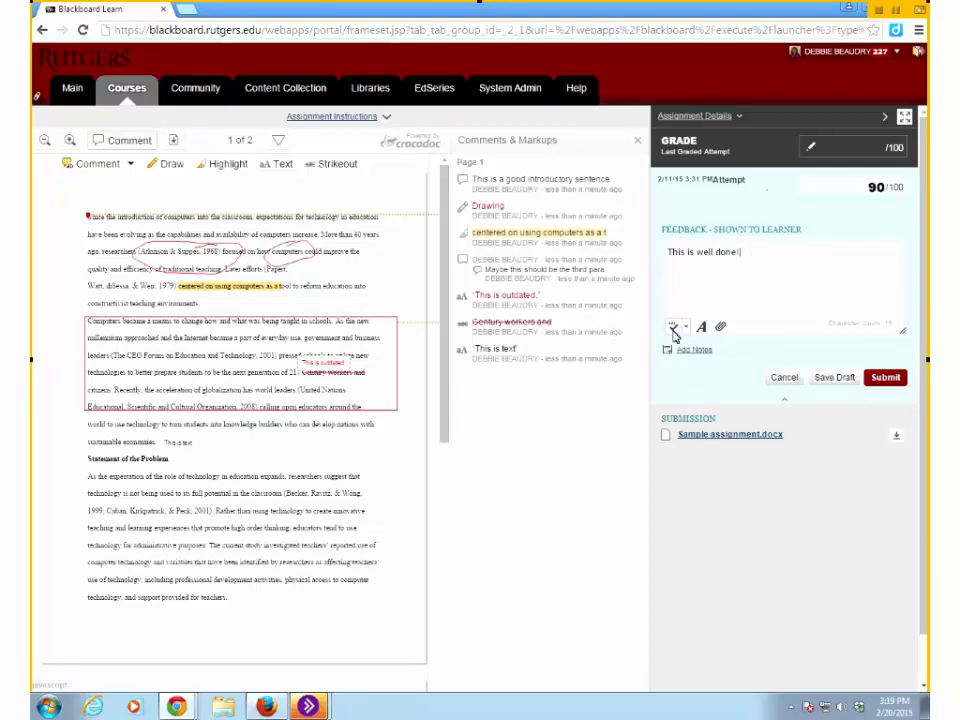
Try adding recorded media, dismiss the no-recording alert, and submit the 90 grade
click(672, 328)
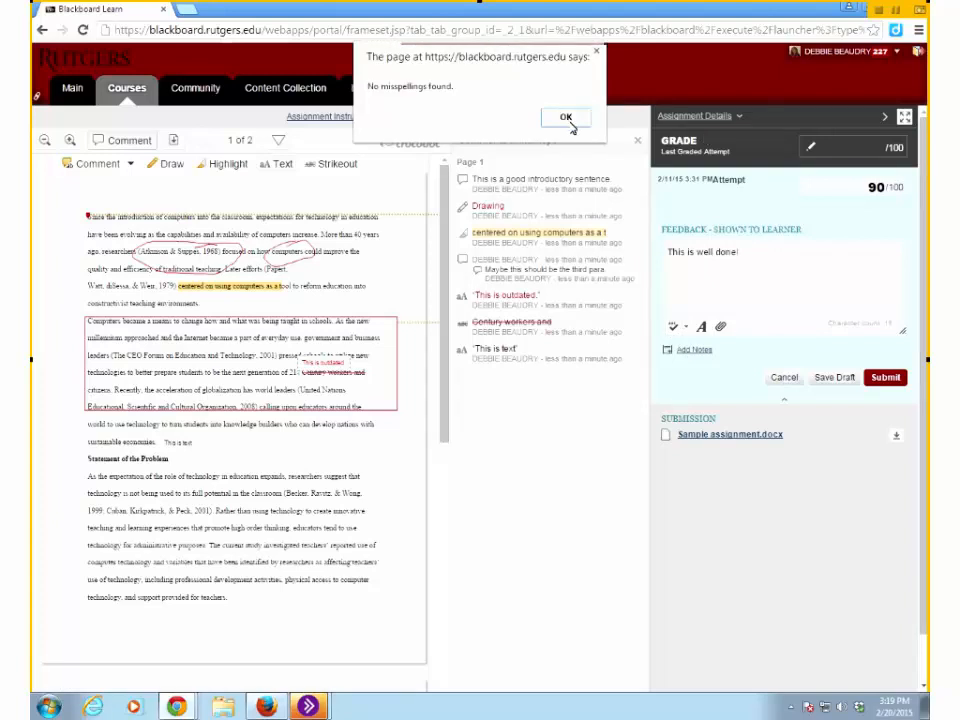
click(566, 116)
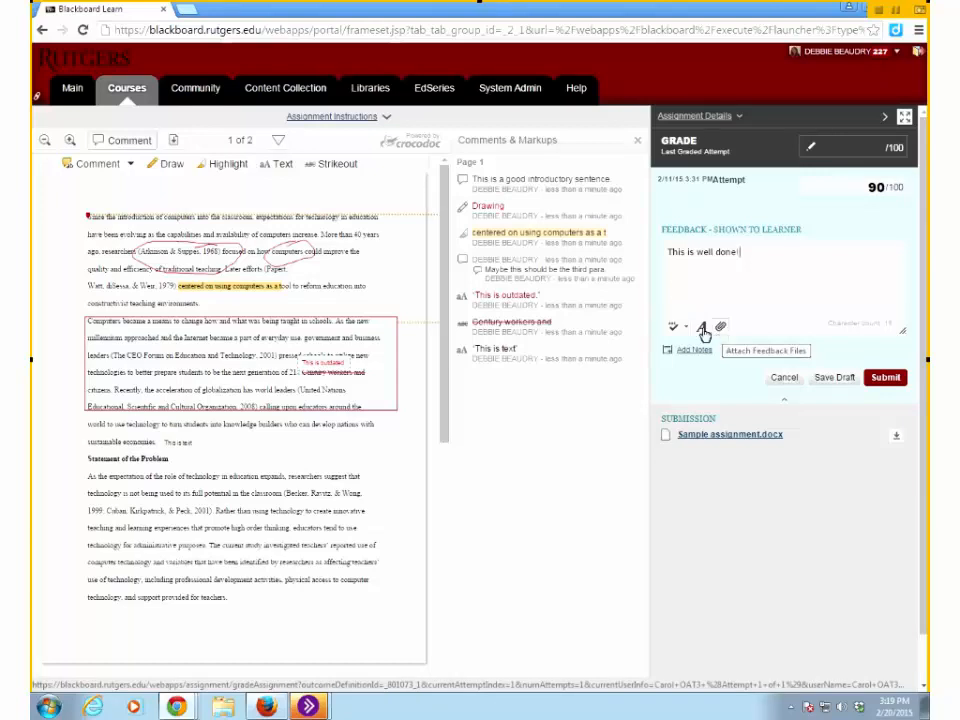
mouse_move(702, 330)
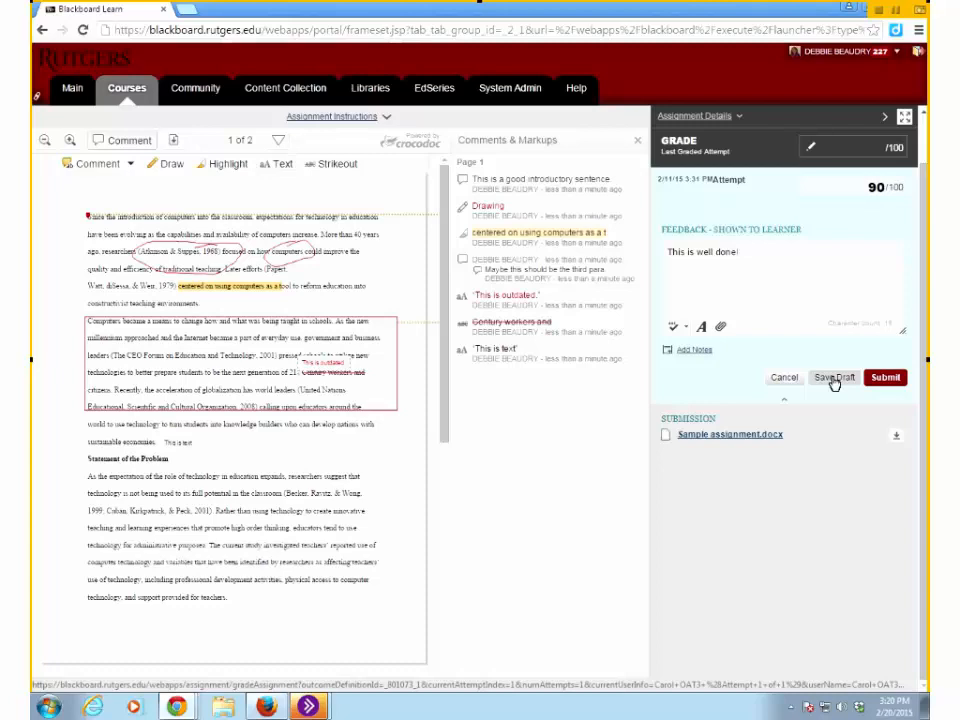
mouse_move(900, 398)
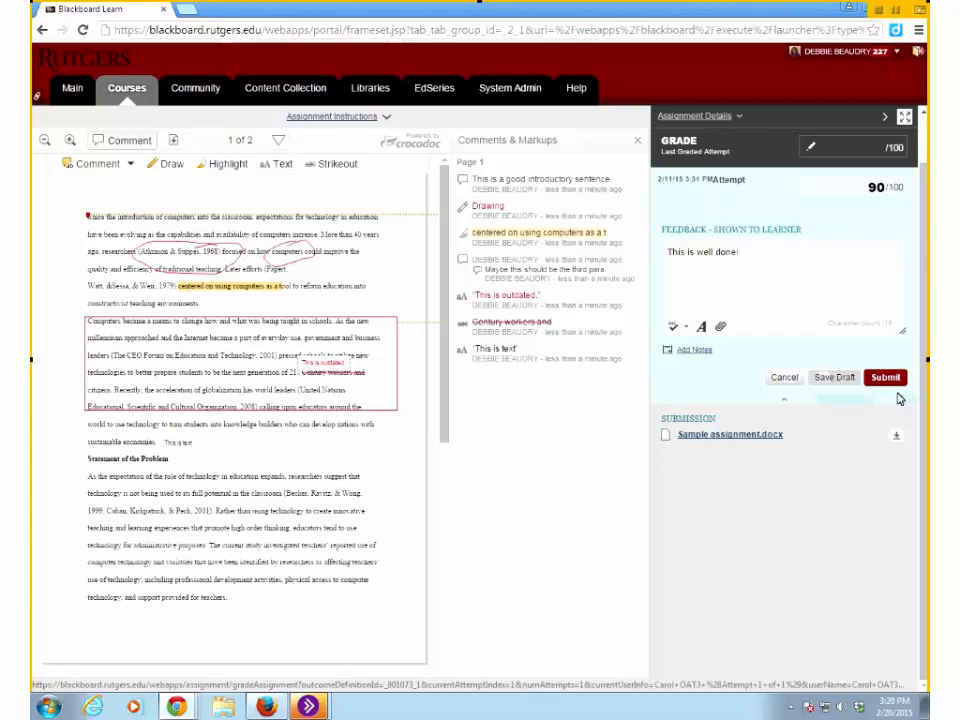
click(884, 376)
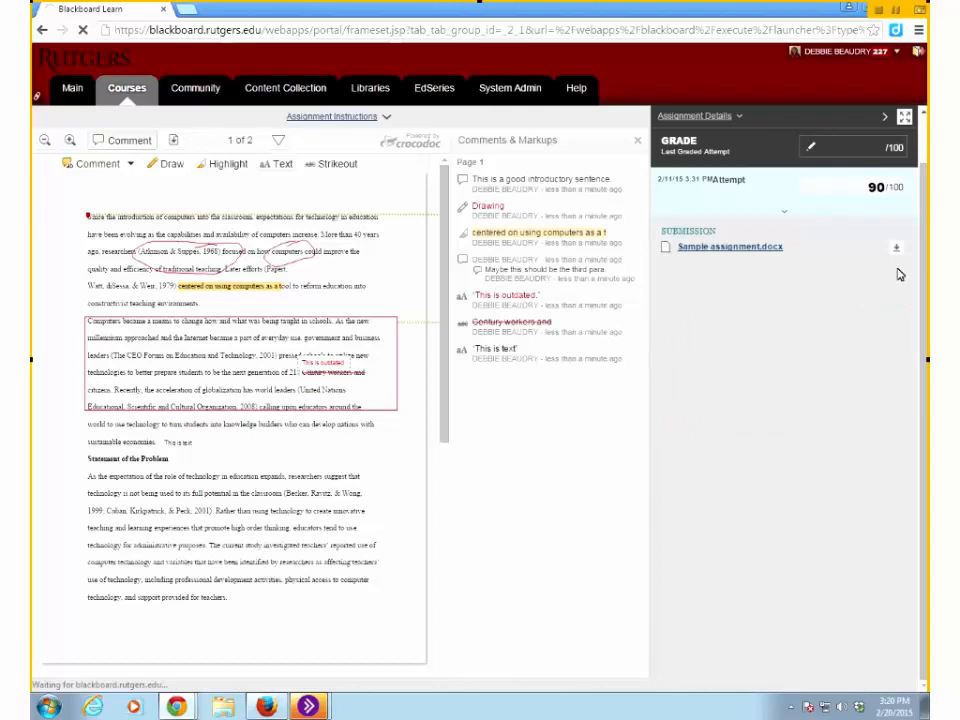
mouse_move(856, 212)
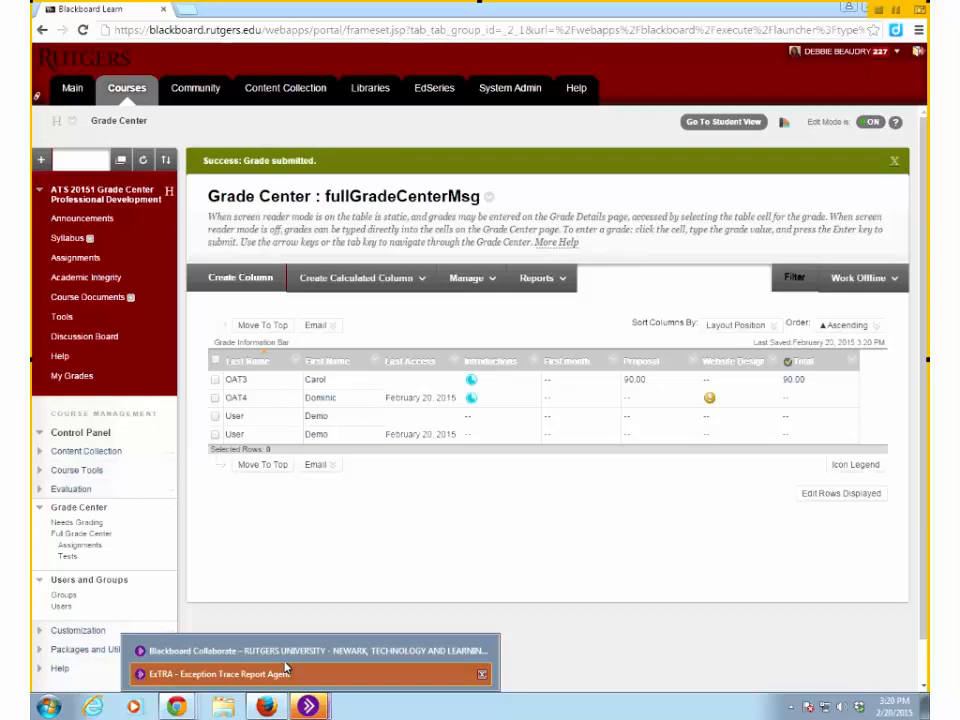
Return to the Grade Center and show options for Dominic's ungraded Website Design cell
click(308, 650)
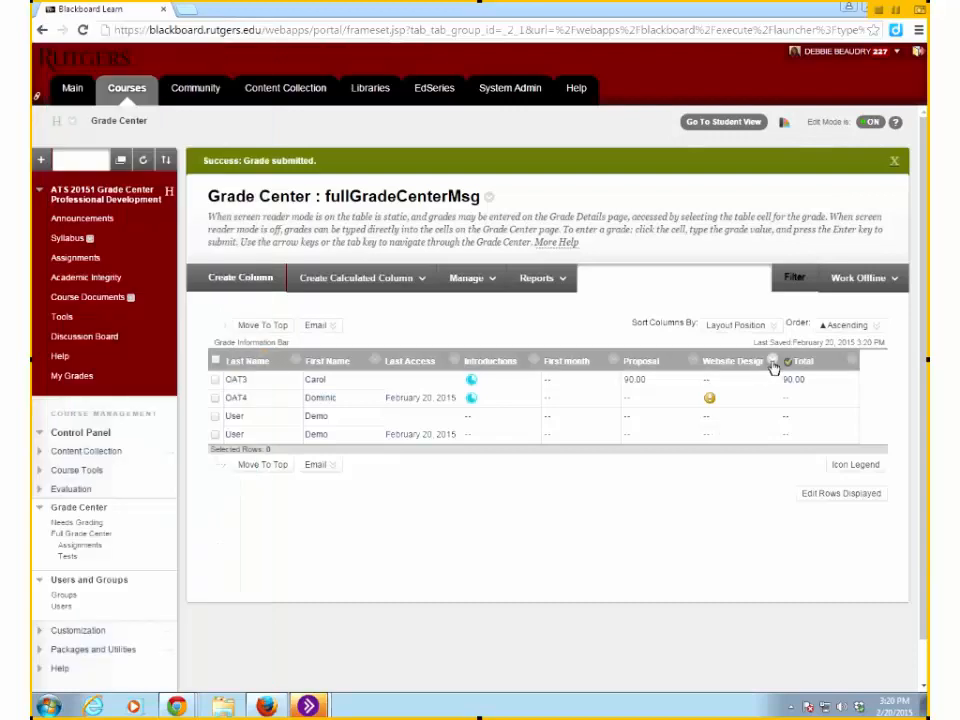
mouse_move(744, 360)
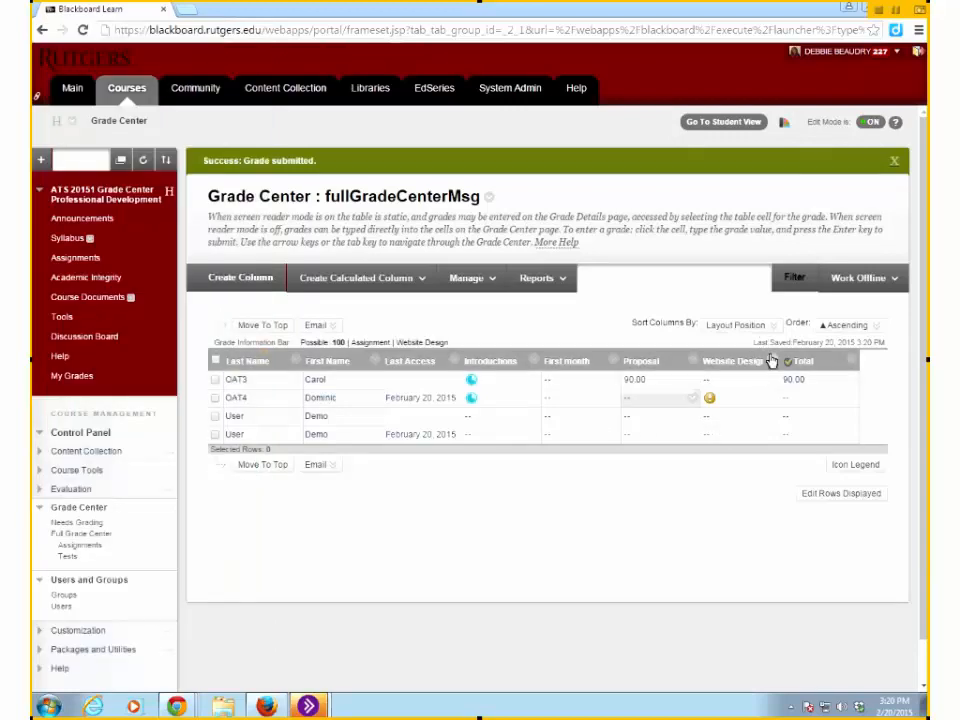
mouse_move(770, 360)
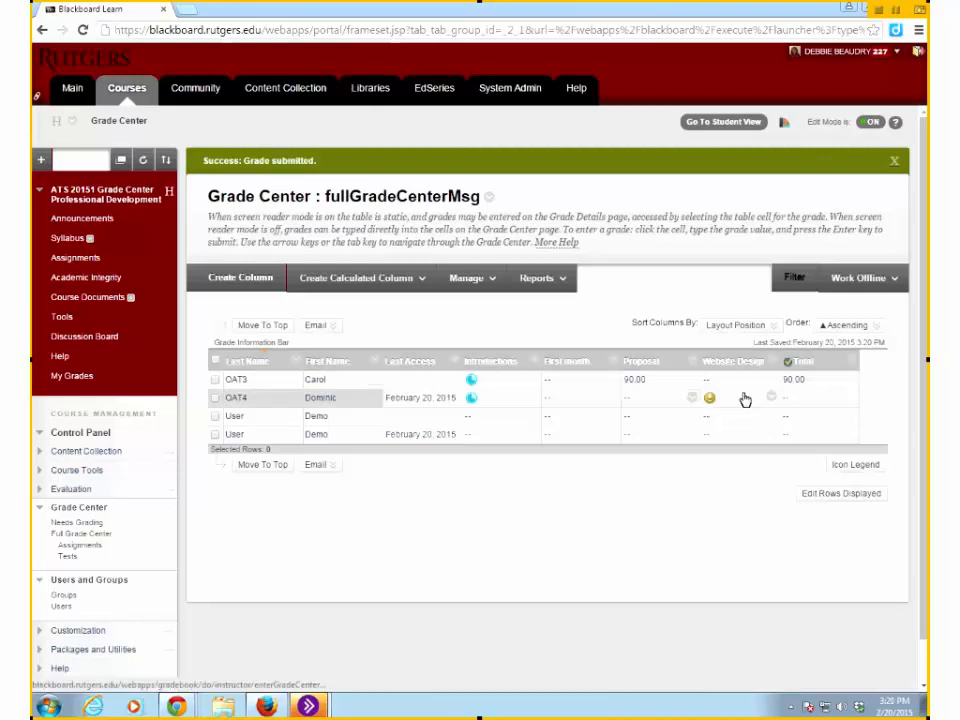
mouse_move(770, 398)
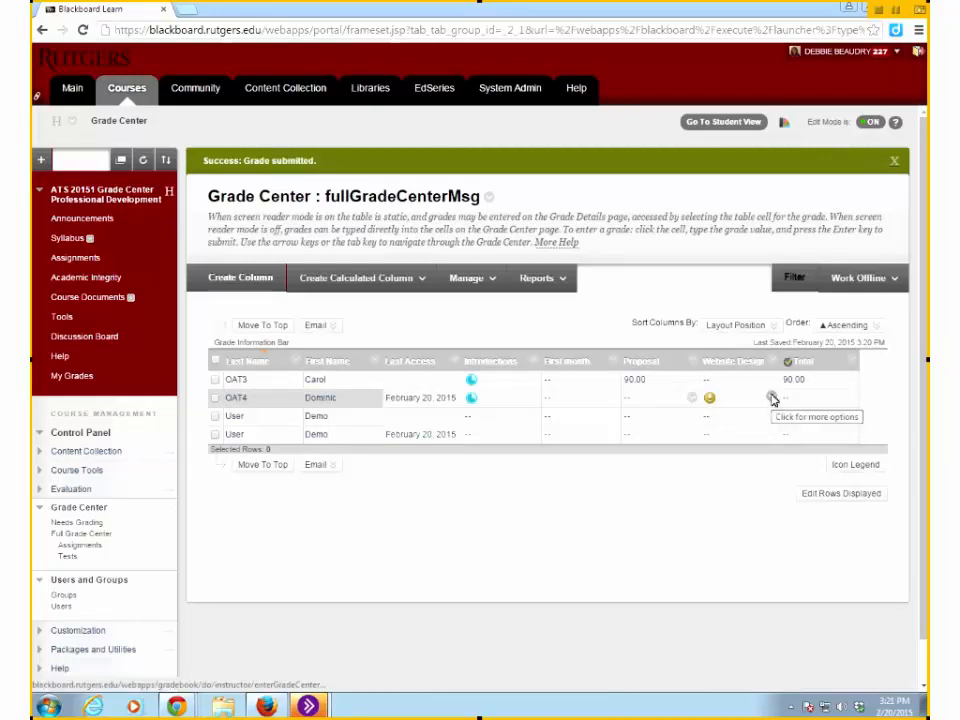
click(772, 396)
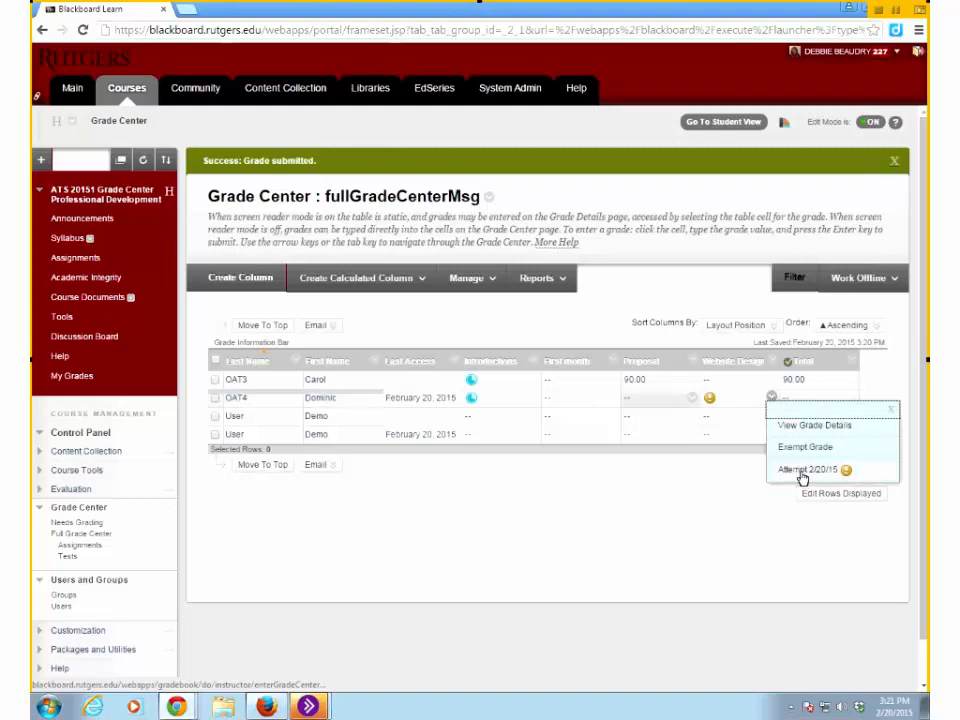
Open the 2/20/15 Website Design attempt, view the linked Google Site, and return to start feedback
click(816, 470)
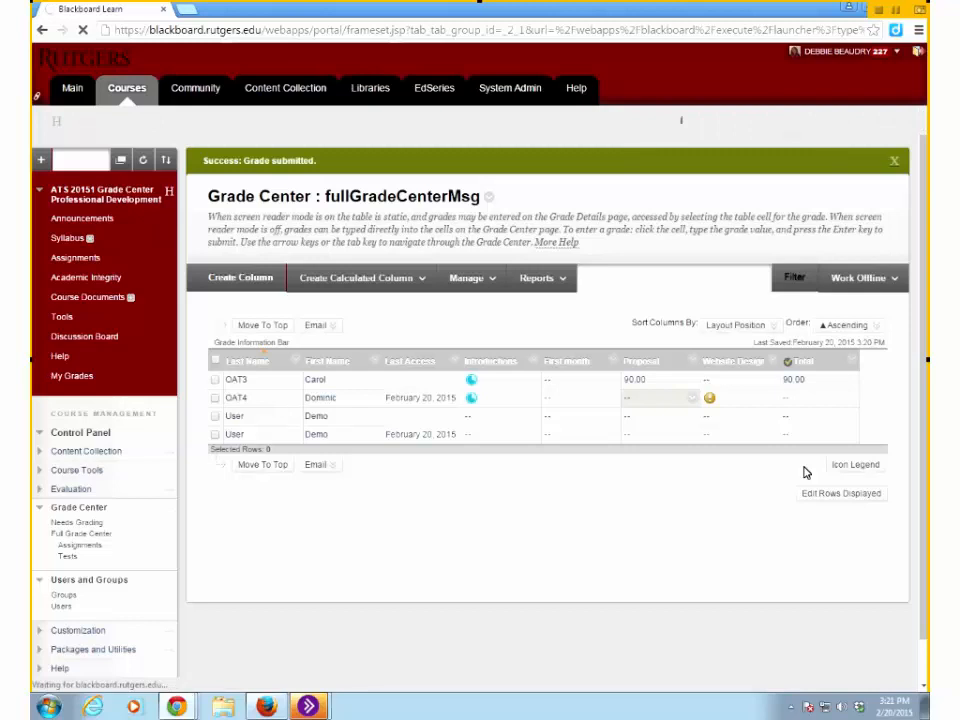
click(708, 396)
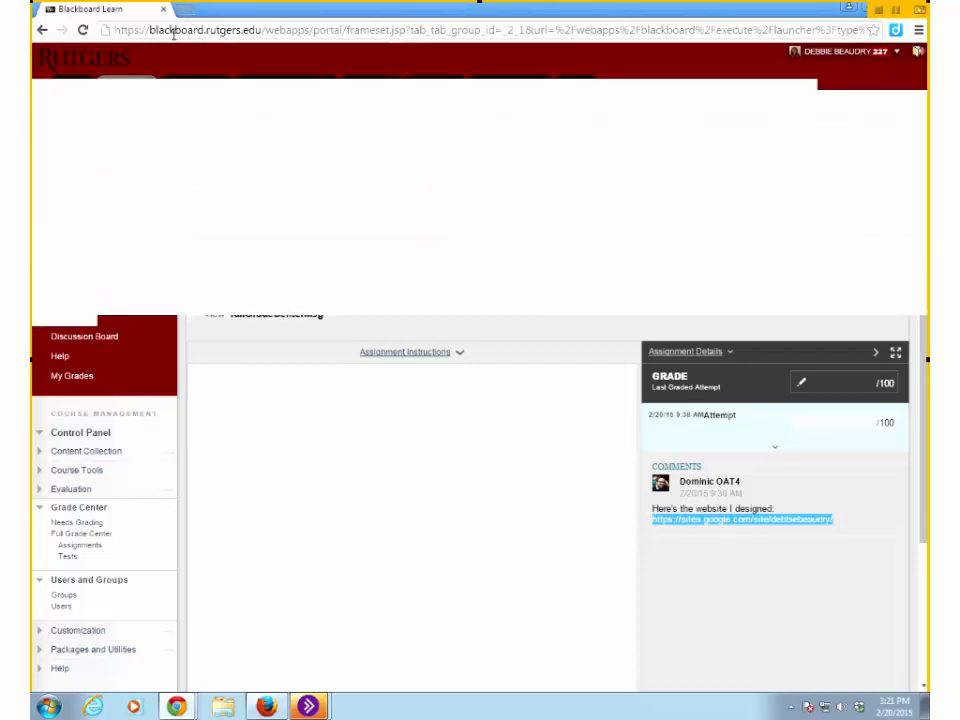
click(740, 518)
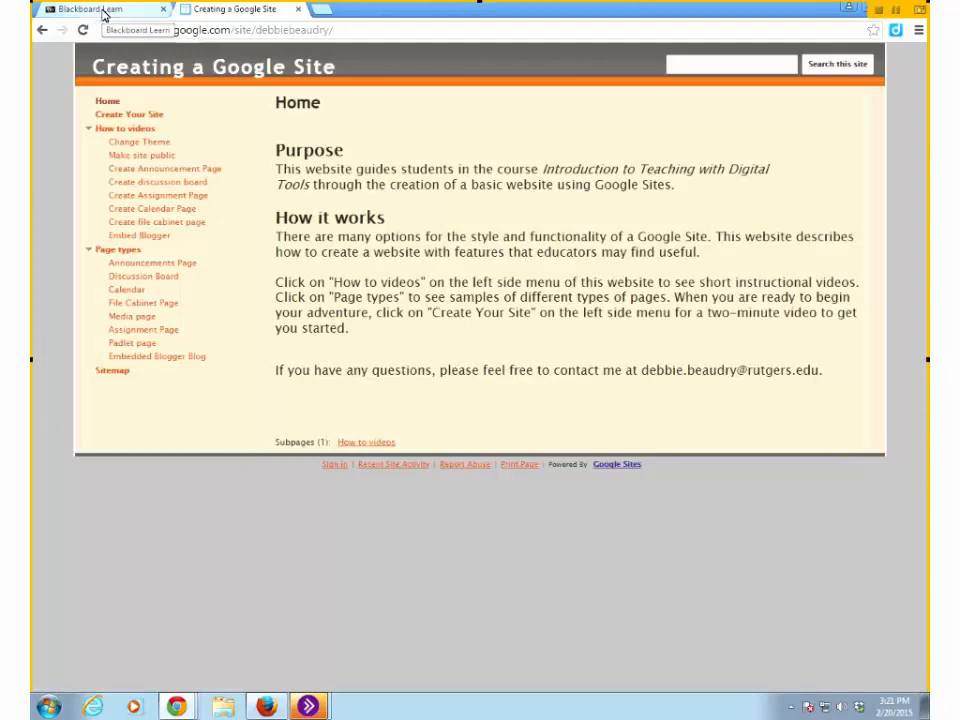
click(90, 8)
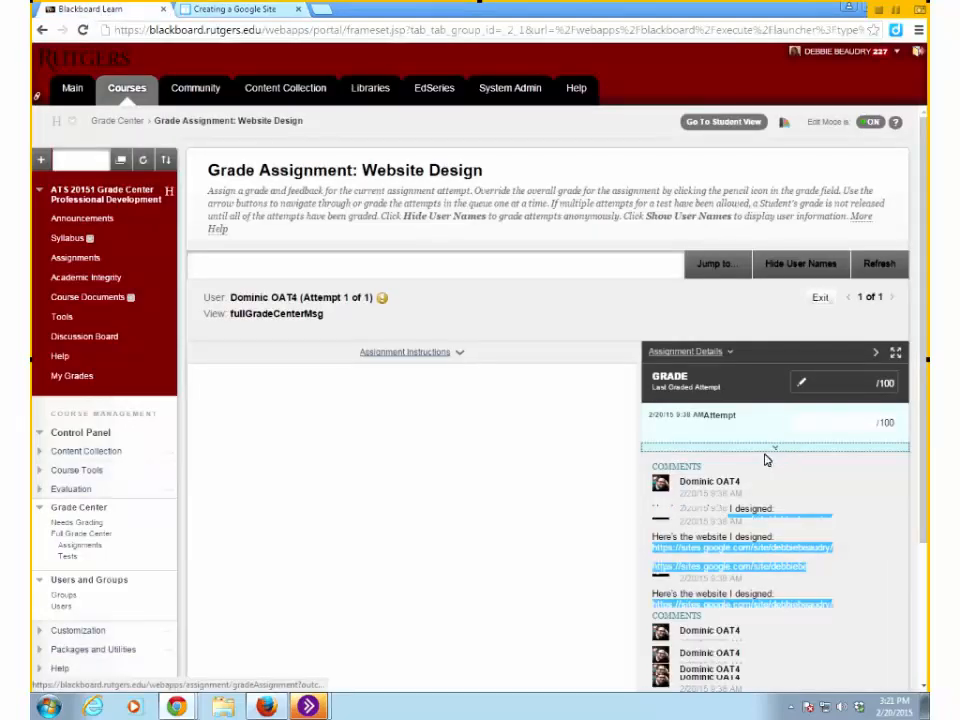
click(776, 448)
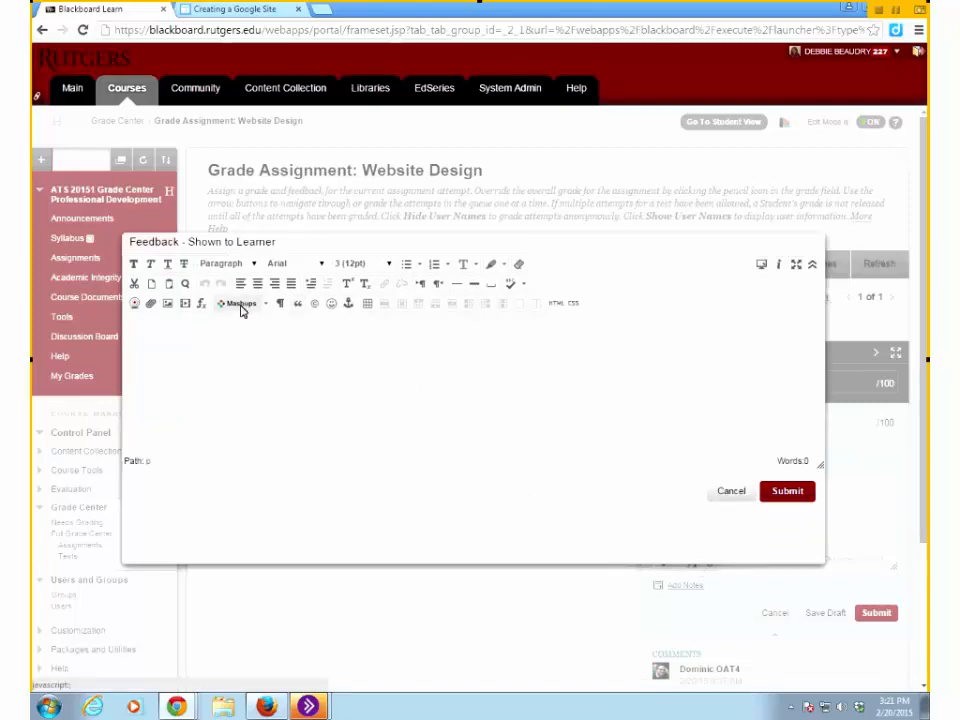
mouse_move(240, 304)
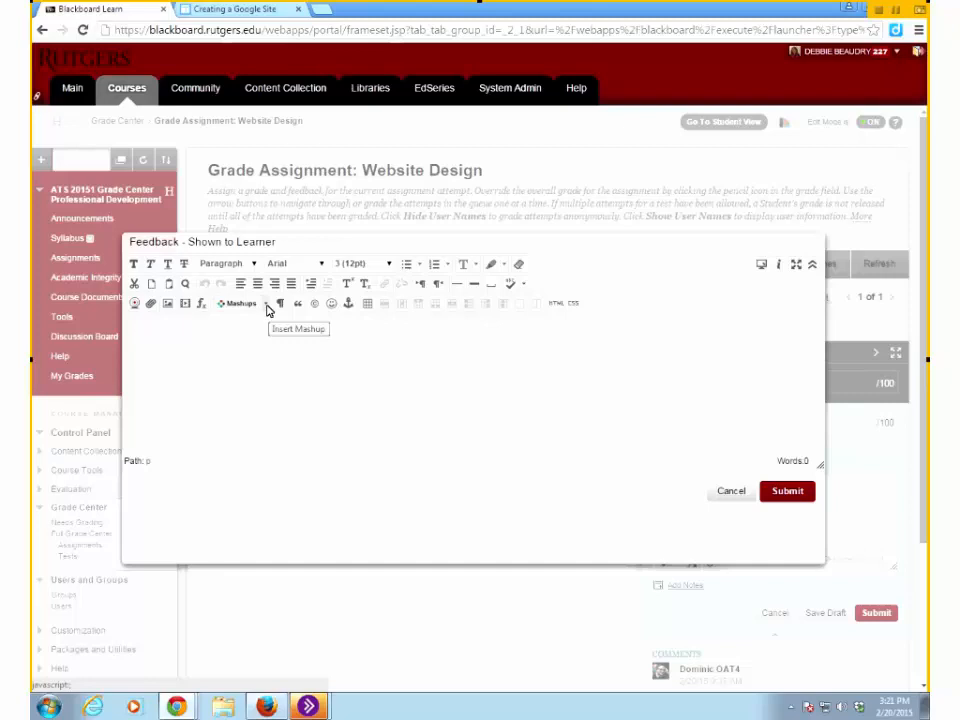
Choose Kaltura Media from the Mashups list to insert into the feedback
click(240, 304)
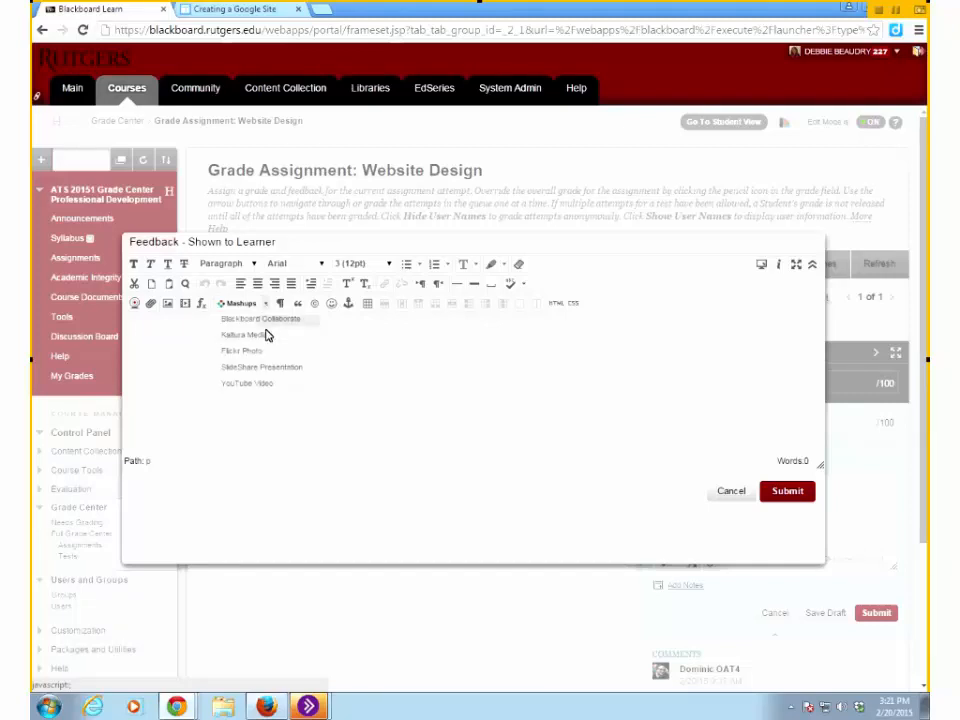
mouse_move(264, 334)
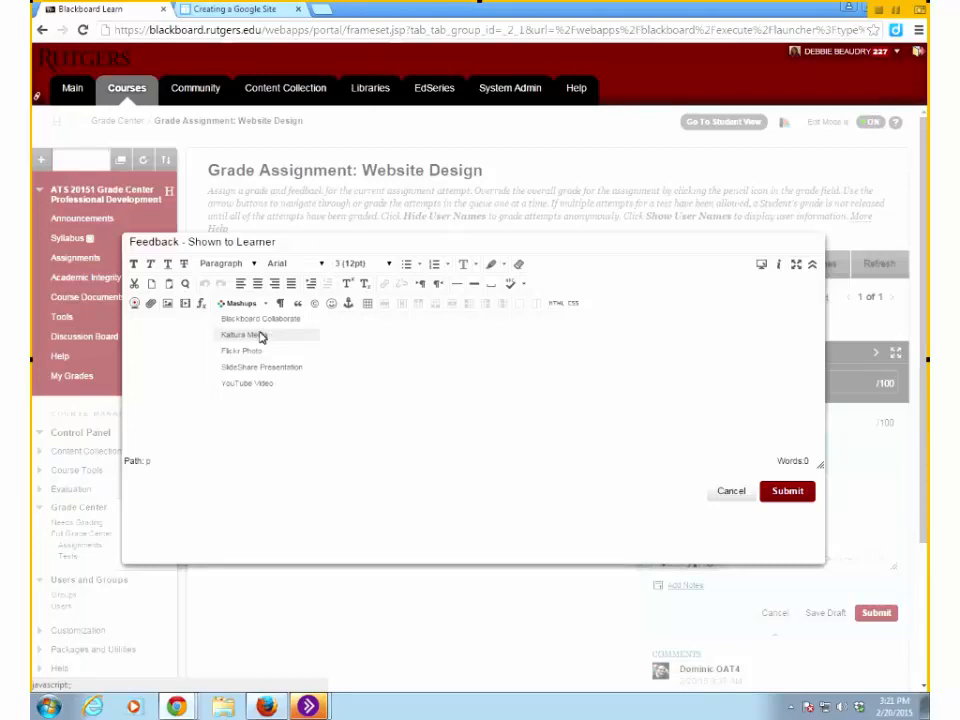
click(240, 334)
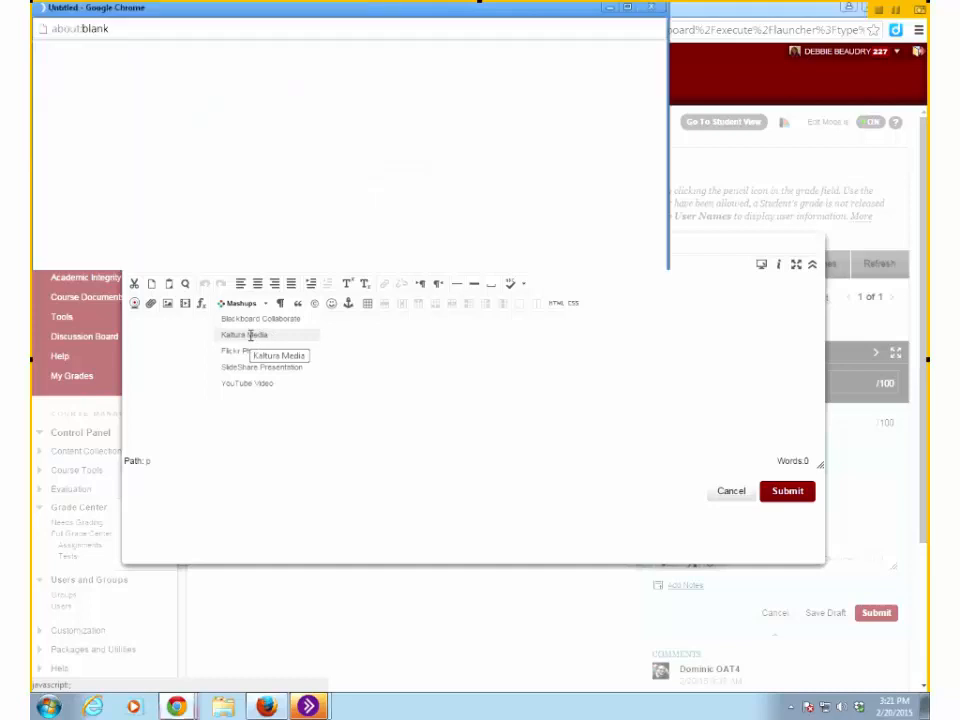
From the Kaltura media search, choose Add Media > Record your screen, reaching the Screen Recorder run prompt
click(244, 334)
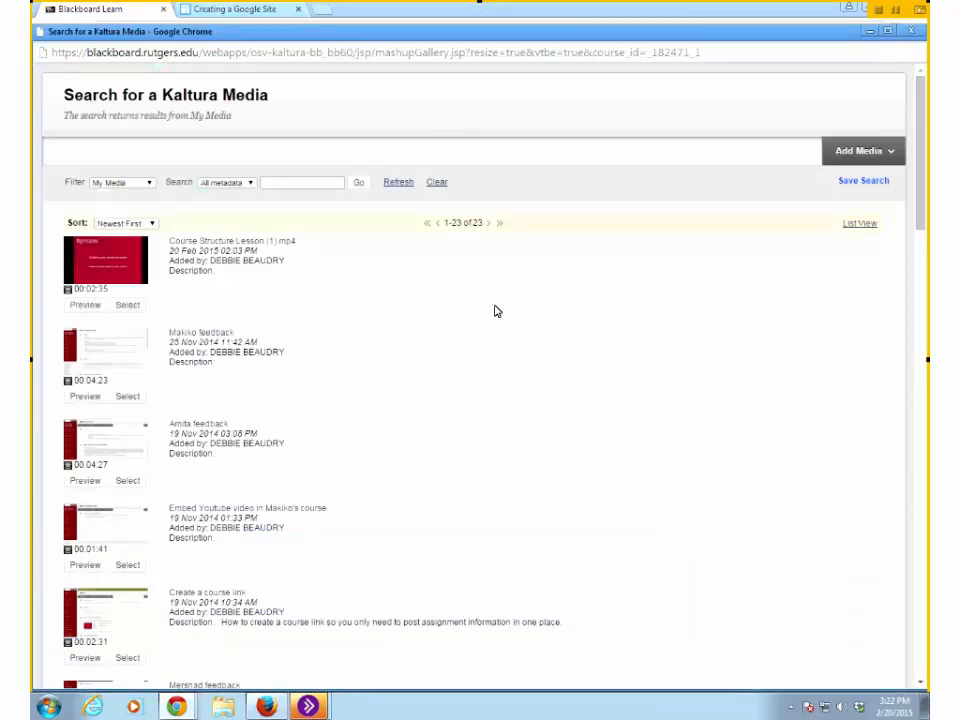
mouse_move(354, 366)
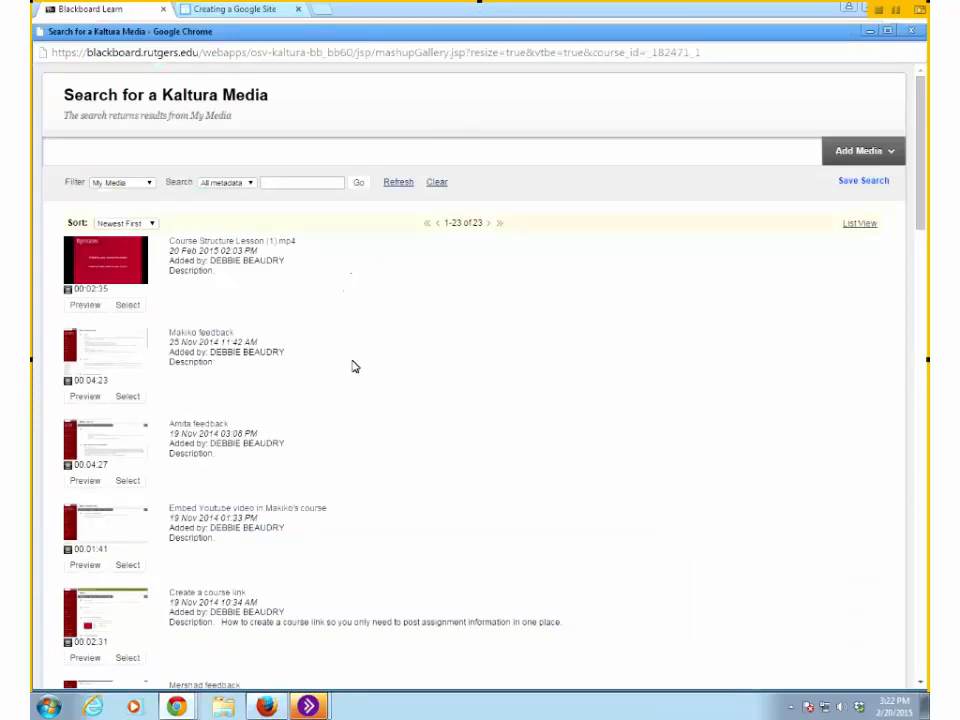
mouse_move(250, 488)
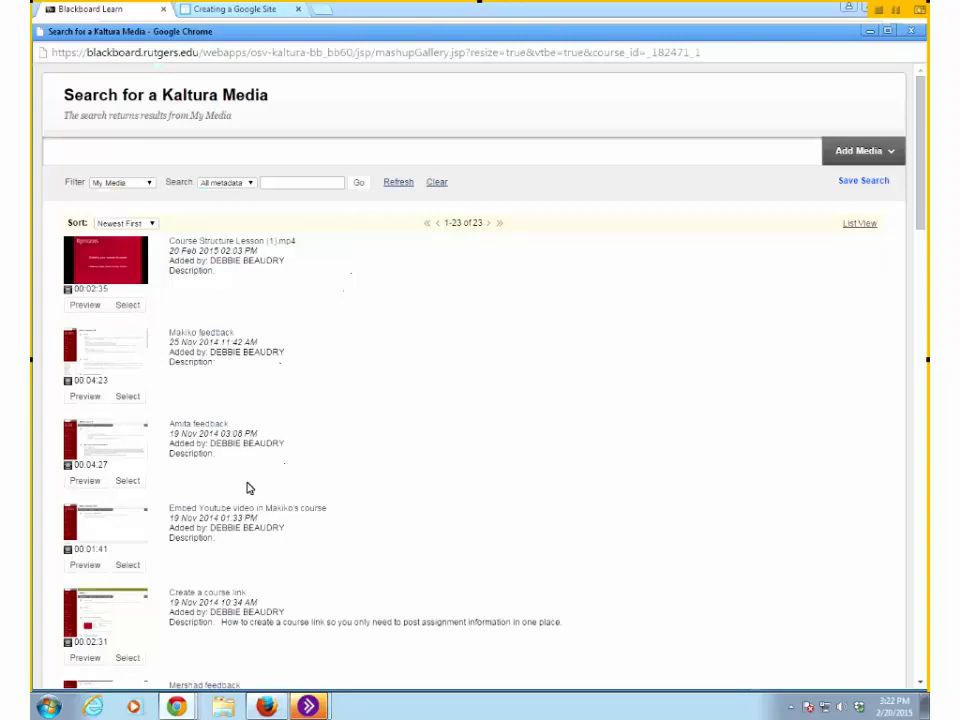
mouse_move(738, 188)
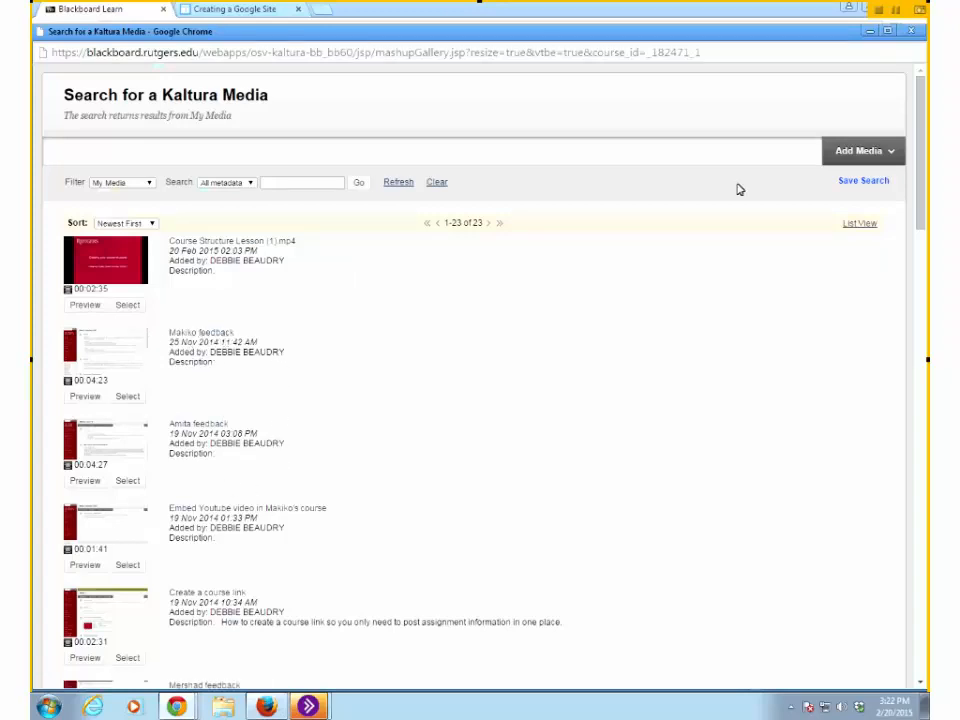
click(862, 150)
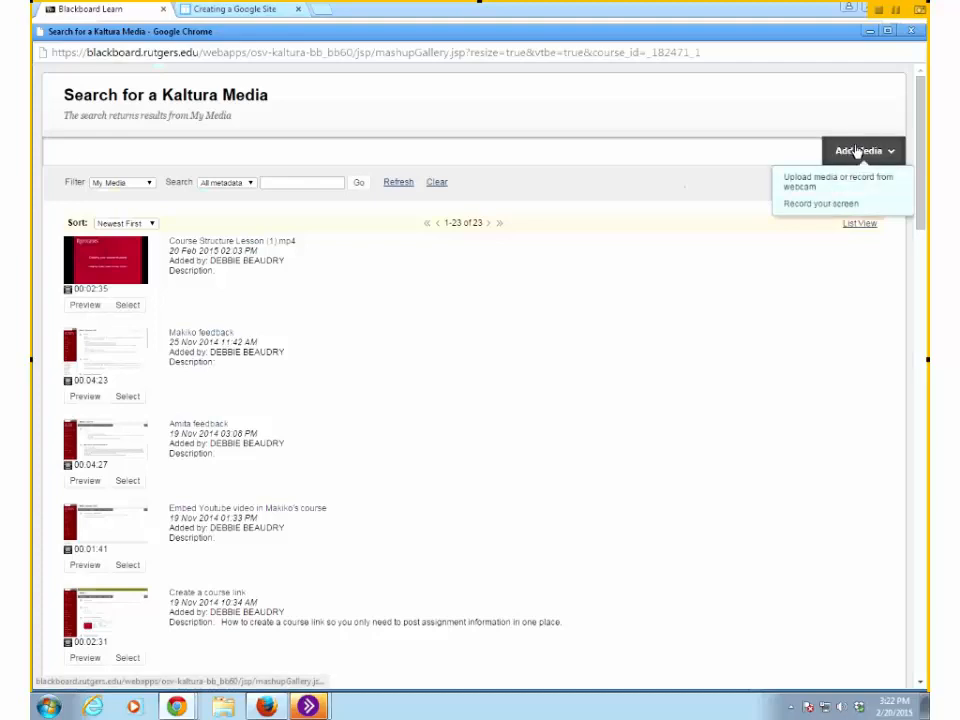
mouse_move(822, 210)
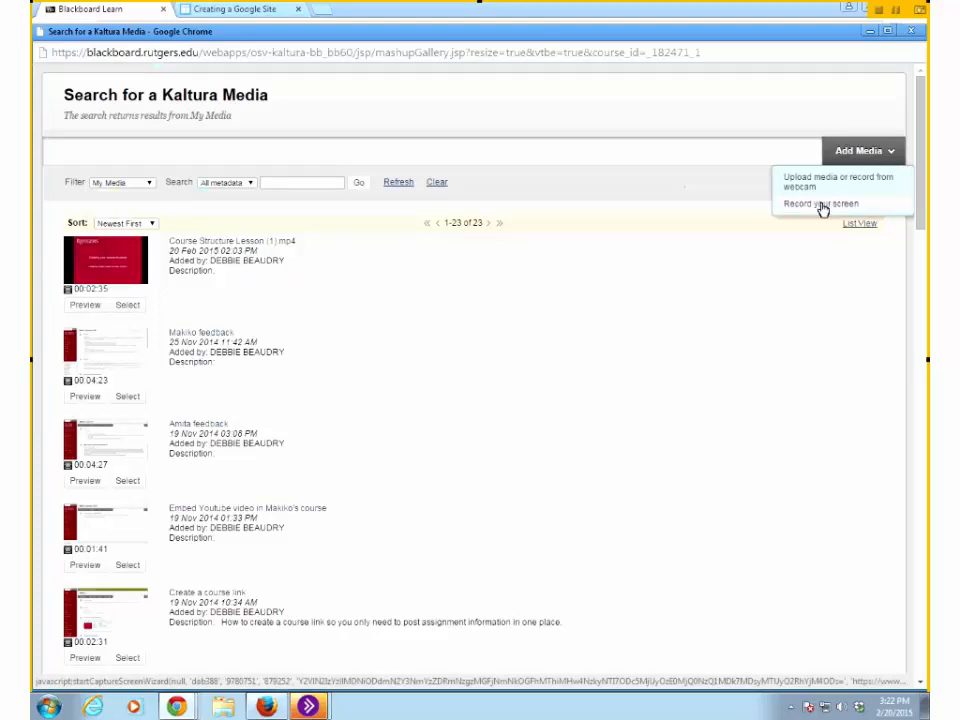
mouse_move(808, 188)
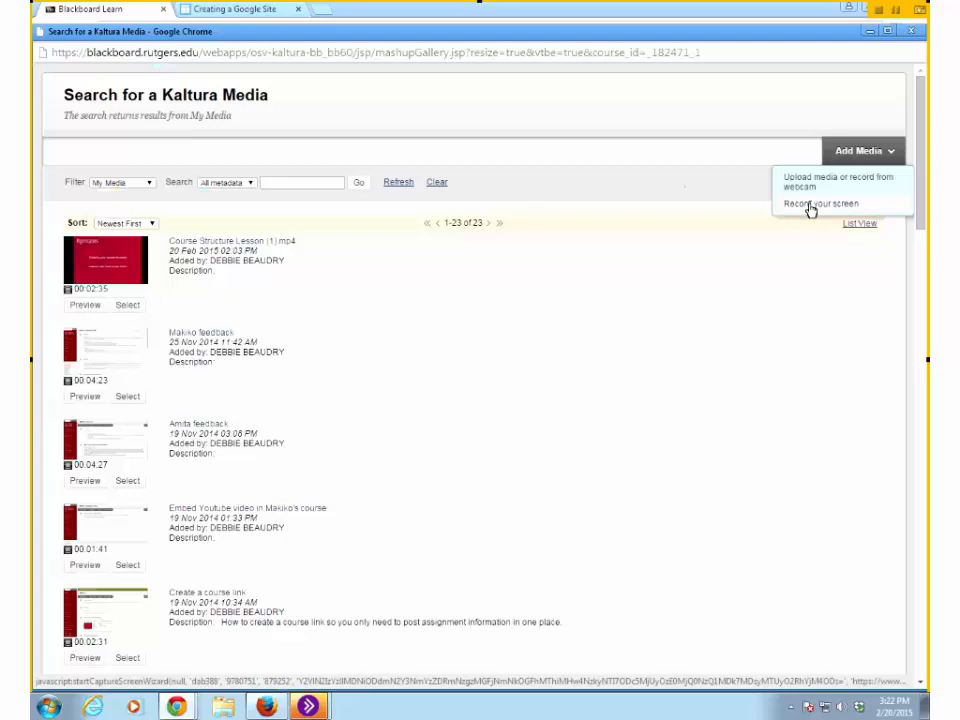
click(816, 204)
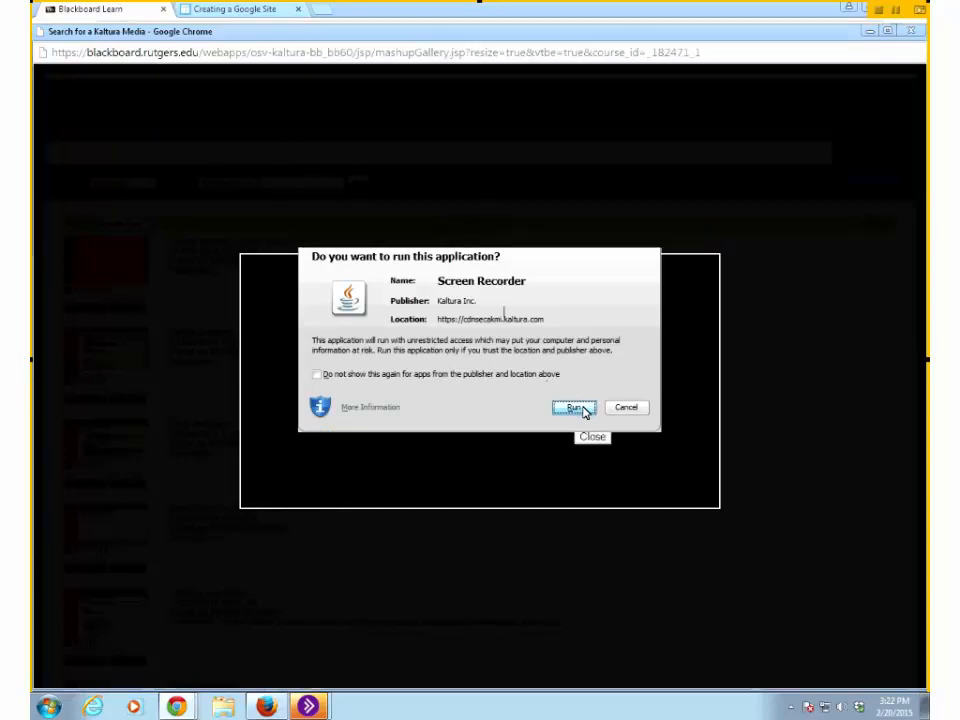
Allow the Kaltura Screen Recorder applet to run so it frames the Google Site
click(572, 408)
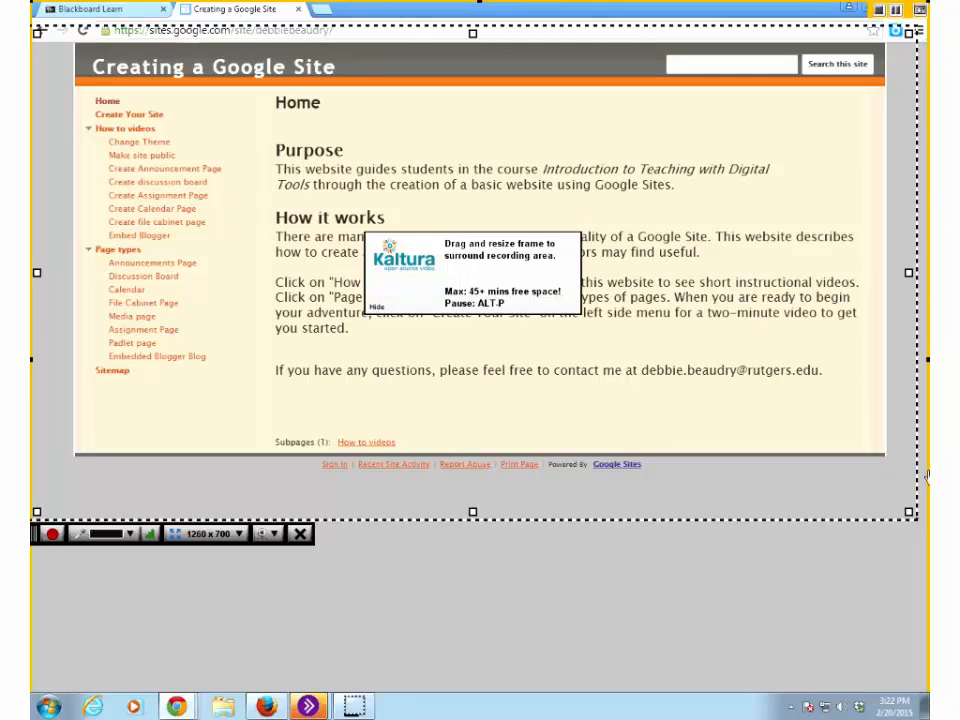
mouse_move(596, 516)
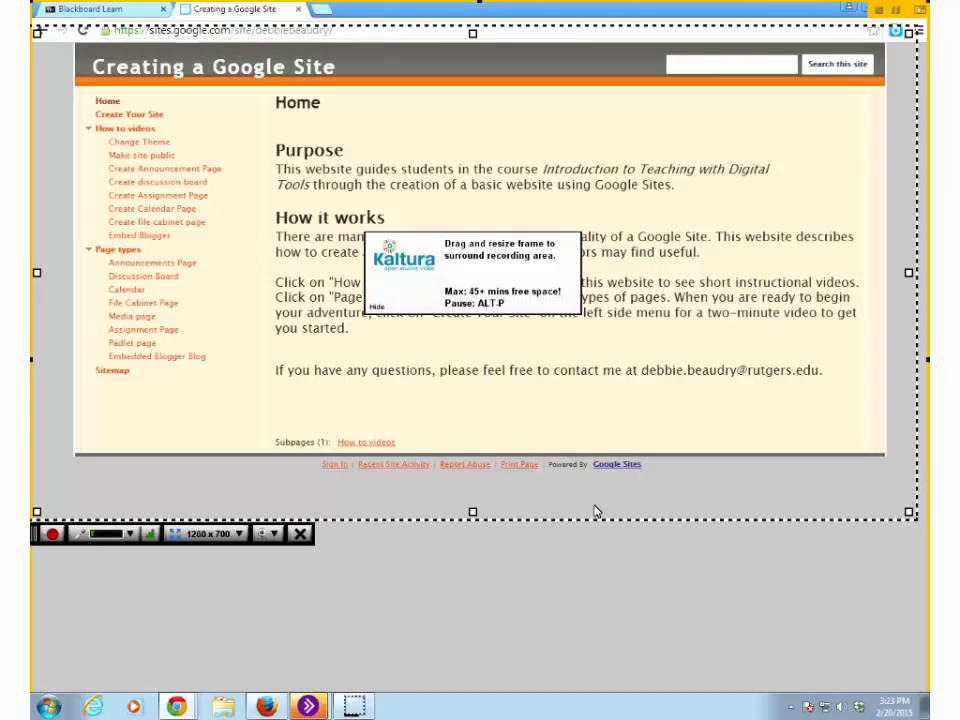
mouse_move(600, 508)
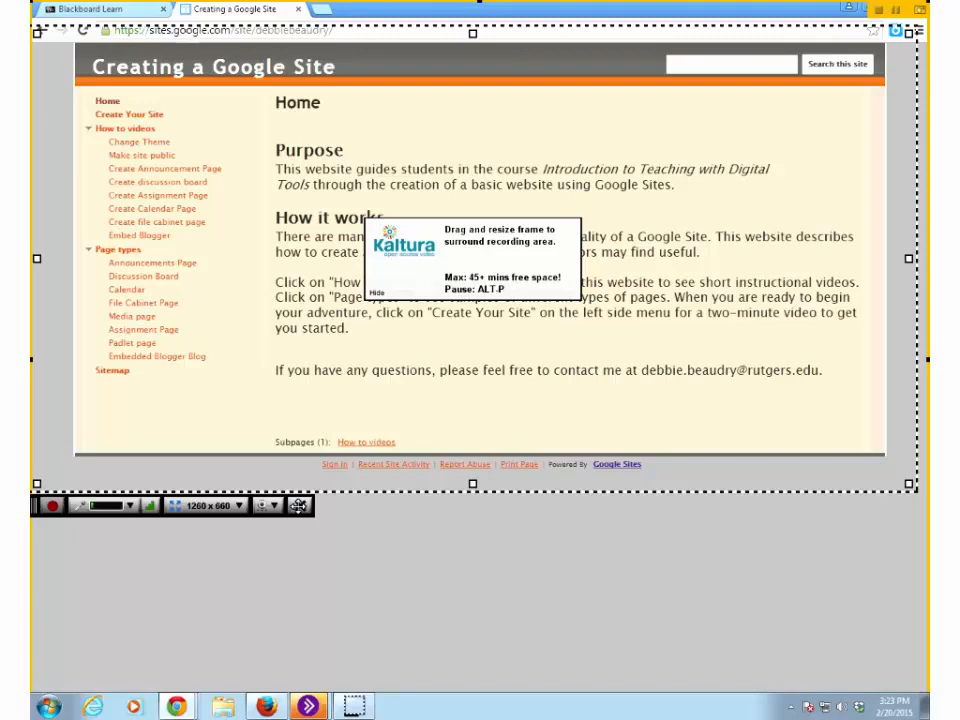
Start recording and navigate the Google Site from Home to its Change Theme page
click(48, 504)
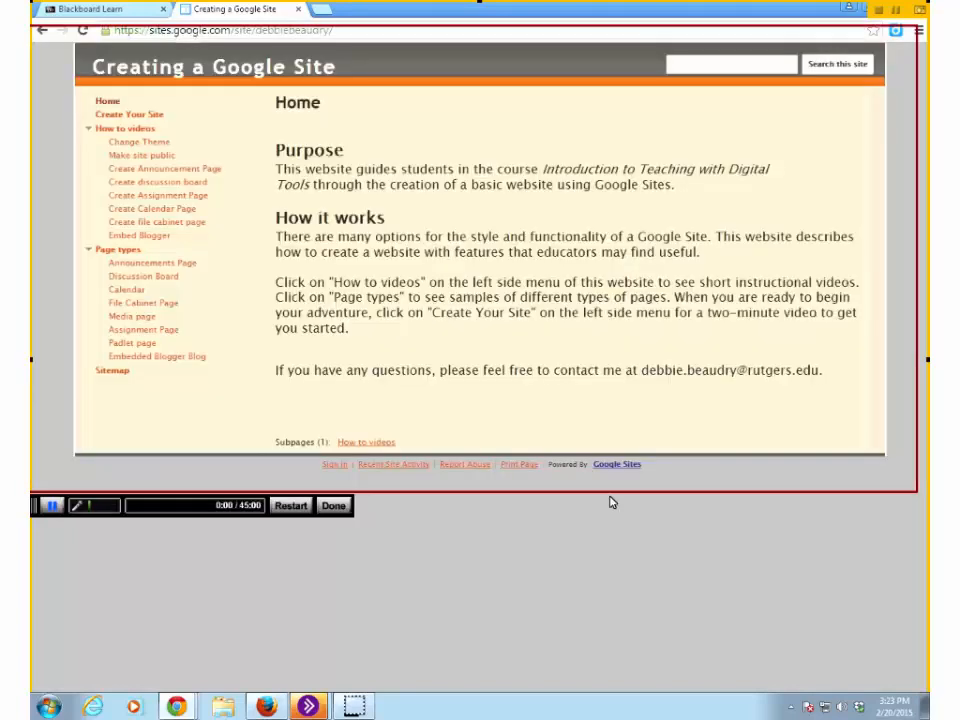
mouse_move(652, 504)
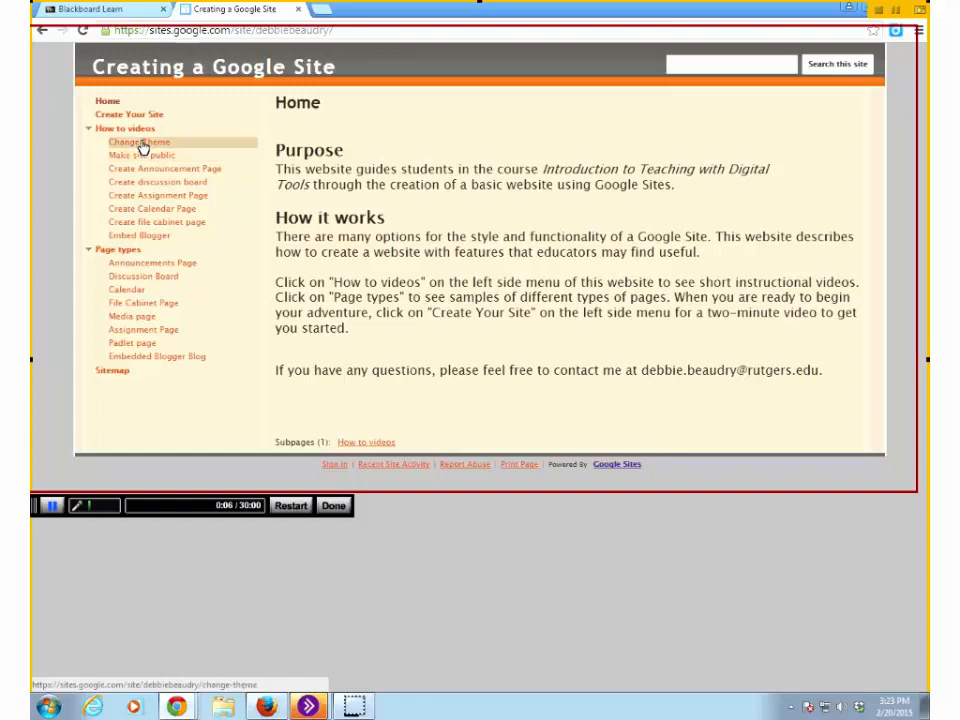
click(138, 142)
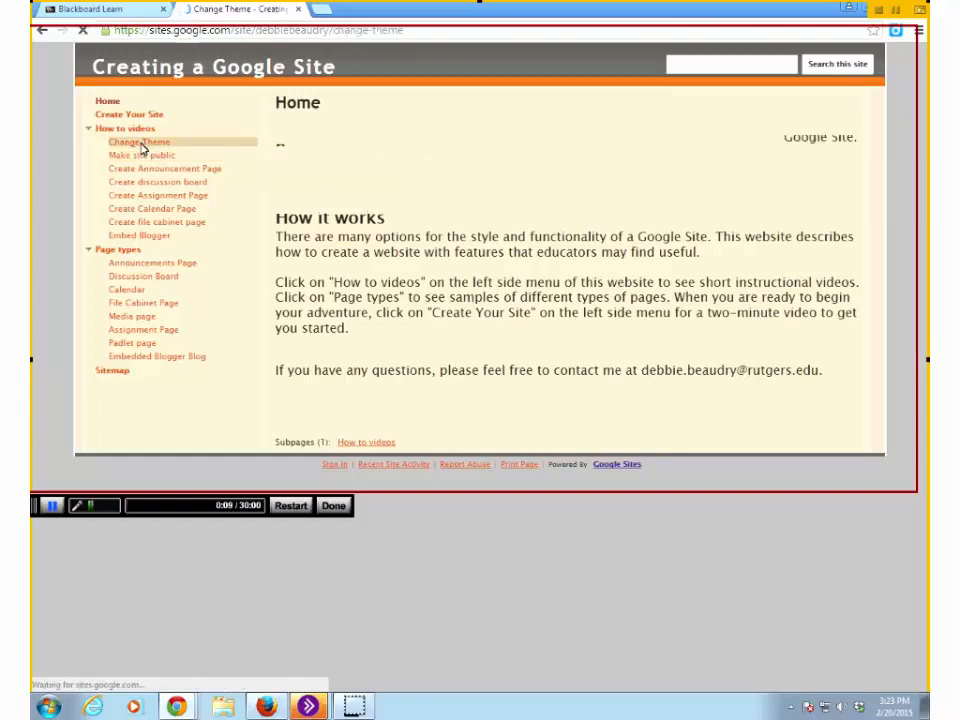
click(140, 140)
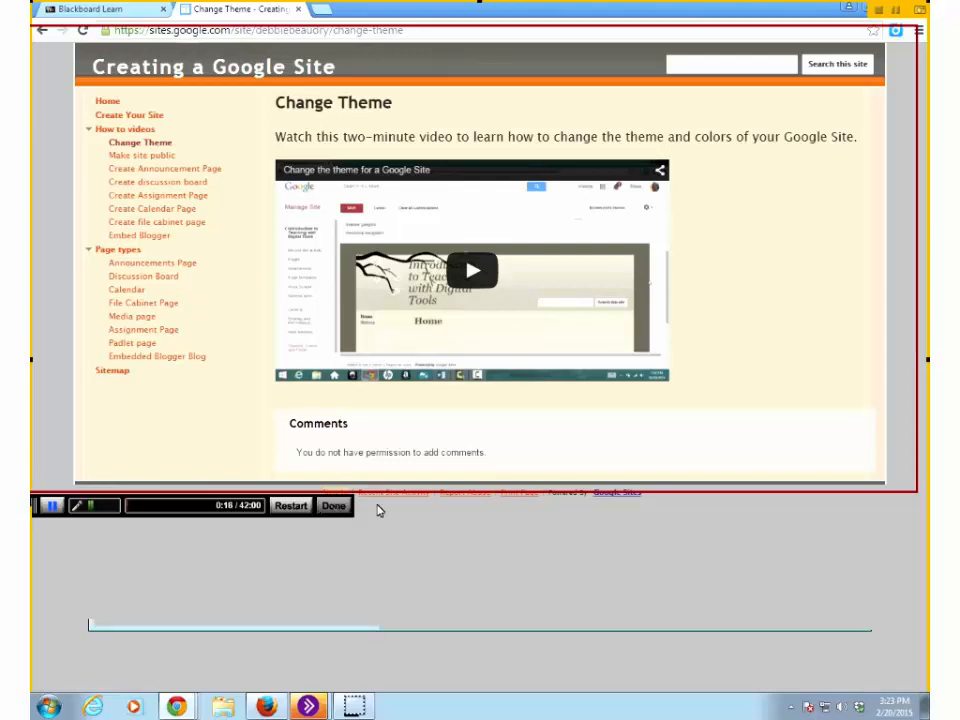
Stop recording, preview it, title it 'Dominic's Feedback', upload it and close the recorder
click(332, 504)
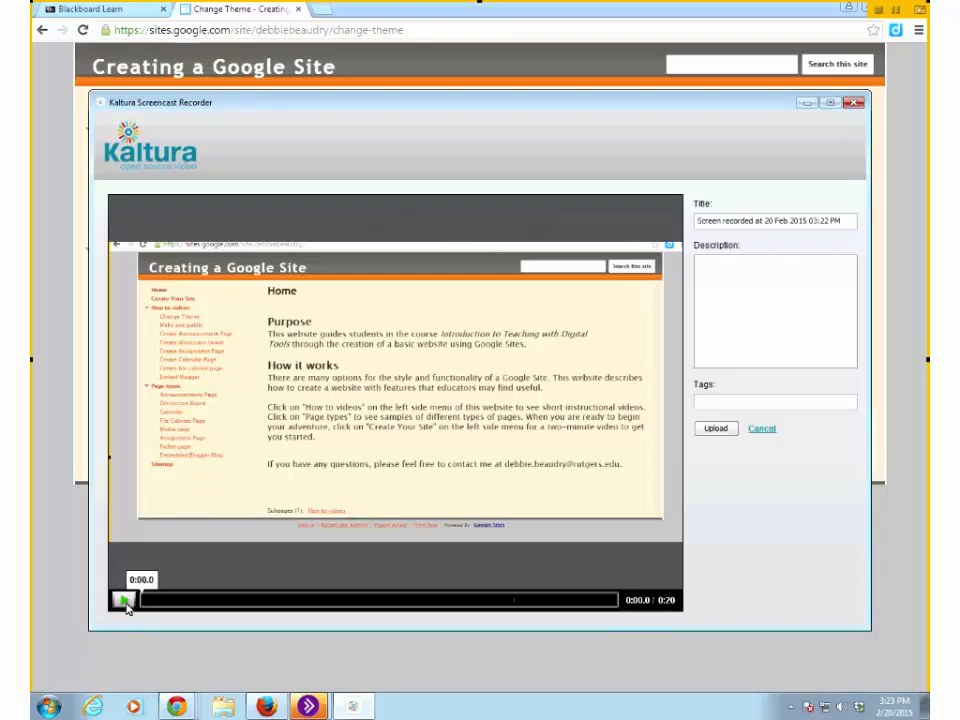
click(124, 600)
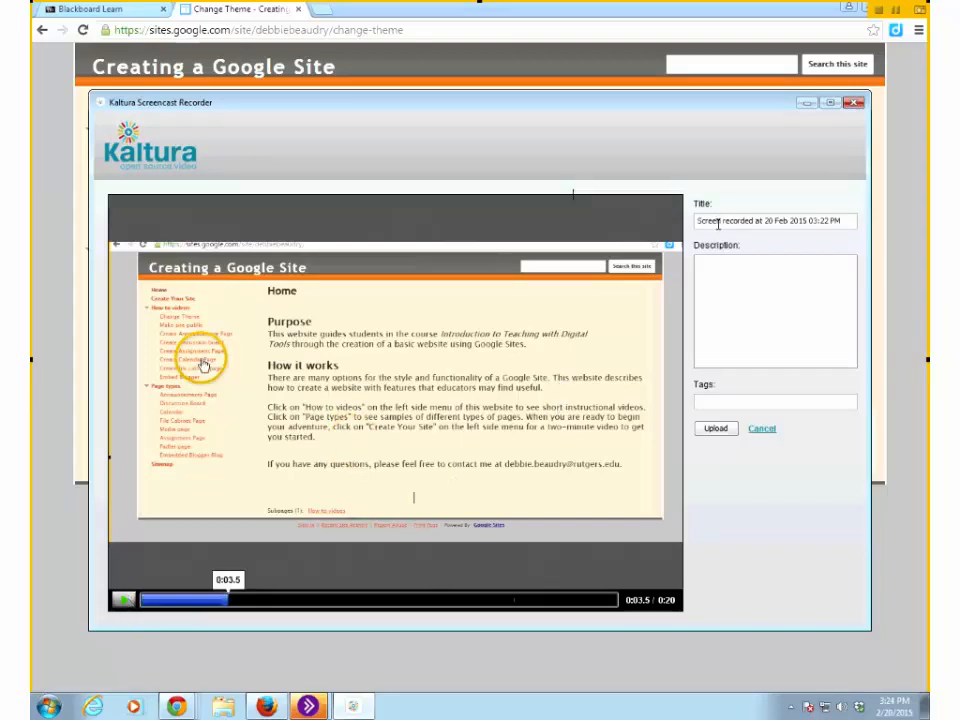
triple_click(776, 220)
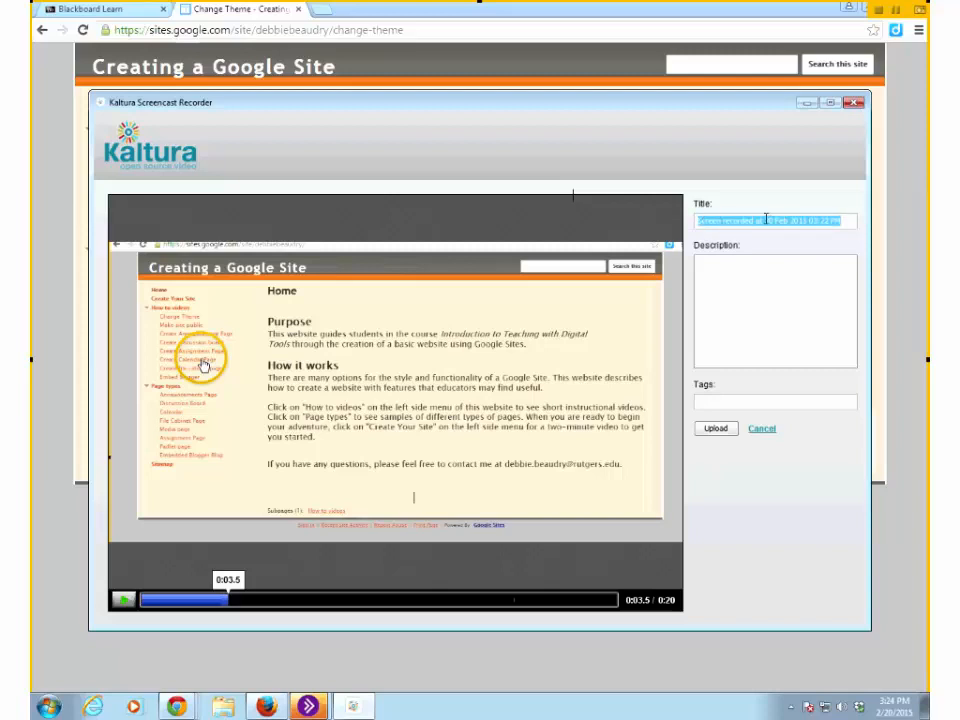
text(Dominic's Feedback)
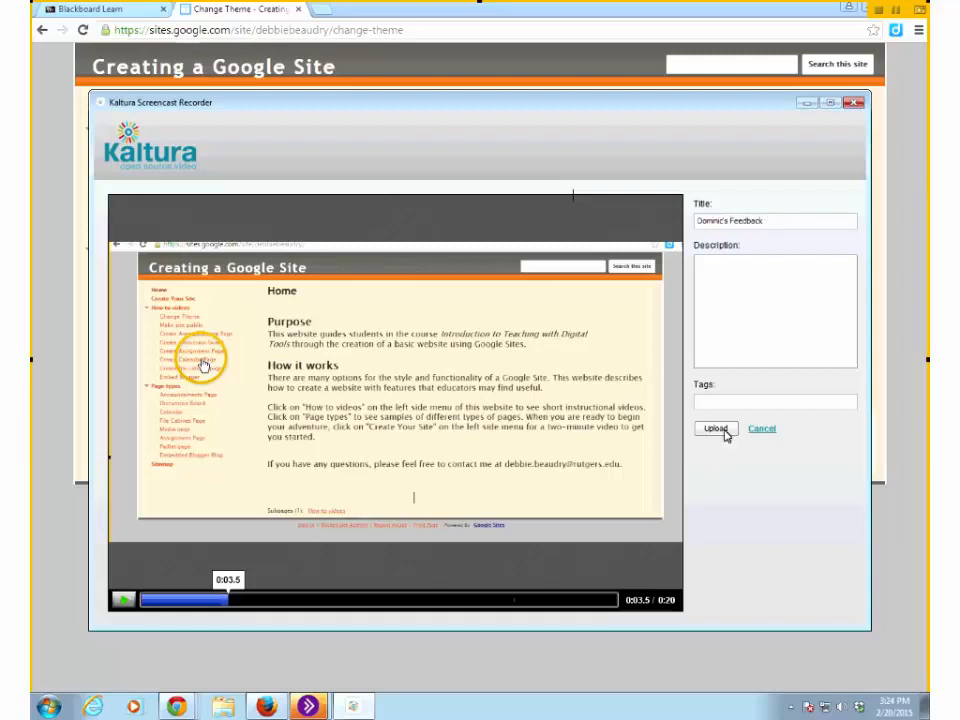
click(714, 428)
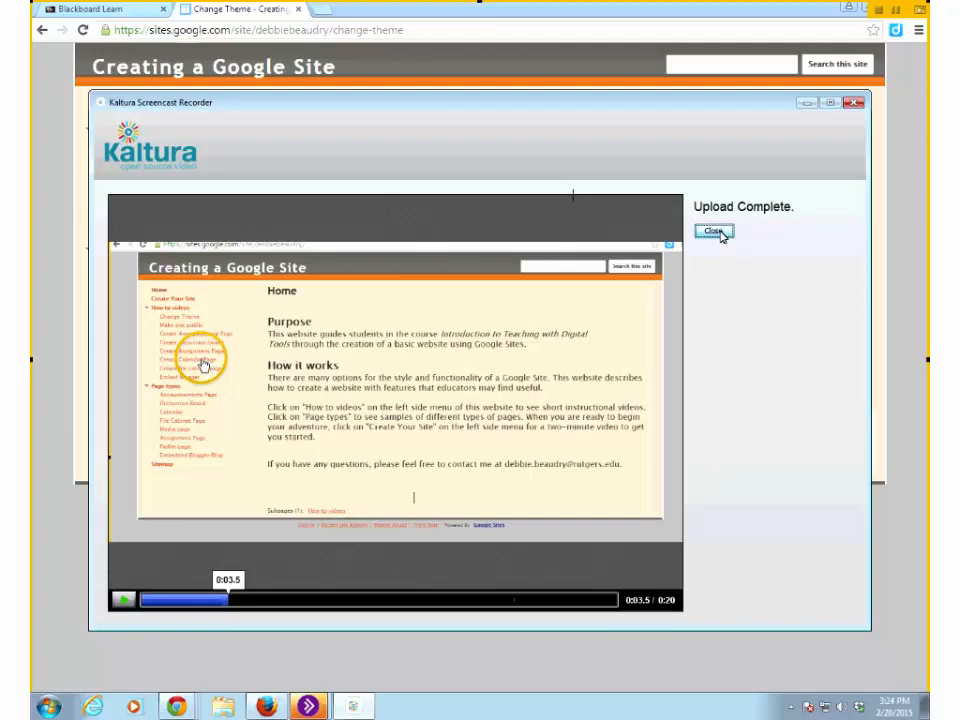
click(714, 232)
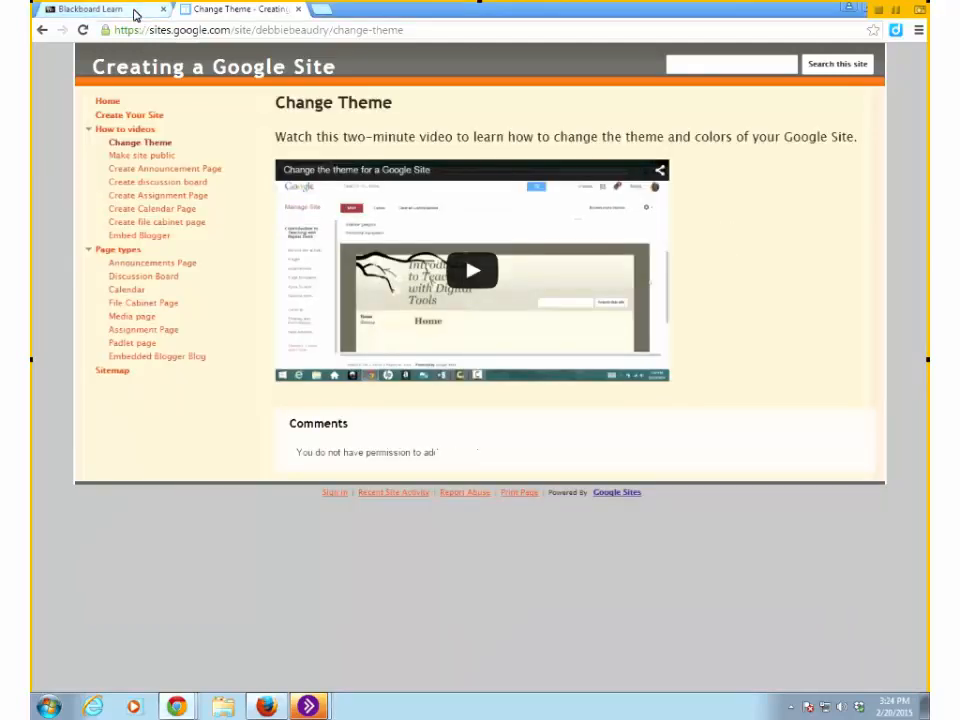
Return to the Blackboard grading tab and reopen Mashups > Kaltura Media in the Feedback editor
click(84, 8)
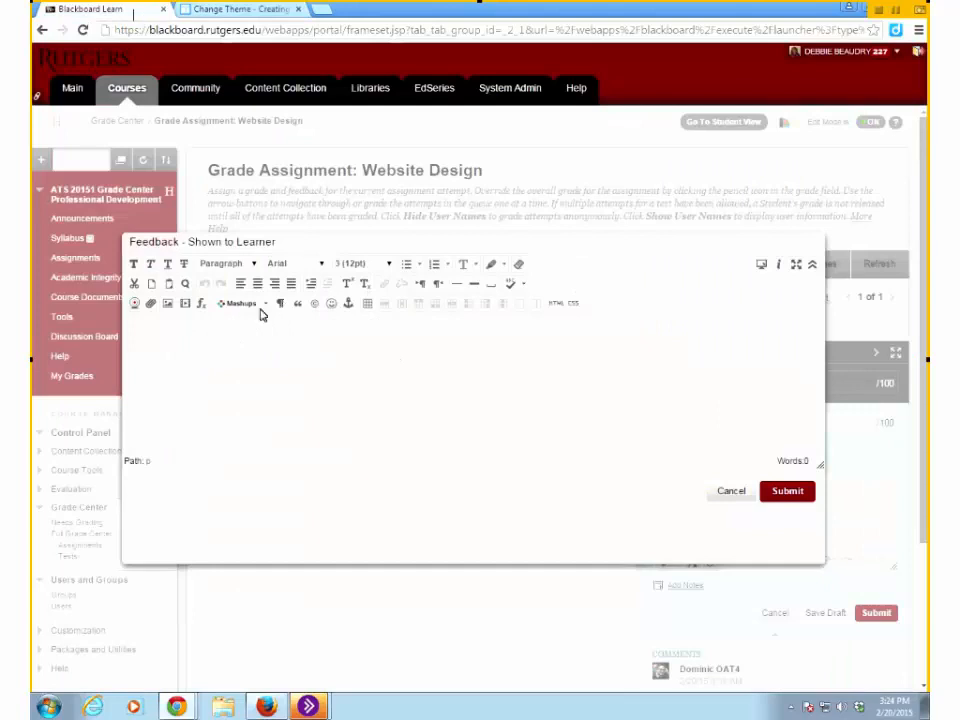
click(240, 304)
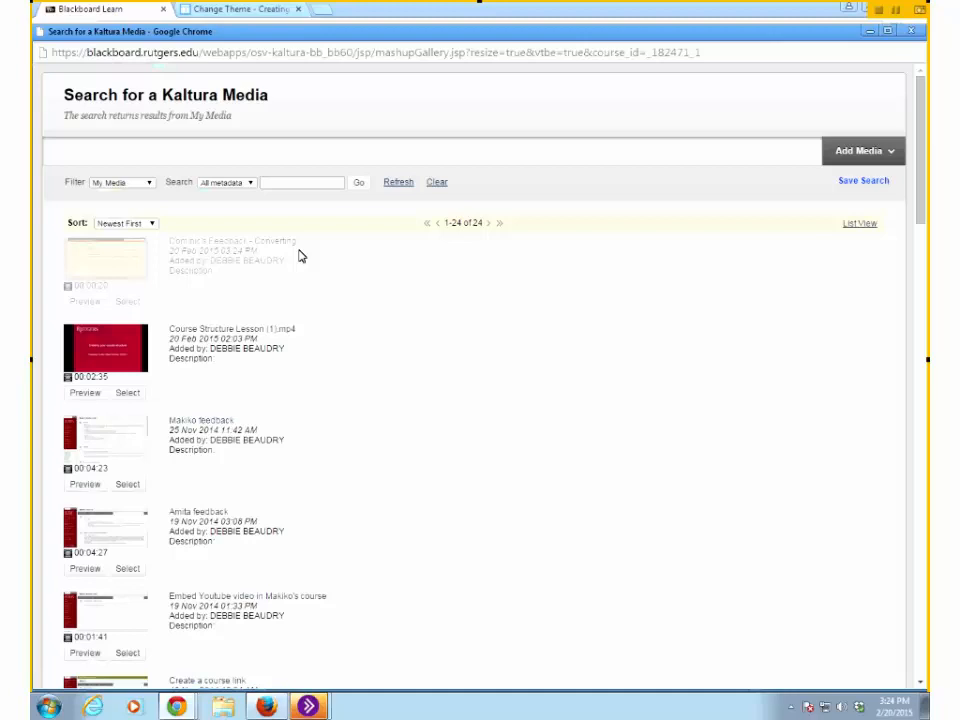
mouse_move(324, 244)
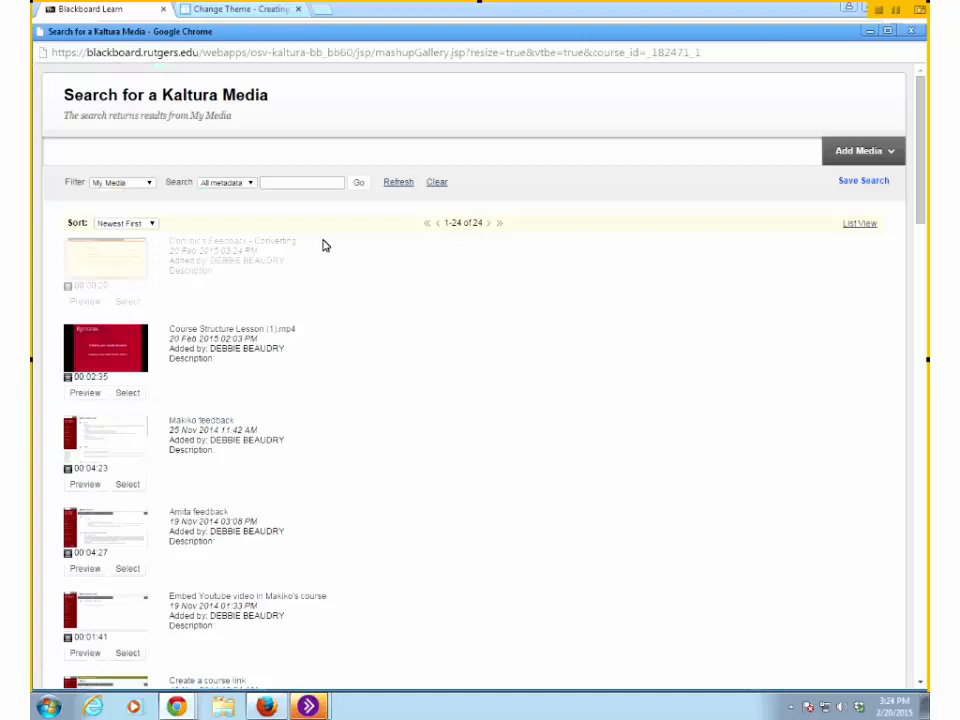
mouse_move(132, 312)
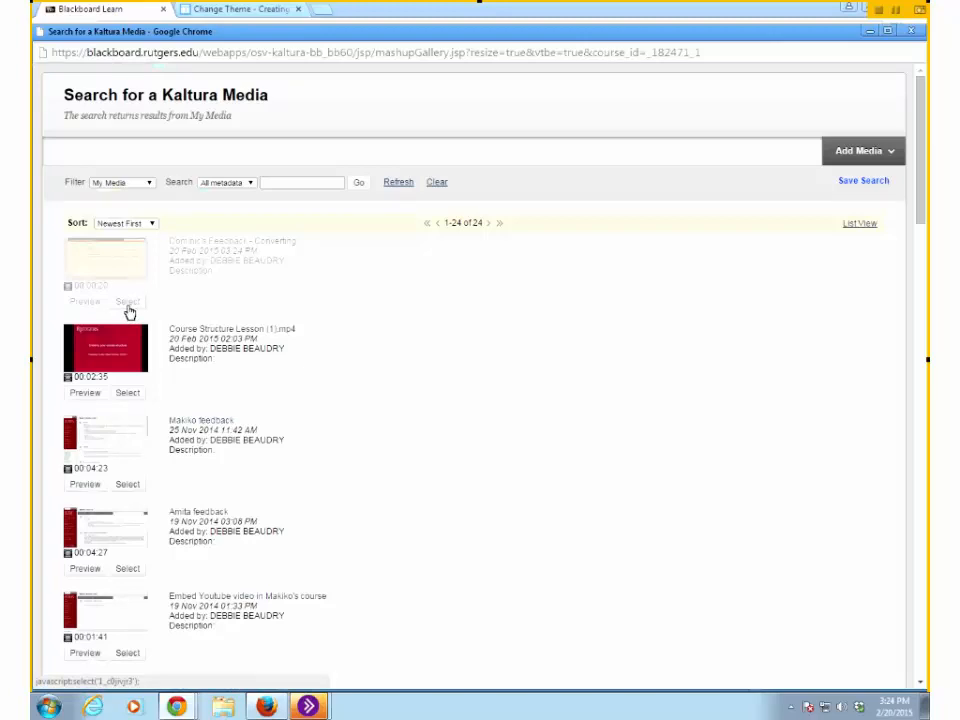
mouse_move(588, 292)
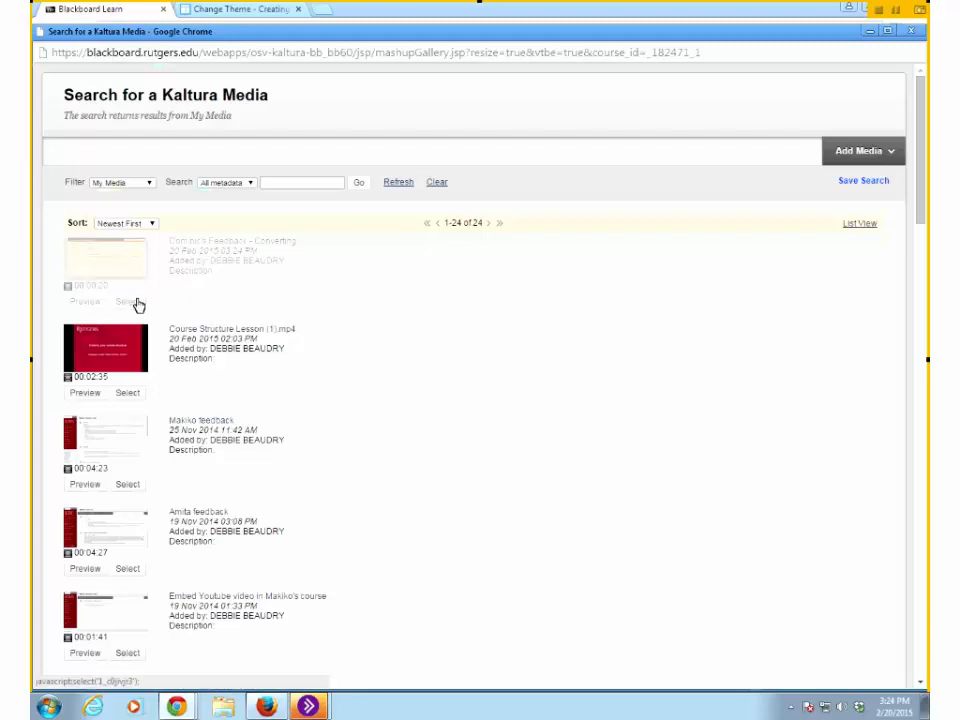
mouse_move(518, 260)
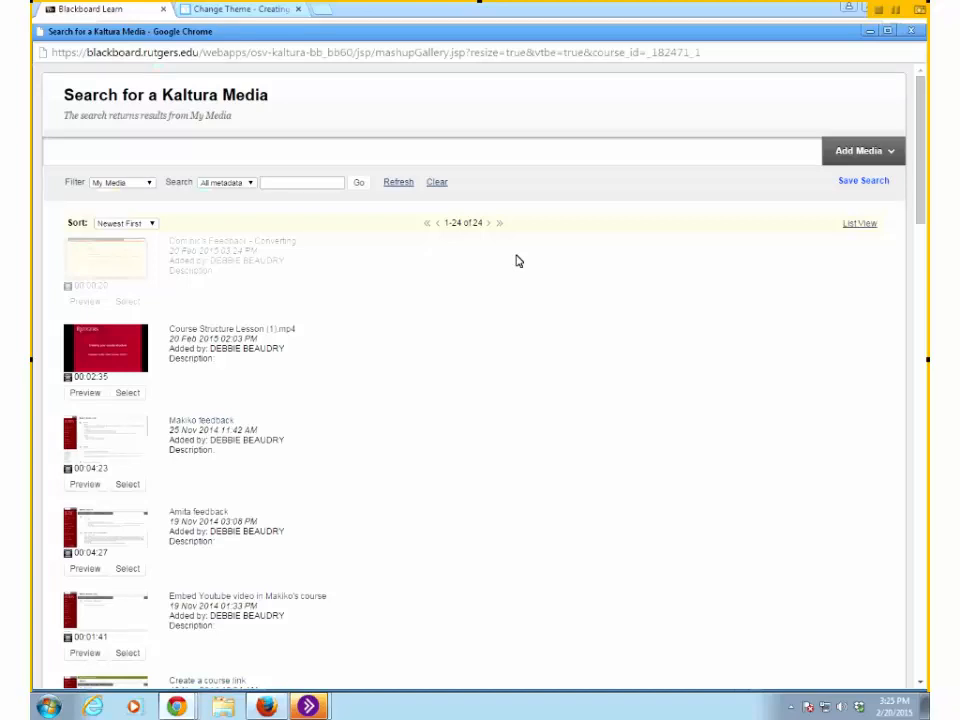
mouse_move(276, 324)
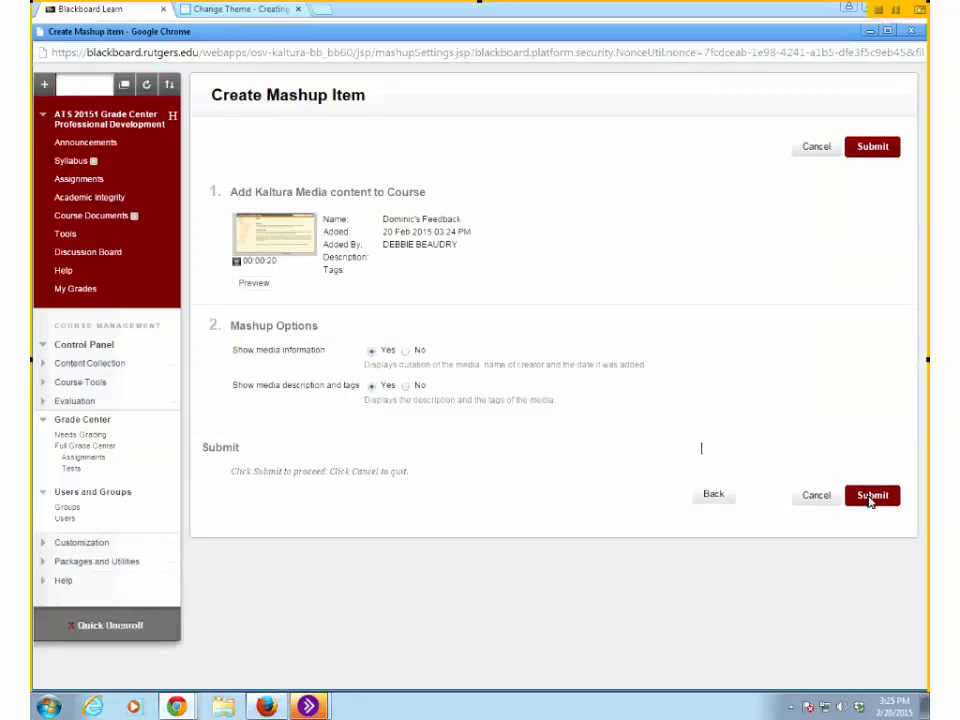
Embed the feedback video with a 'Watch the video' note, grade the attempt 80 and submit
click(872, 496)
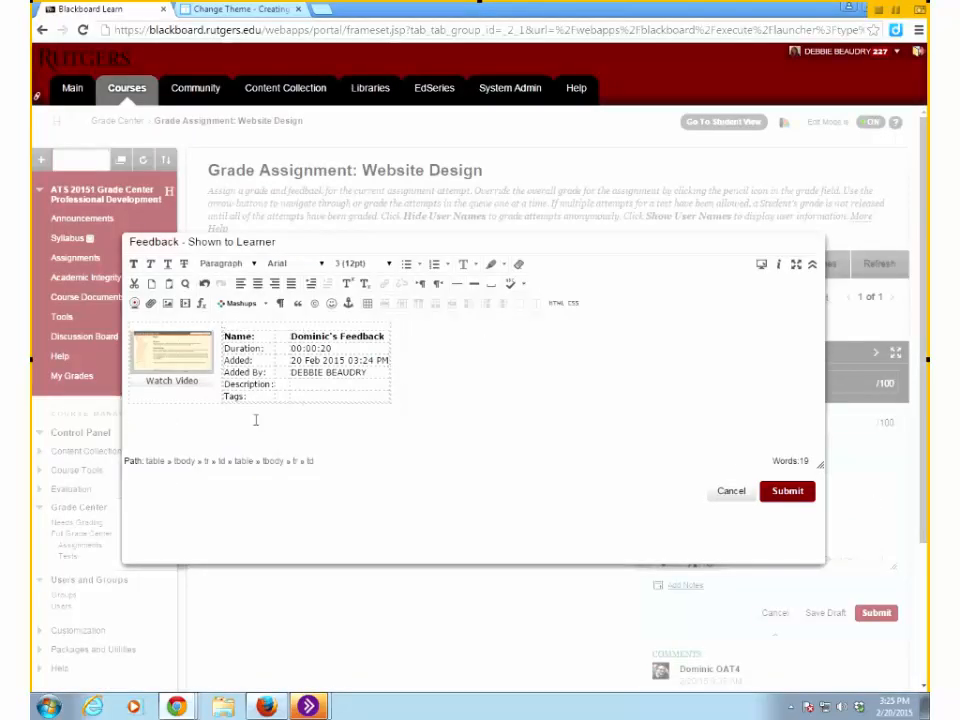
text(Watch the video)
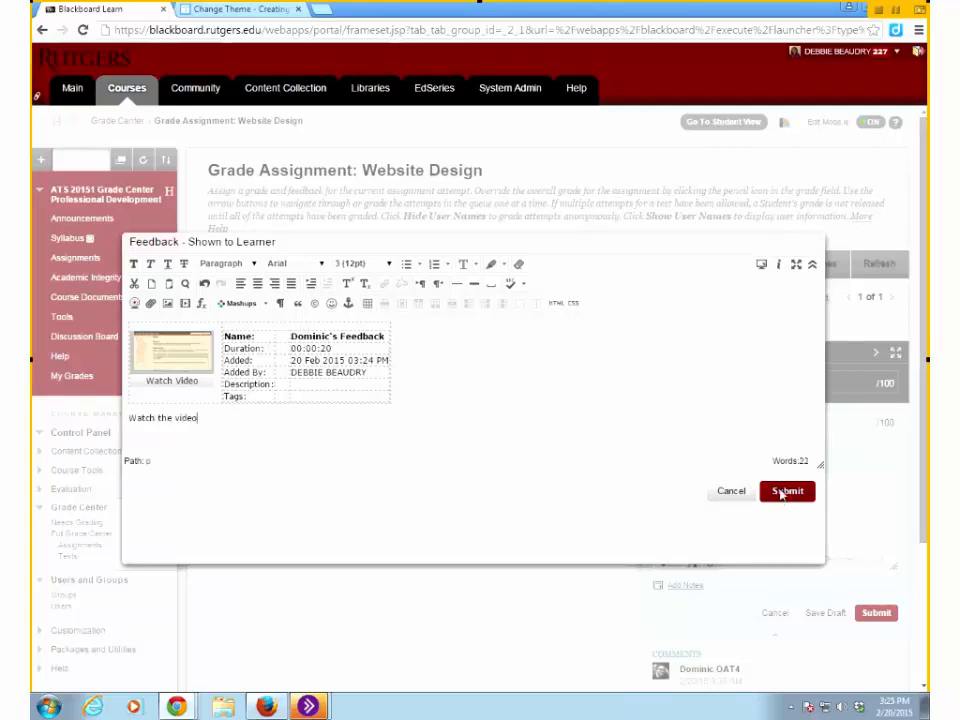
click(788, 492)
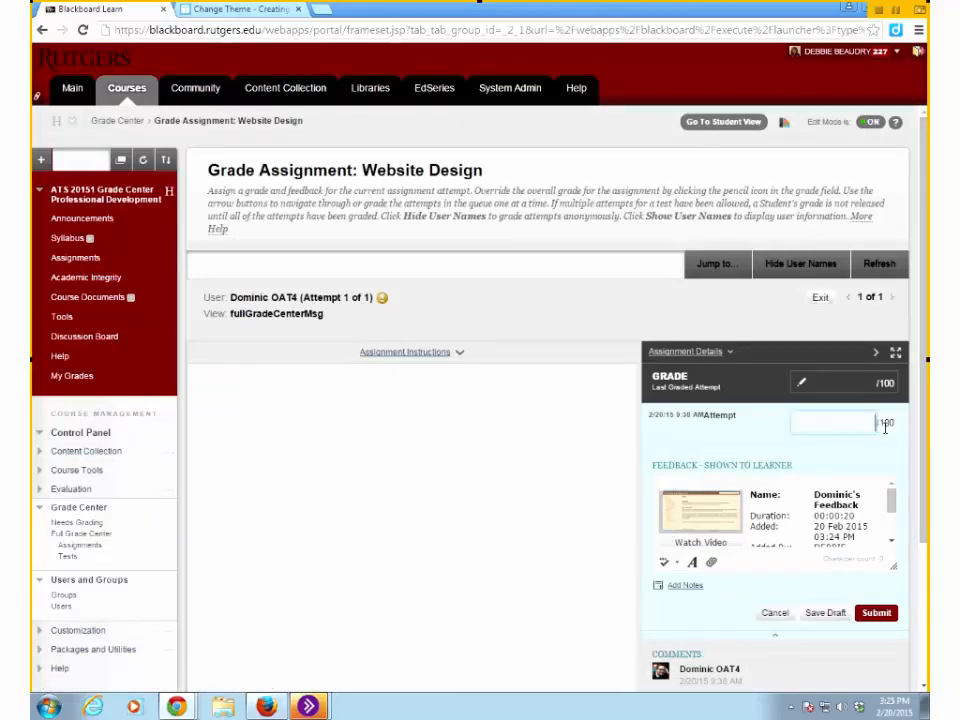
text(80)
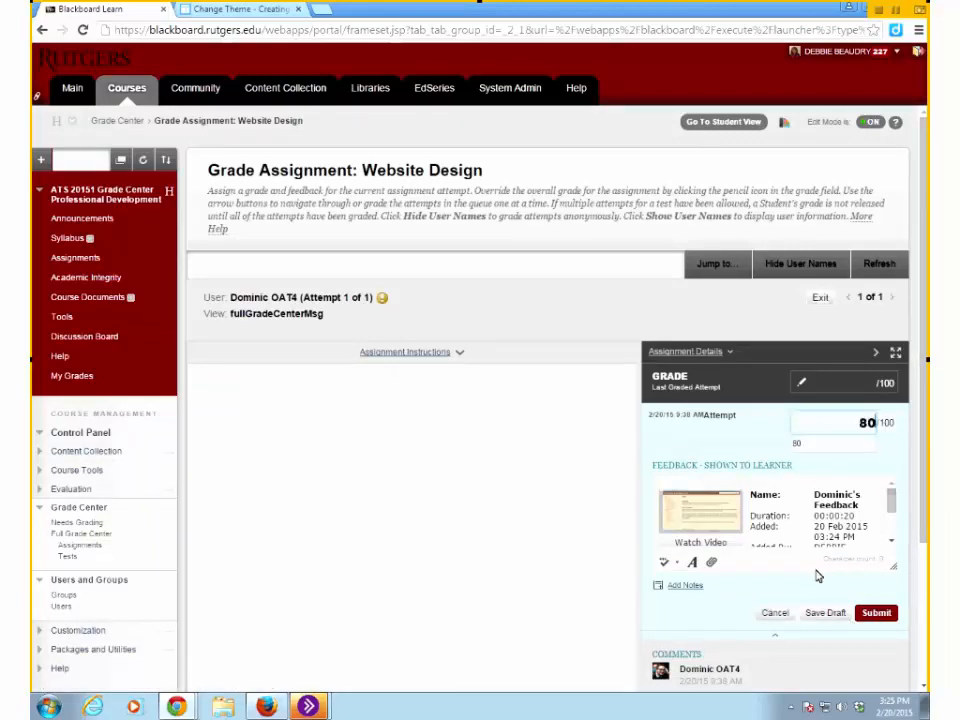
click(876, 612)
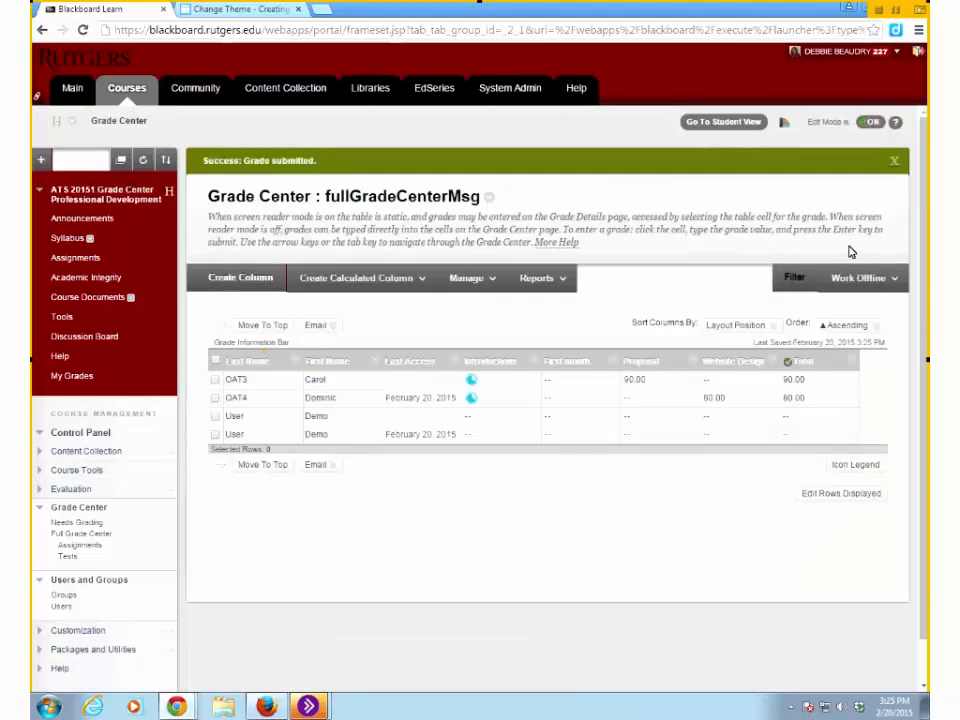
mouse_move(776, 398)
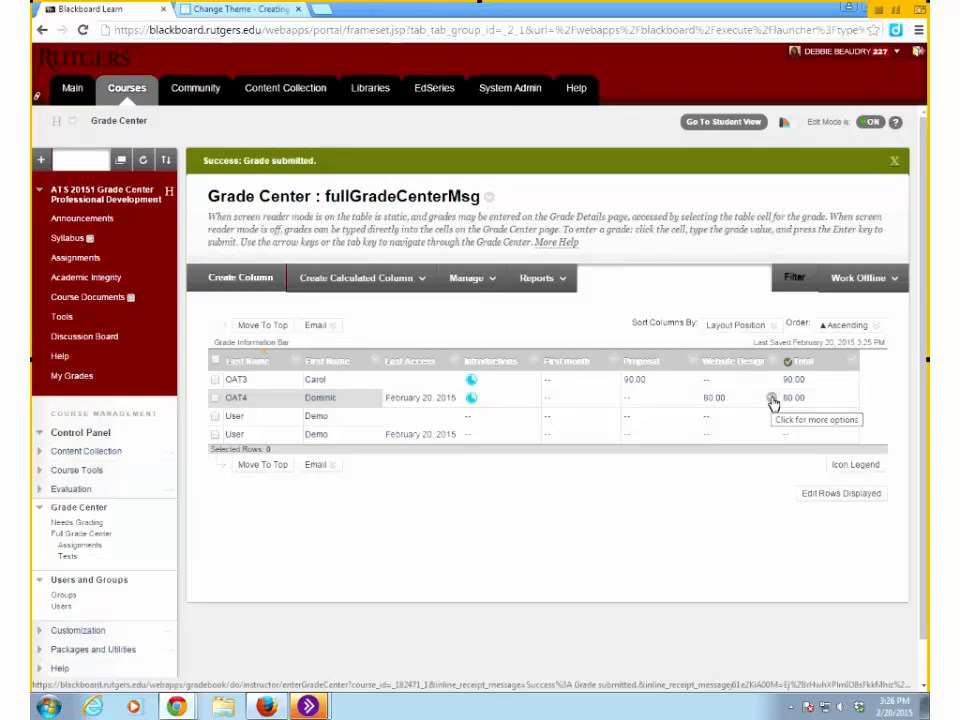
From the 80 grade cell options, browse Create Calculated Column and start a new Create Grade Column form
click(792, 398)
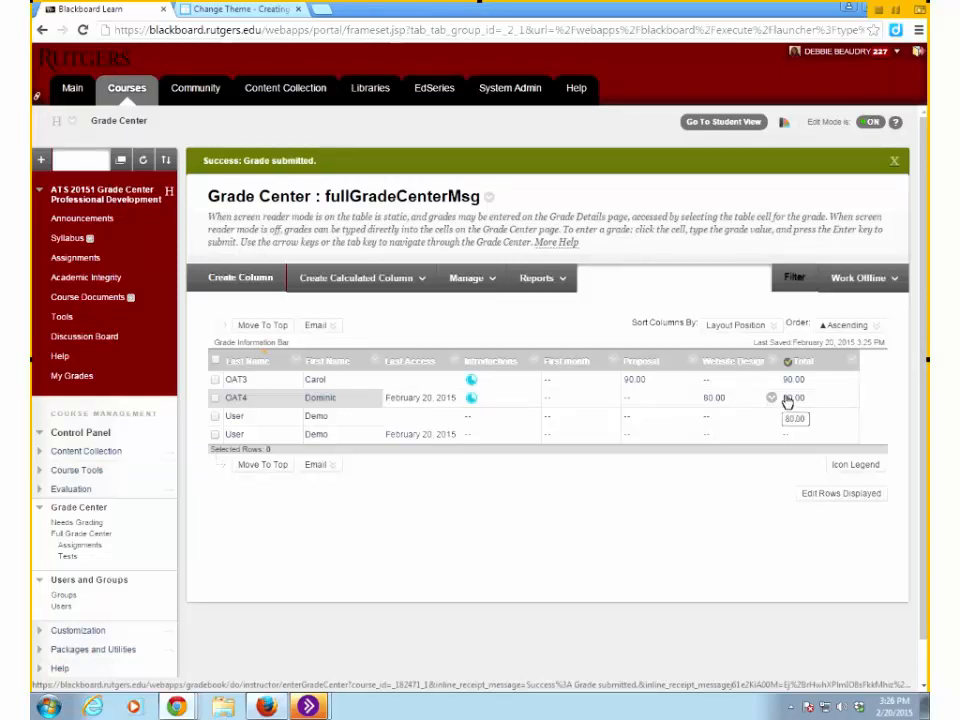
click(360, 278)
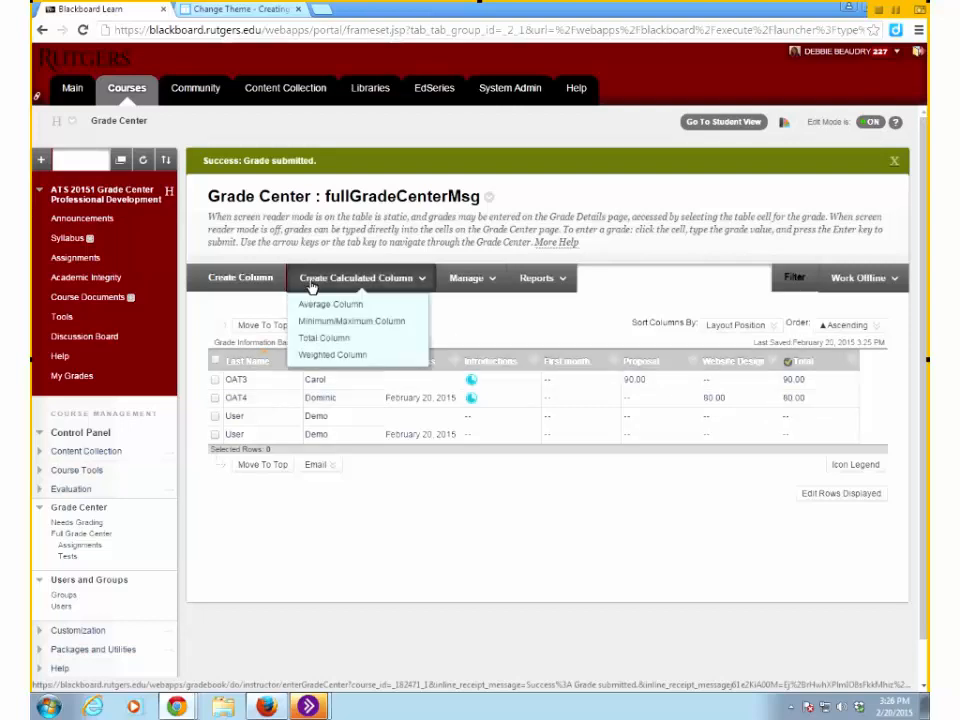
click(240, 278)
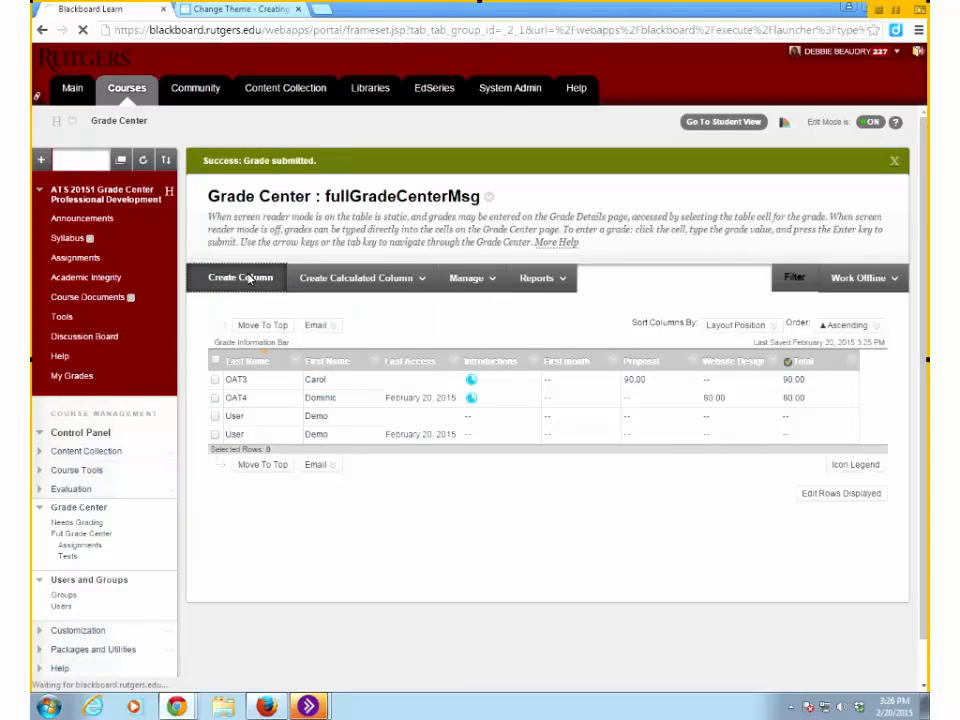
click(244, 276)
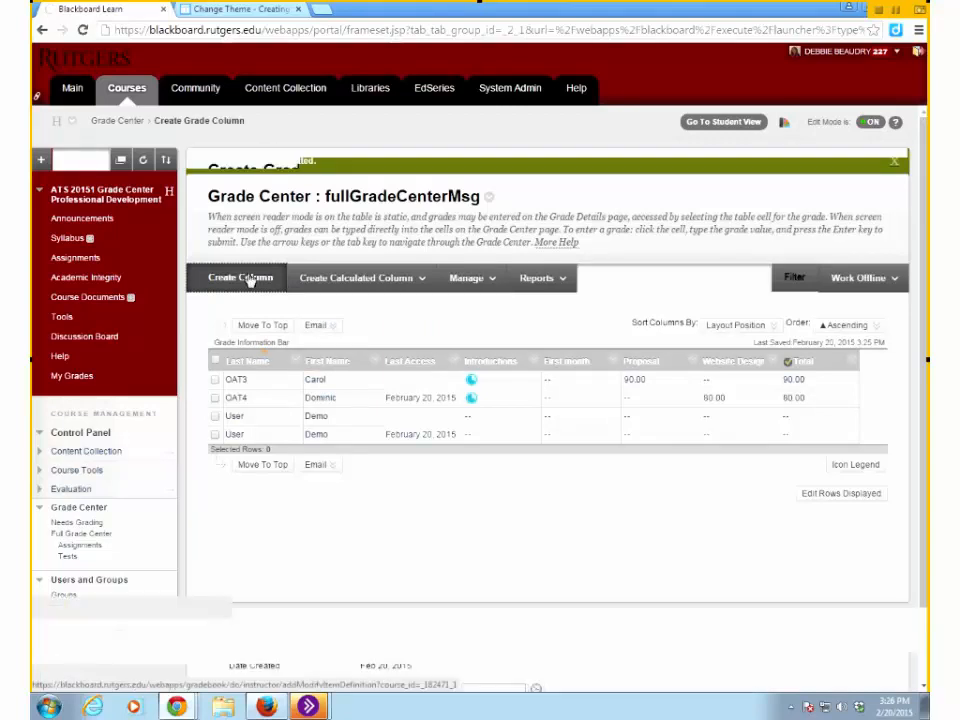
click(240, 276)
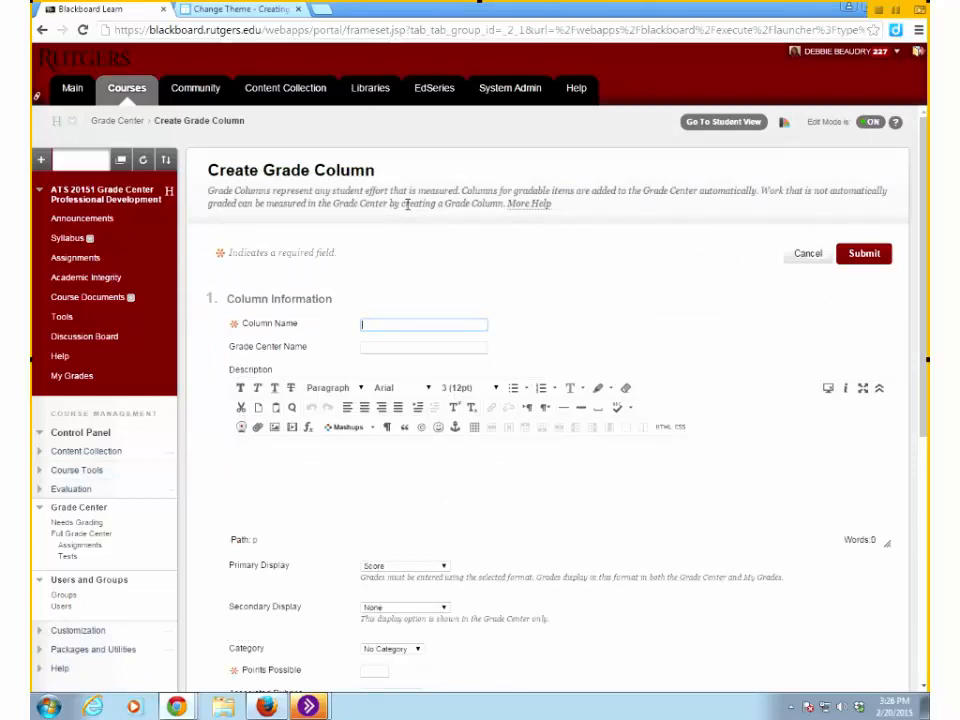
mouse_move(538, 210)
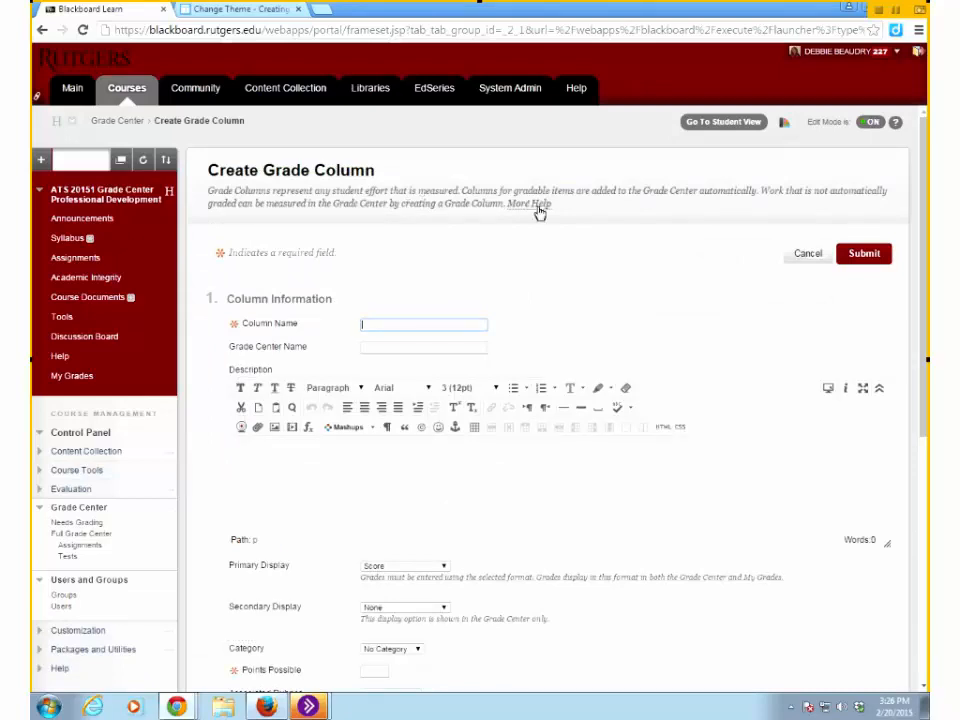
click(808, 252)
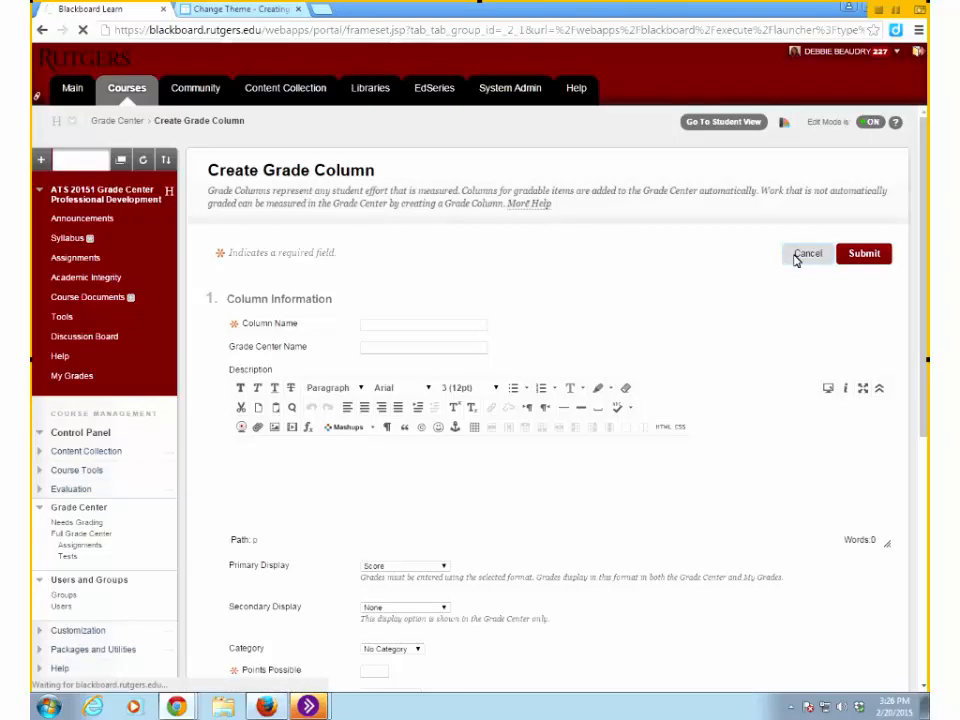
scroll(down, 3)
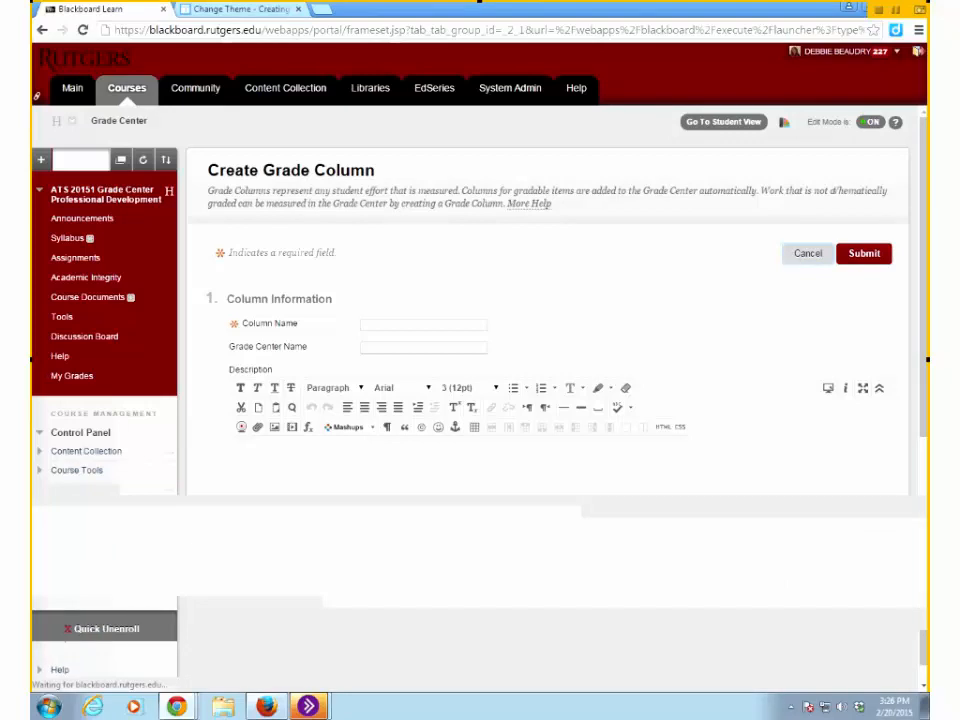
Log in with the student account and enter the ATS 20151 Grade Center Professional Development course
click(808, 252)
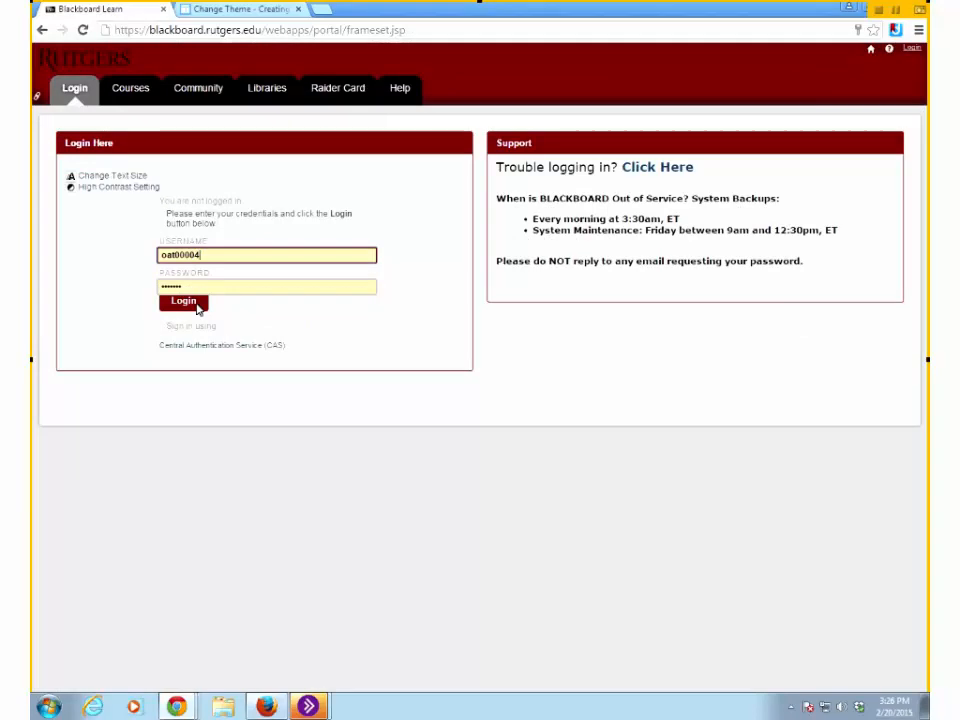
click(184, 302)
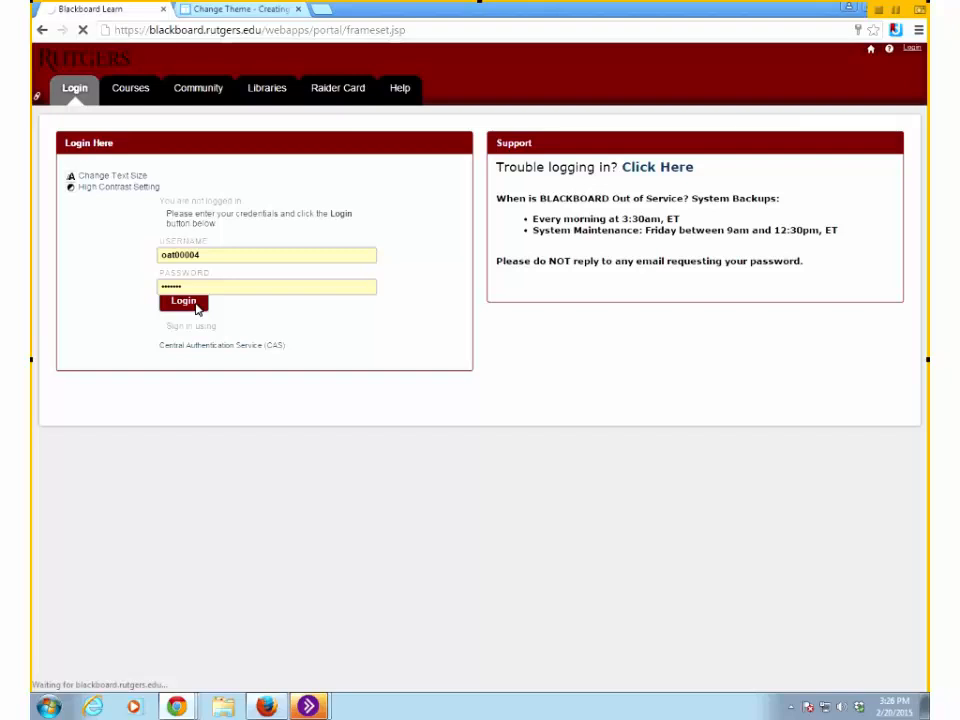
click(184, 300)
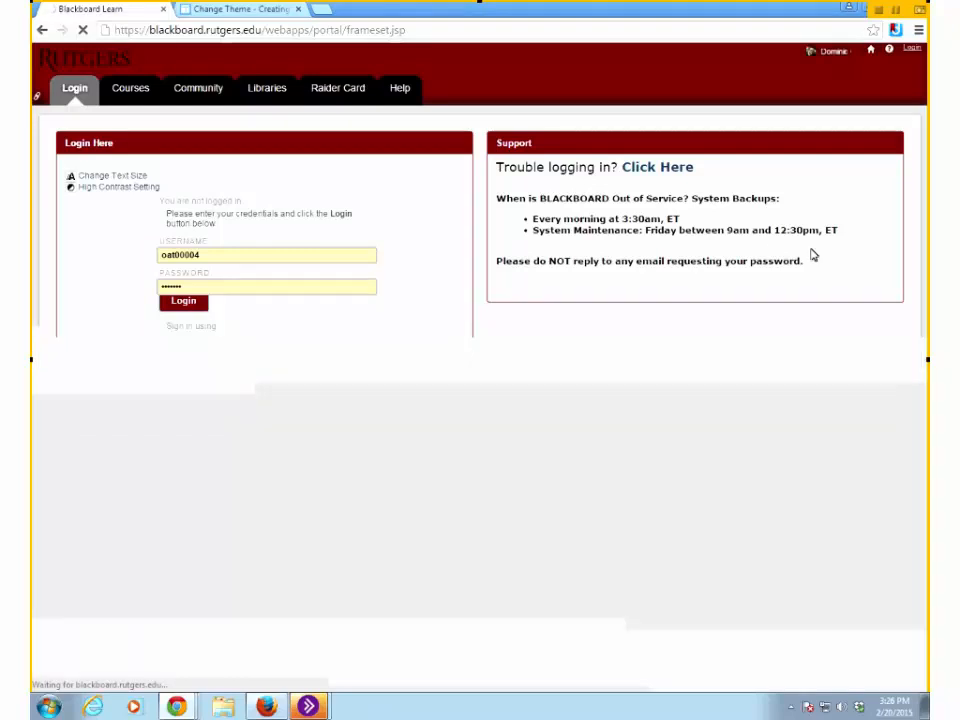
click(184, 300)
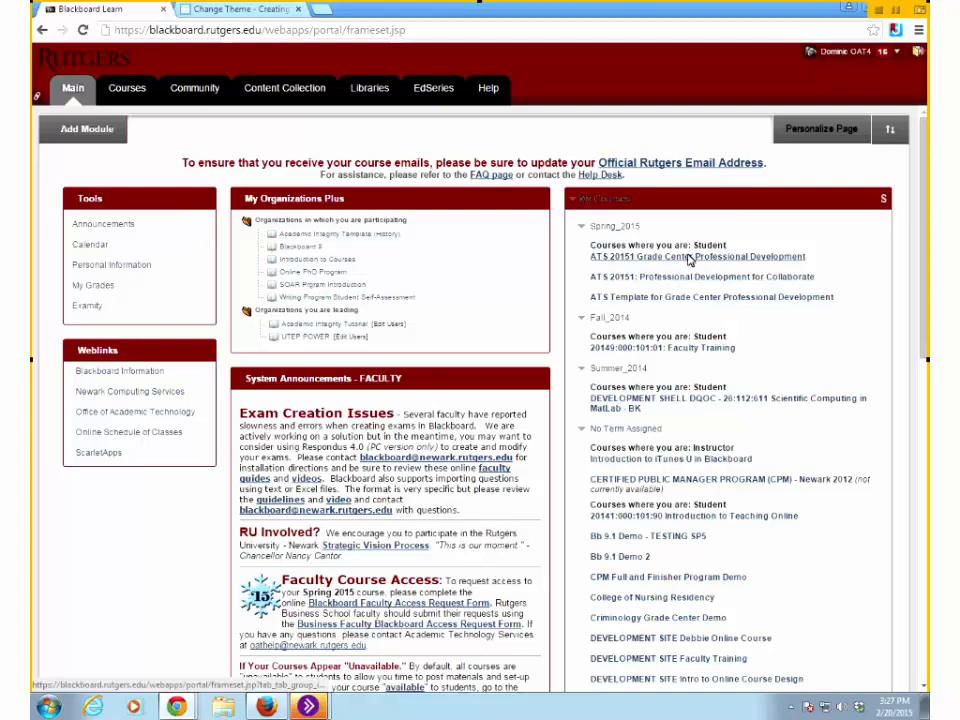
click(126, 88)
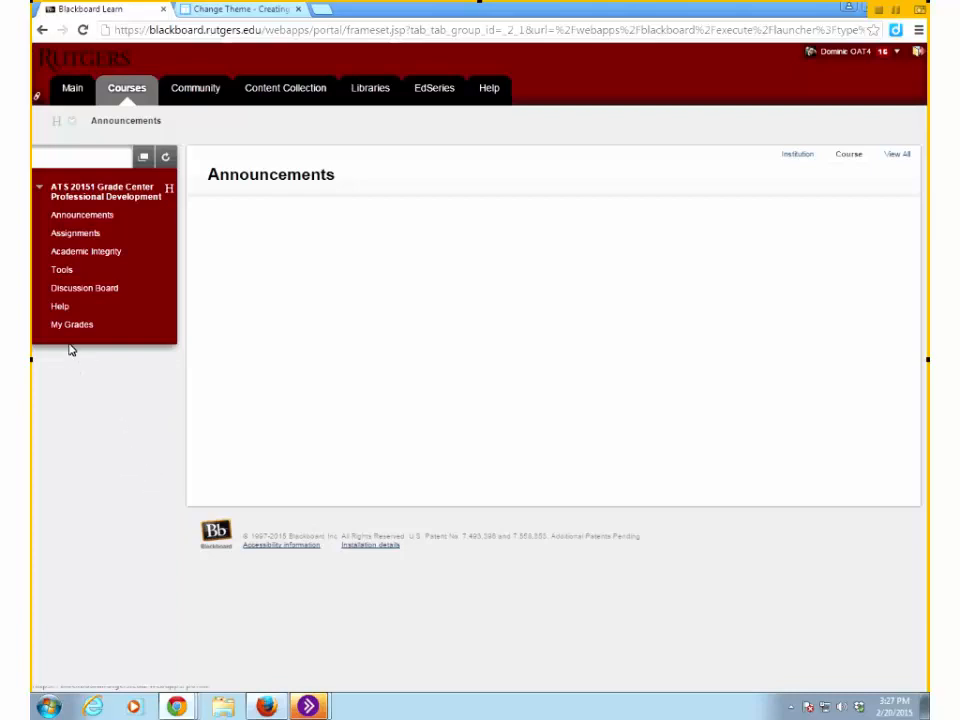
Show My Grades, listing Website Design at 80.00 with a total of 80
click(72, 324)
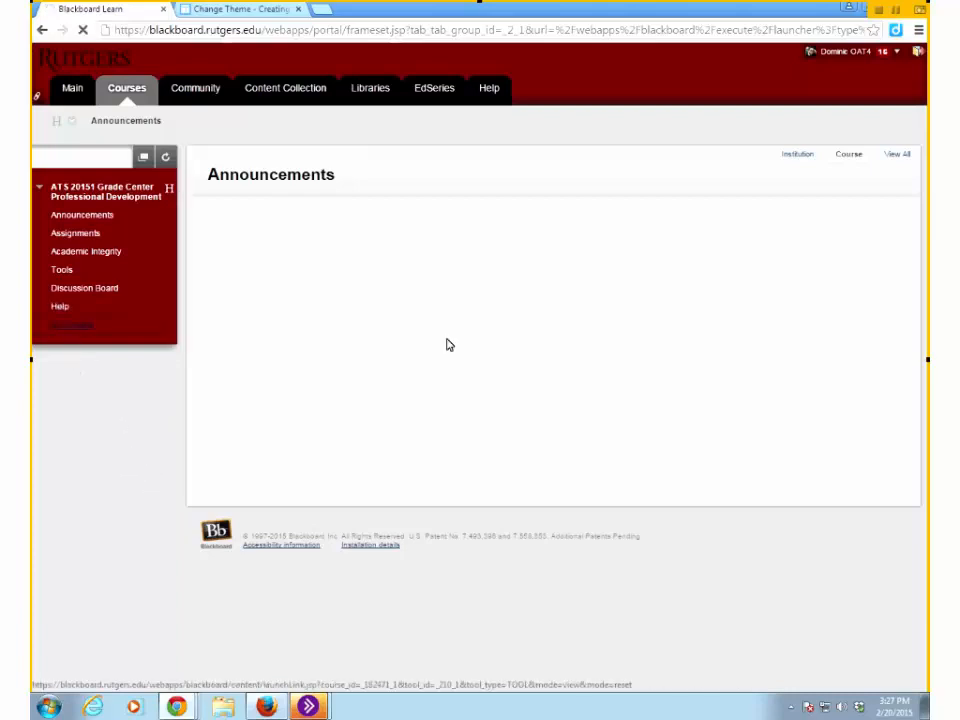
click(72, 324)
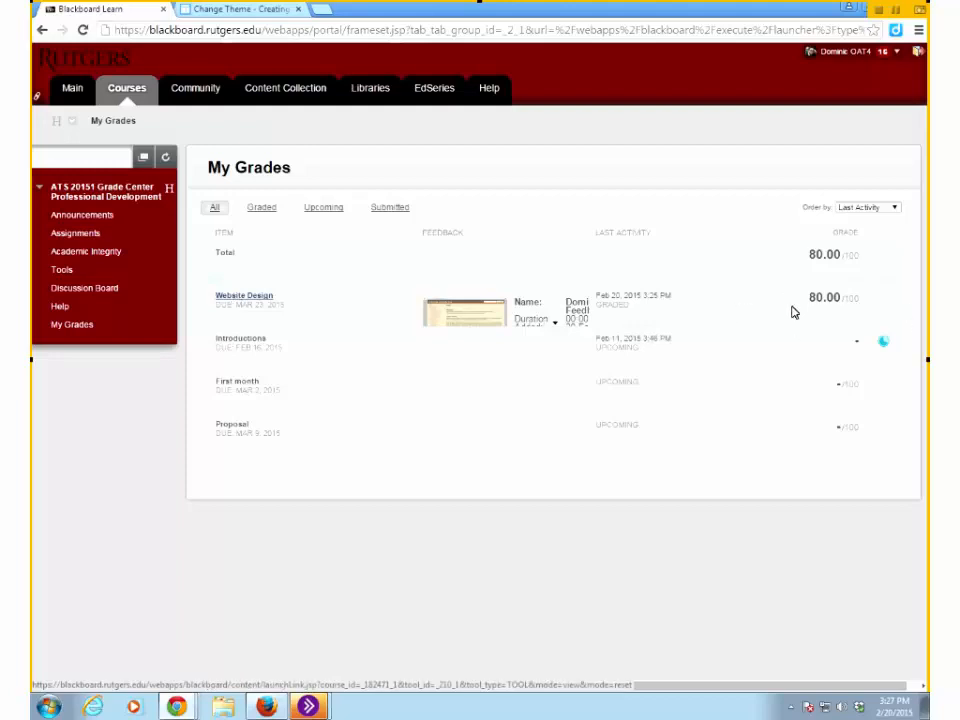
mouse_move(360, 558)
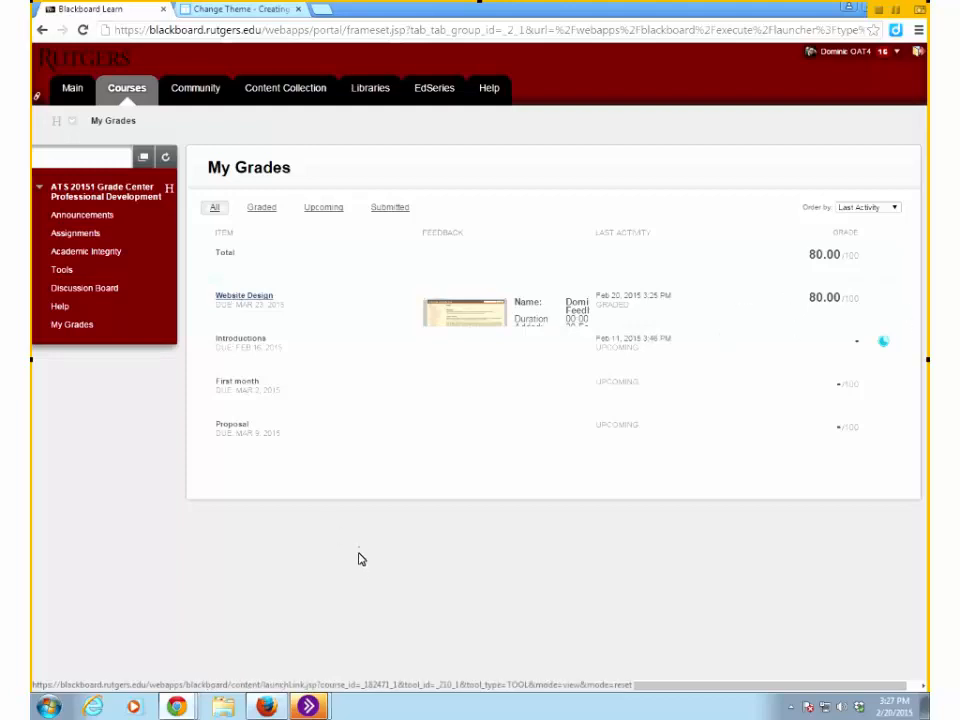
mouse_move(330, 492)
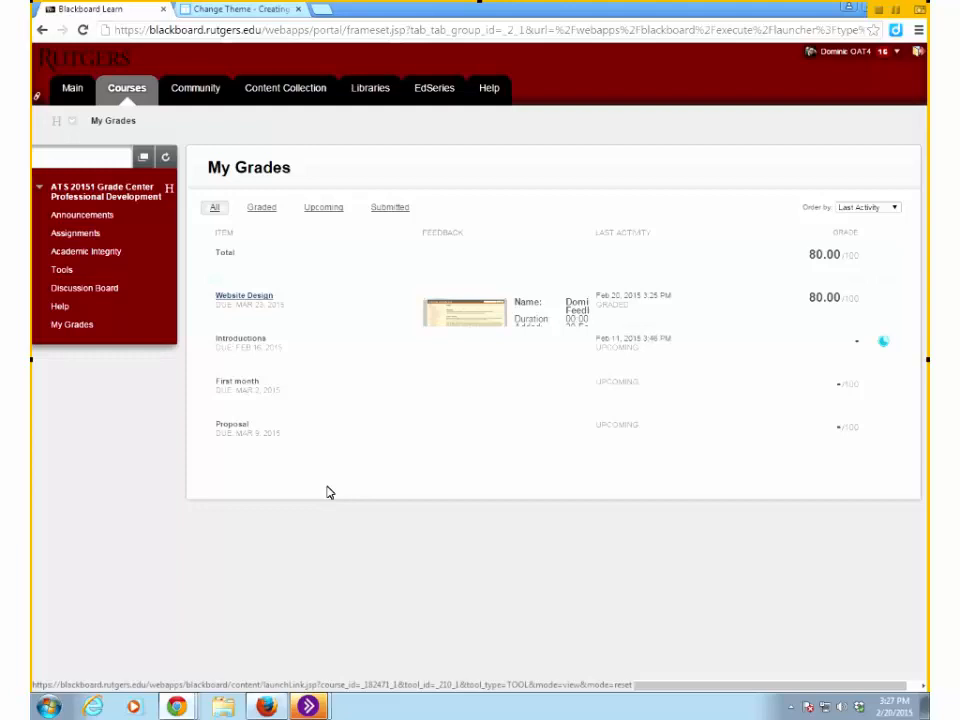
mouse_move(534, 652)
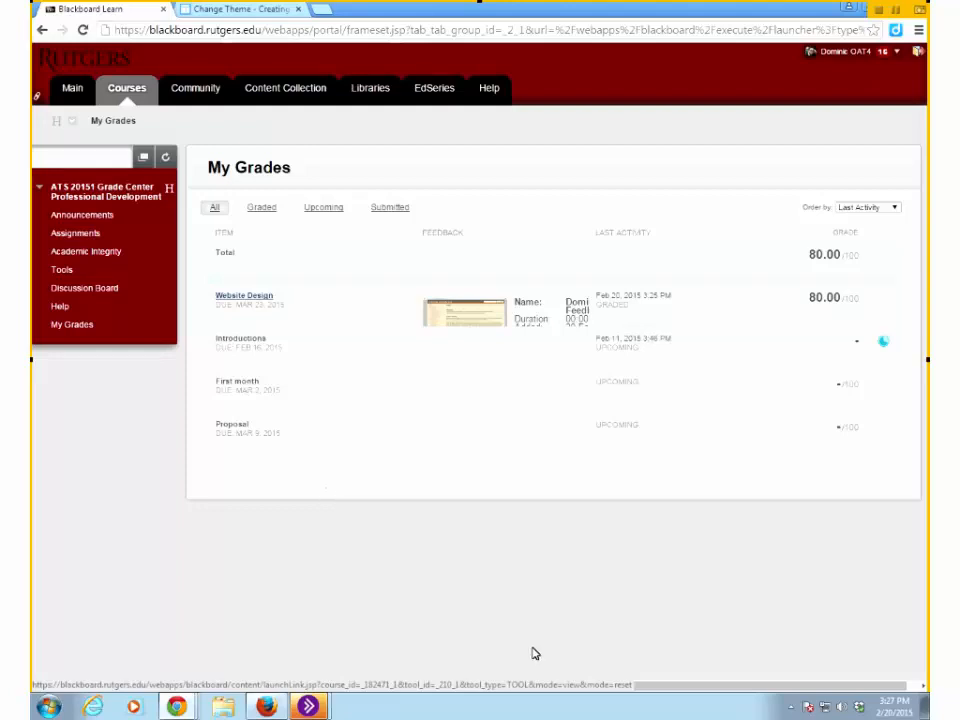
mouse_move(182, 232)
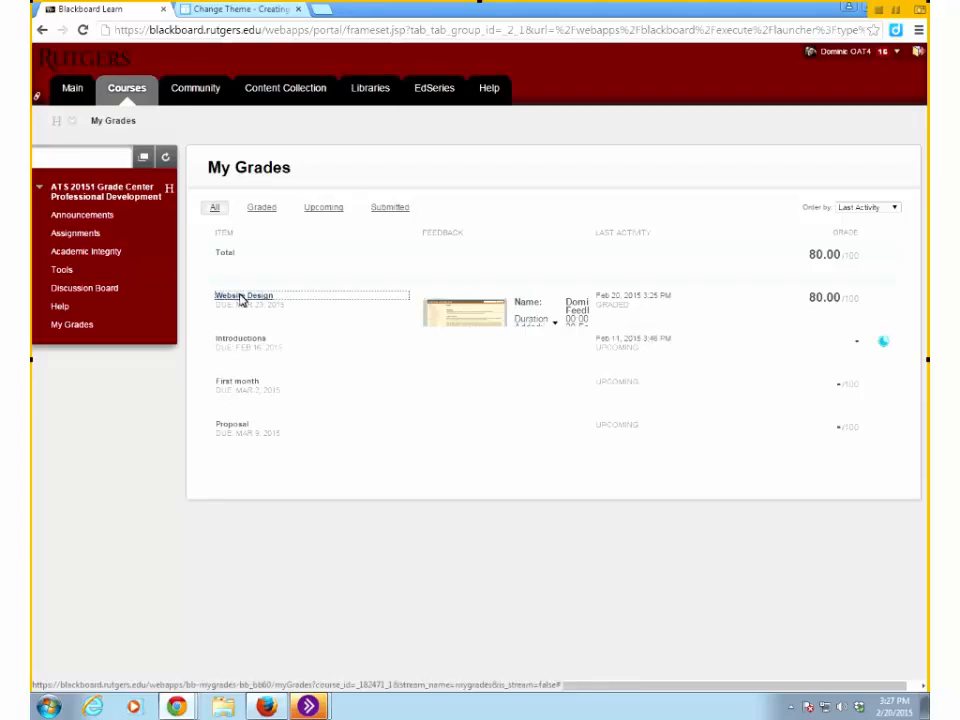
Open the Website Design submission history, play the attached feedback video, then close the player
click(242, 296)
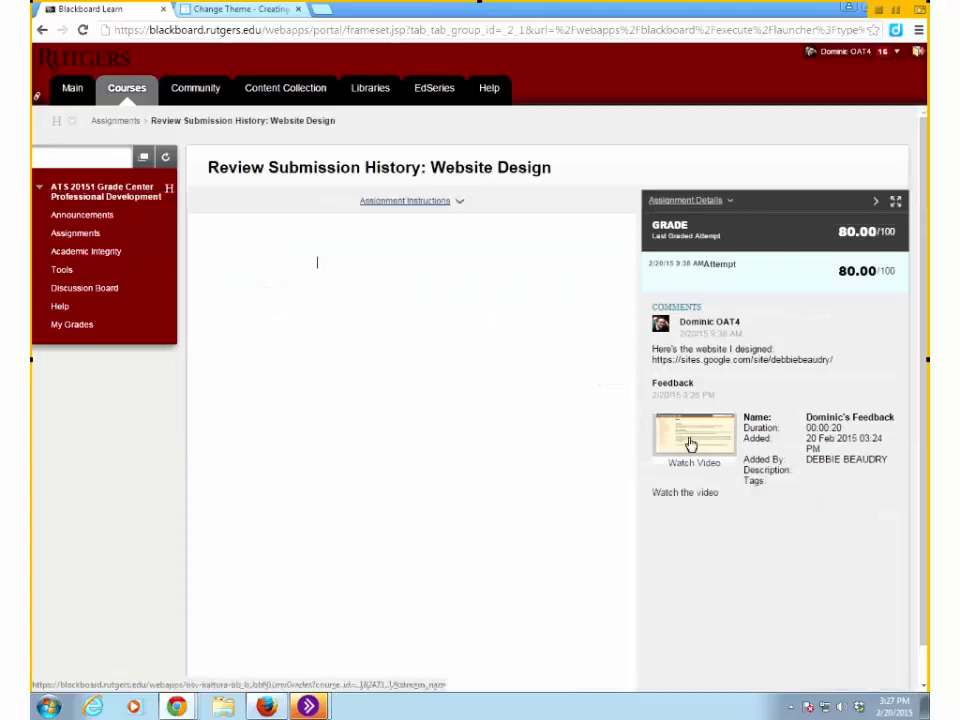
click(692, 436)
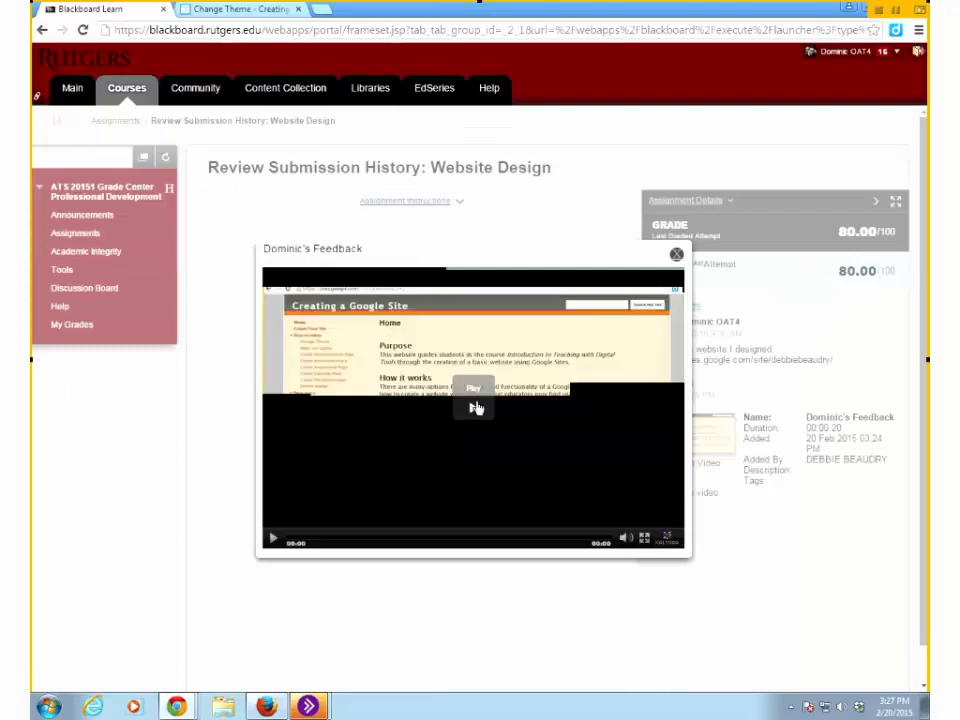
click(472, 390)
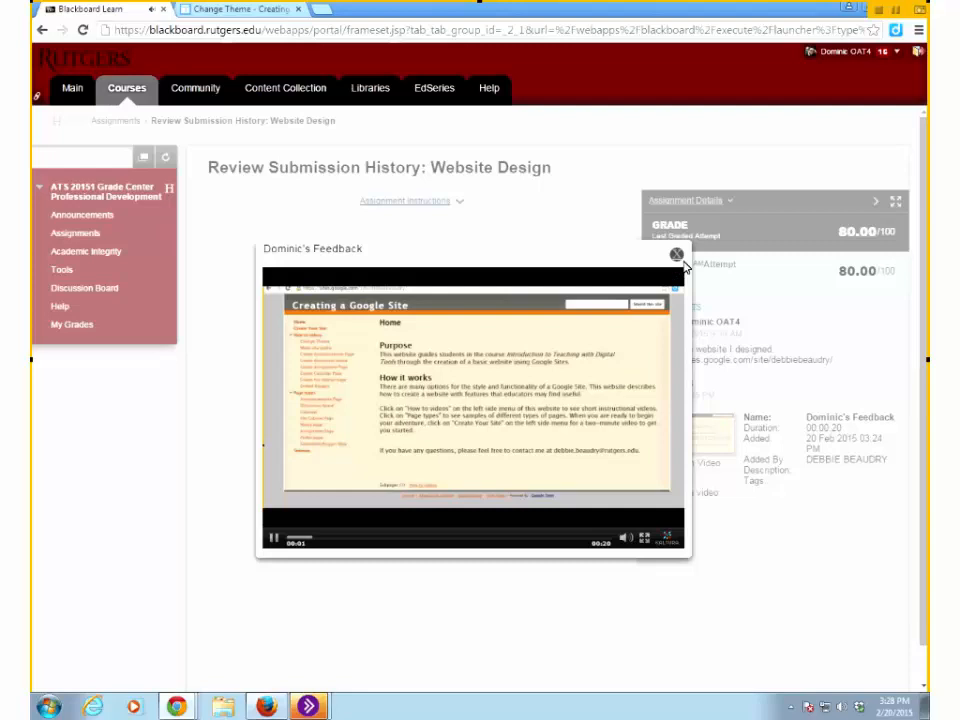
click(676, 256)
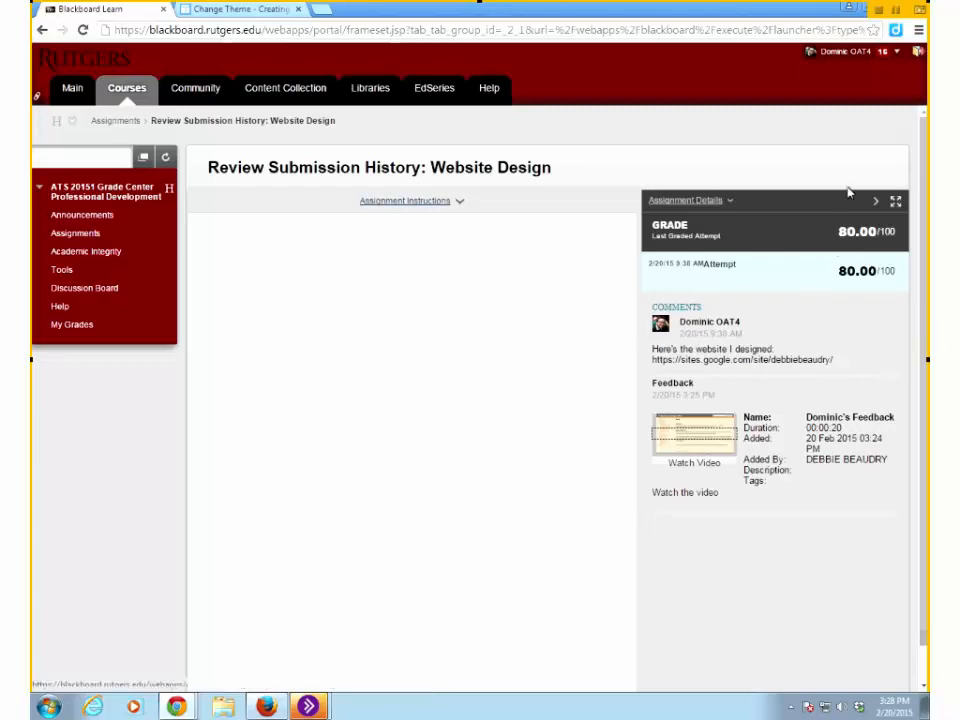
mouse_move(884, 120)
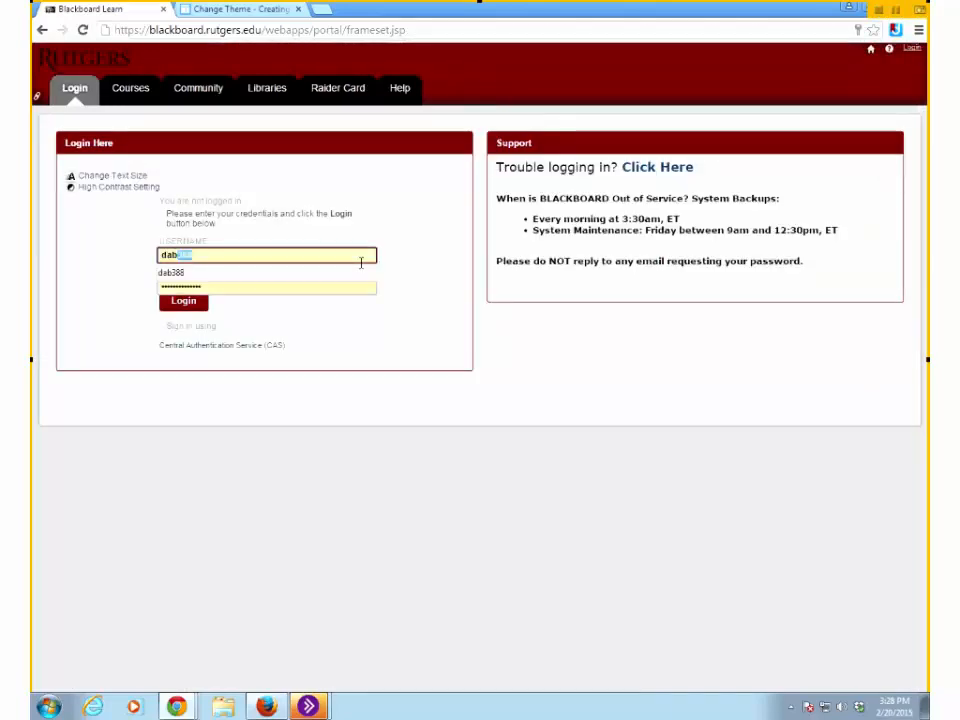
Sign in as instructor and enter the ATS 20151 Grade Center Professional Development course
click(184, 300)
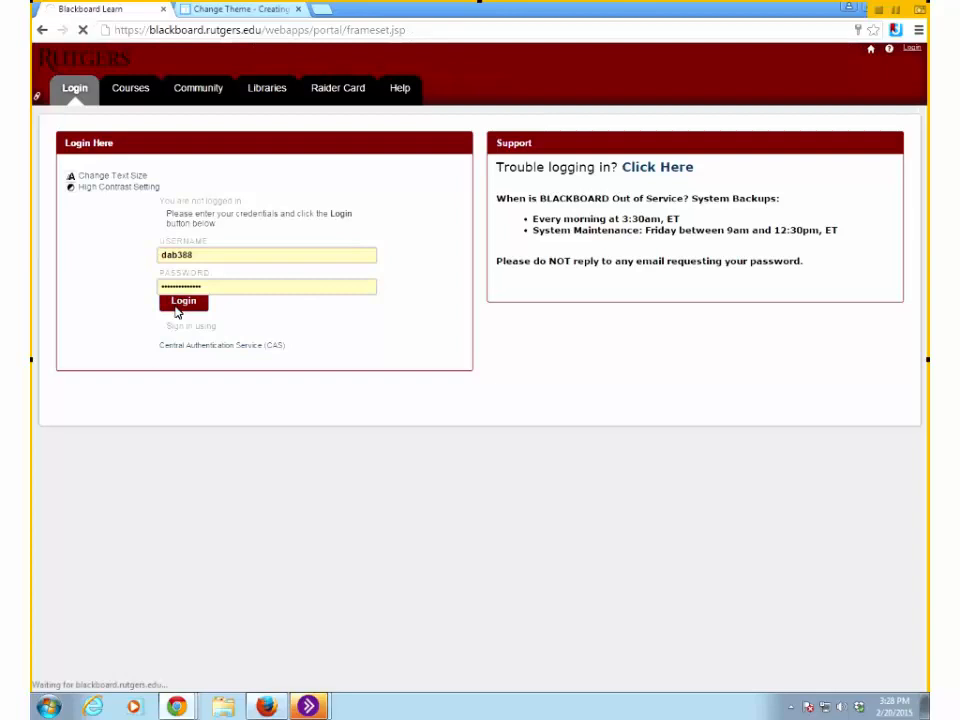
click(184, 300)
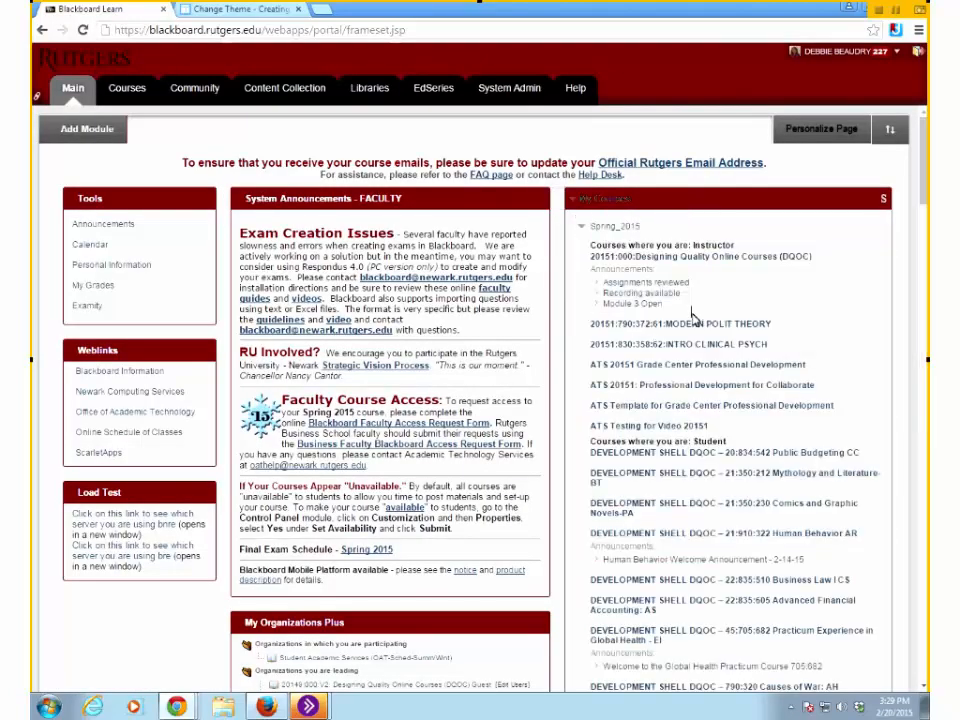
mouse_move(704, 390)
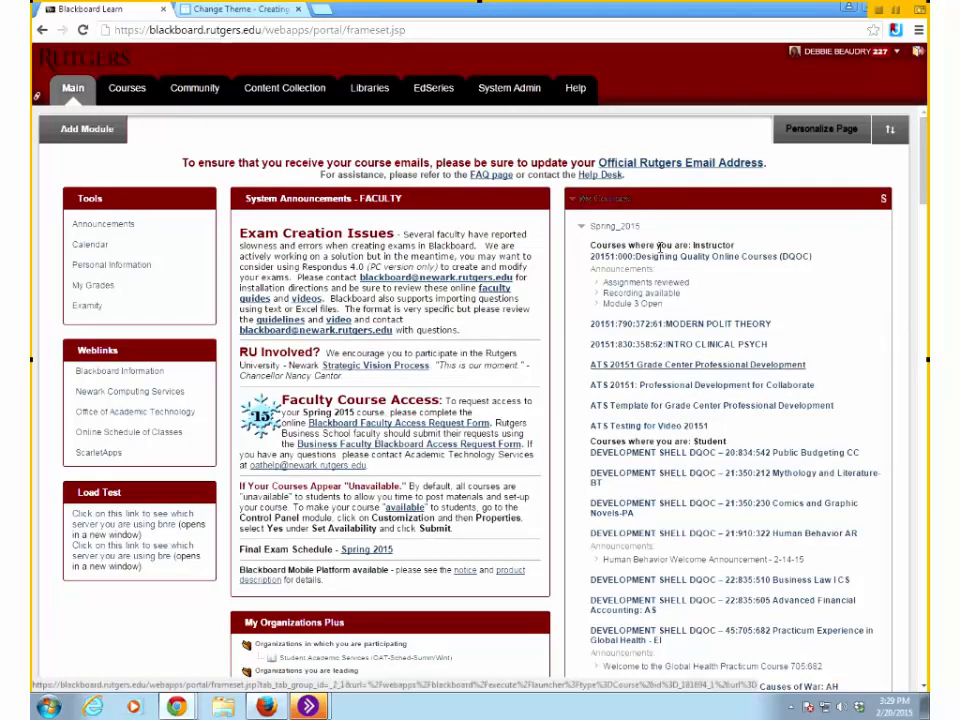
mouse_move(730, 420)
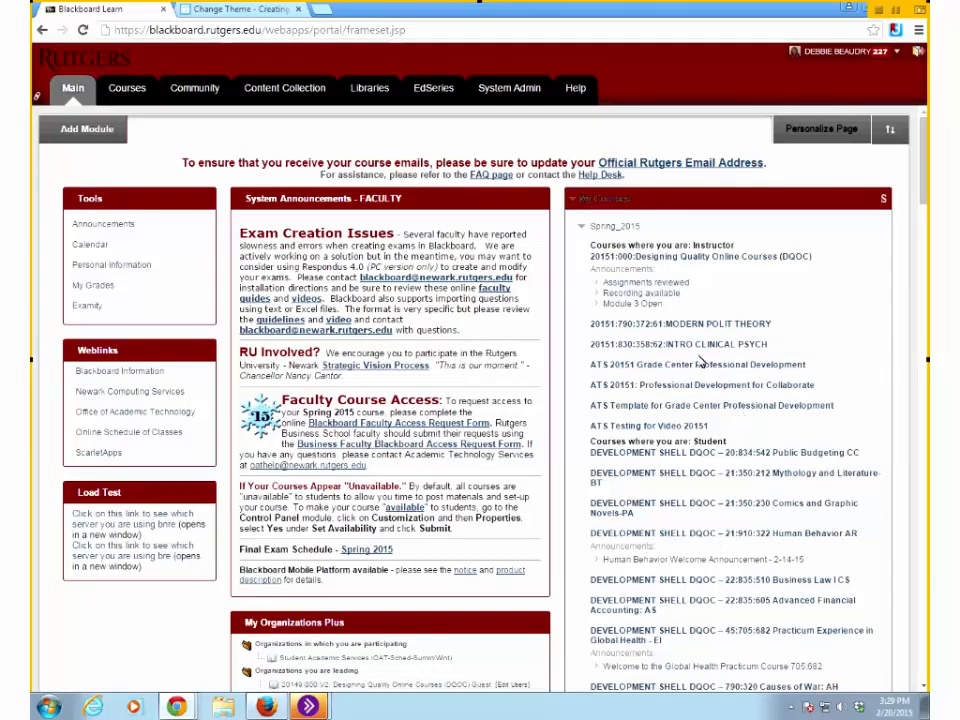
click(696, 364)
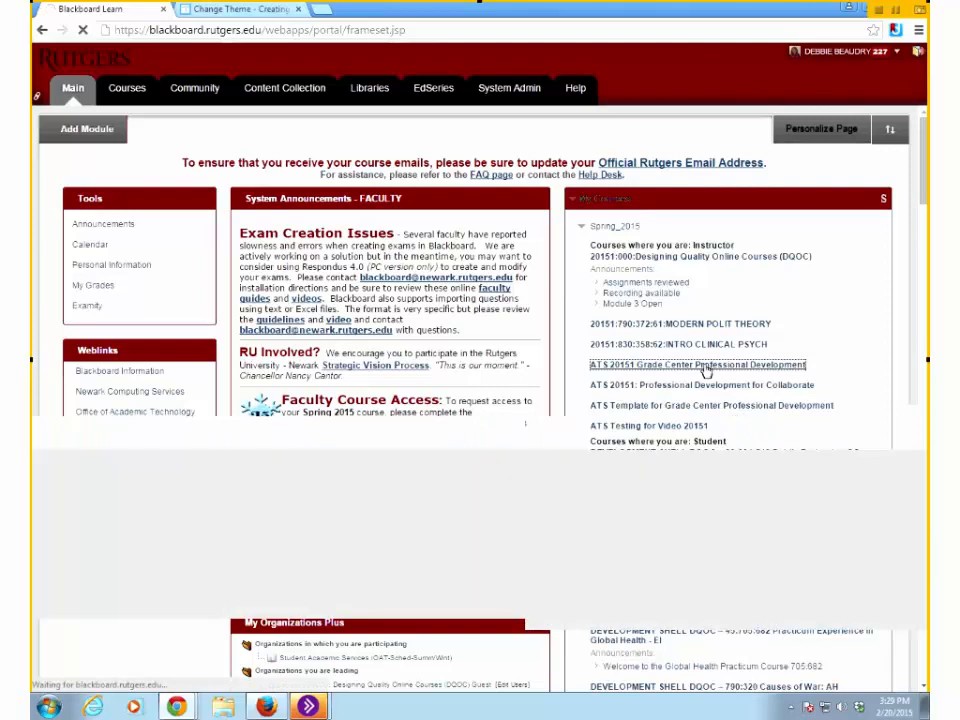
click(126, 88)
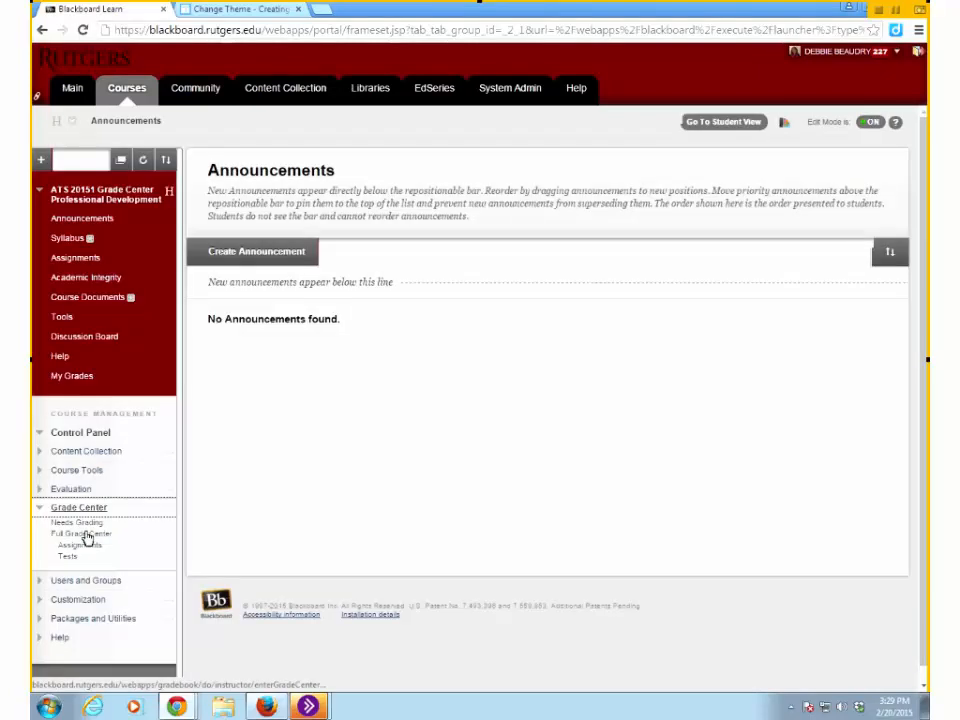
Reach the Full Grade Center from the Control Panel, dismissing the grade cell's menu
click(80, 532)
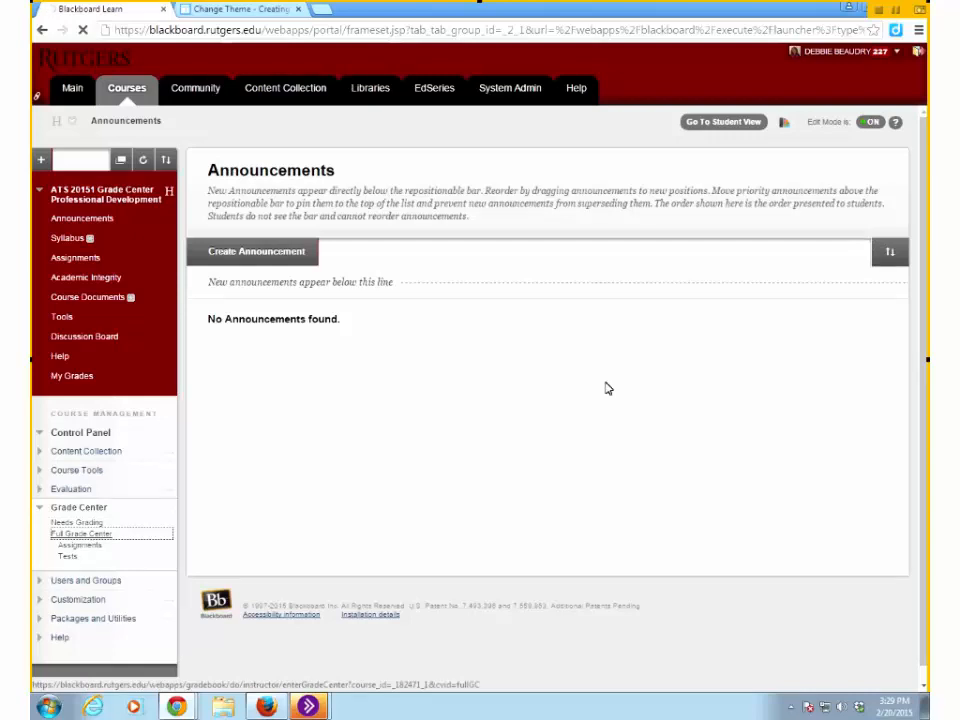
click(80, 532)
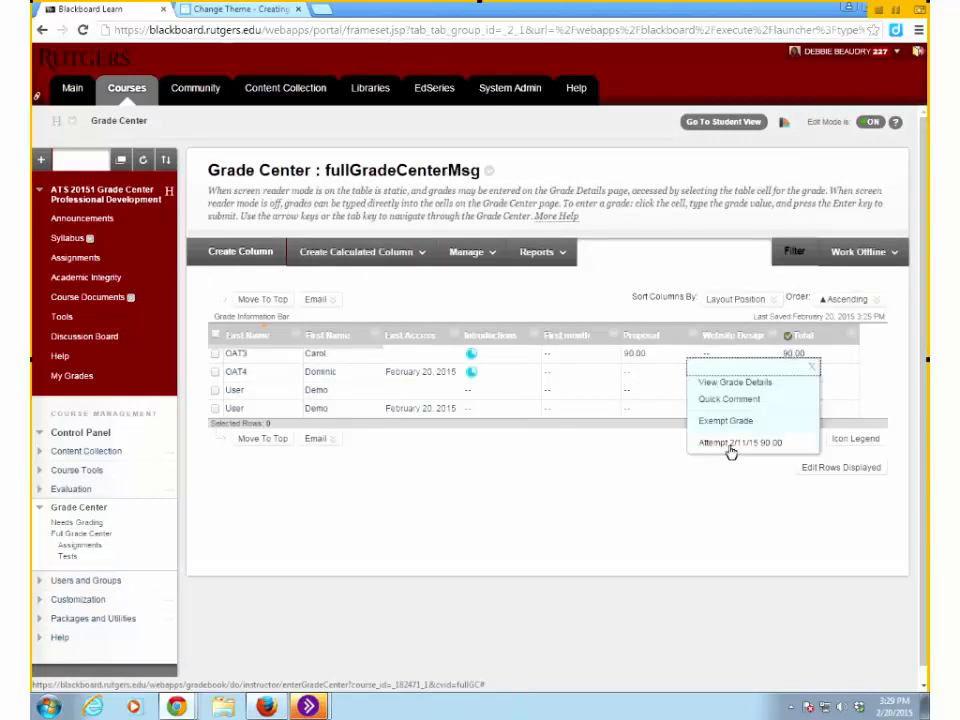
click(740, 442)
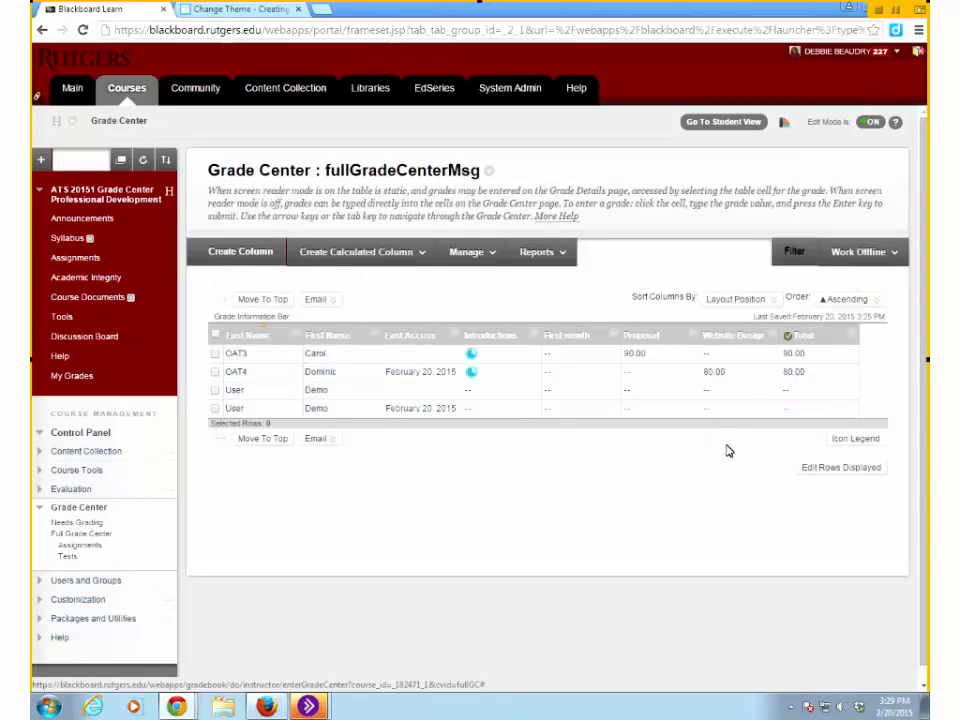